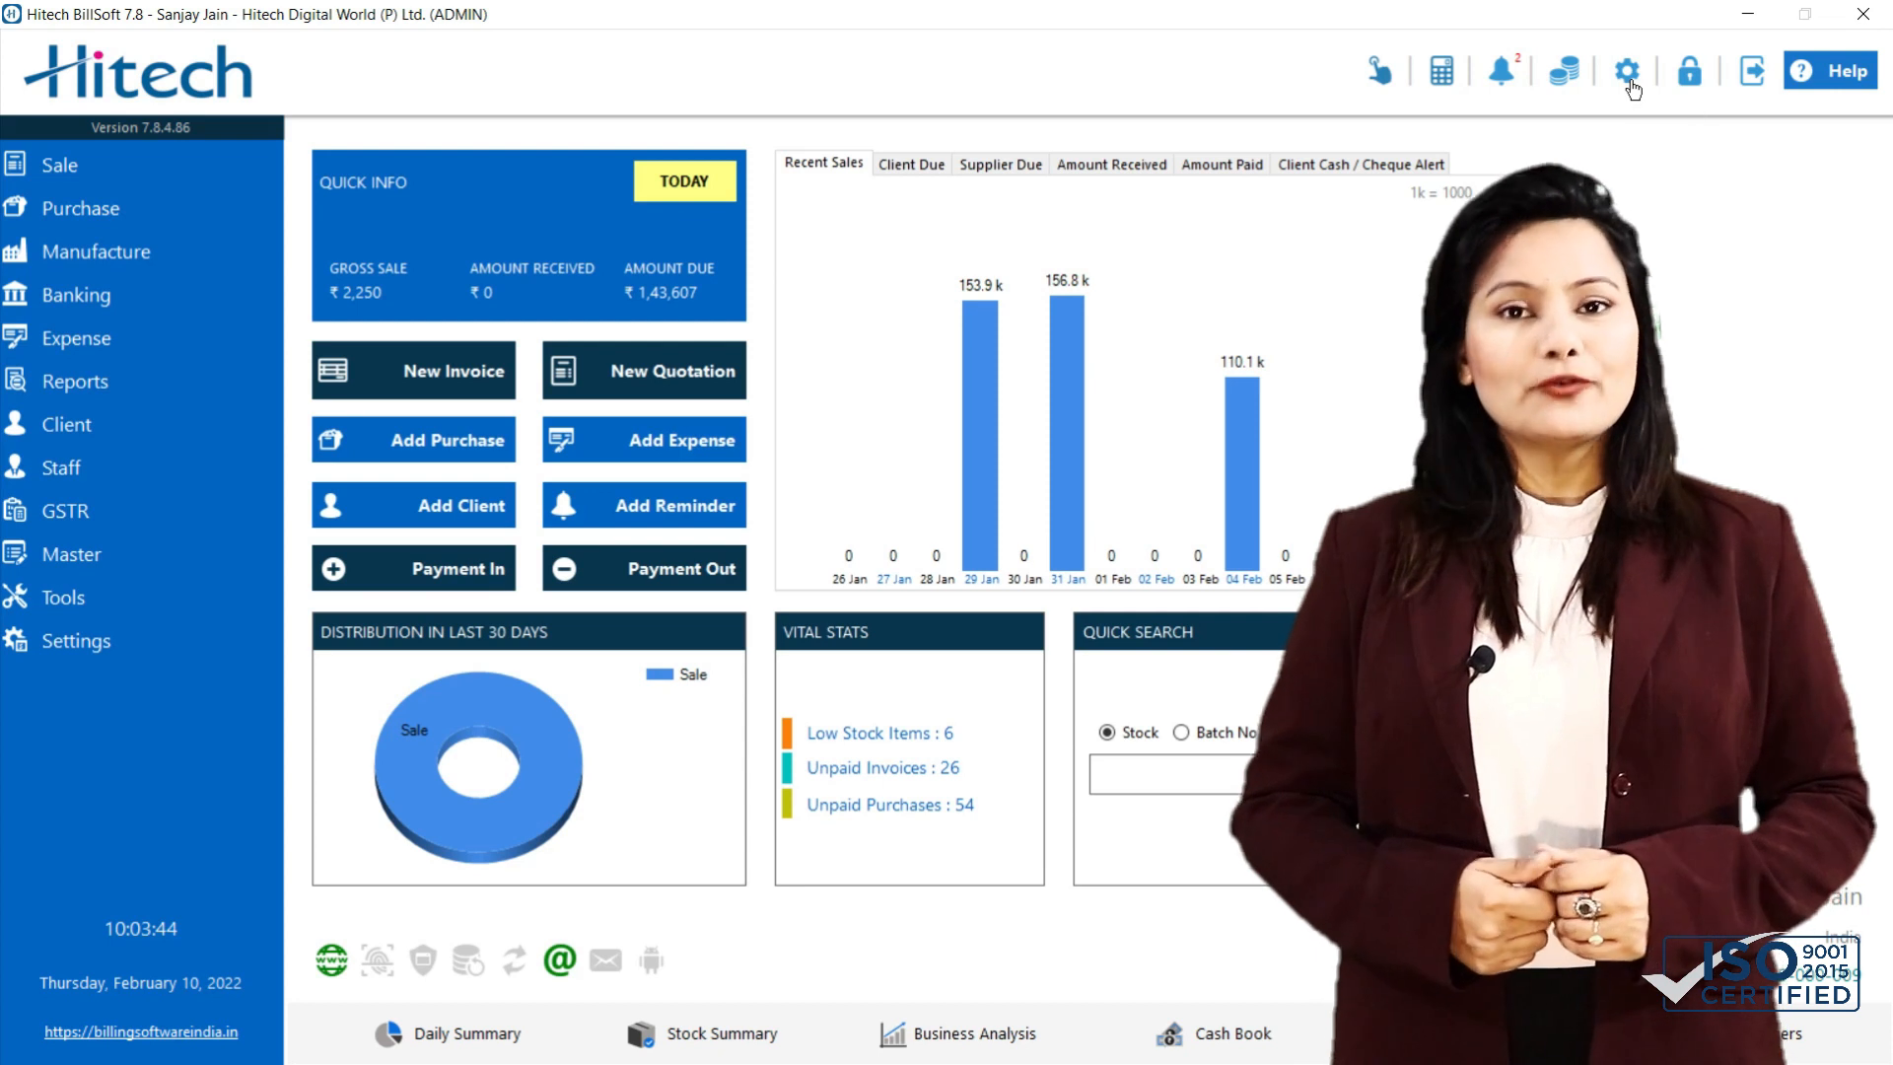
Step: Open the Settings gear and go to Reward Program setup in General Settings
click(1625, 70)
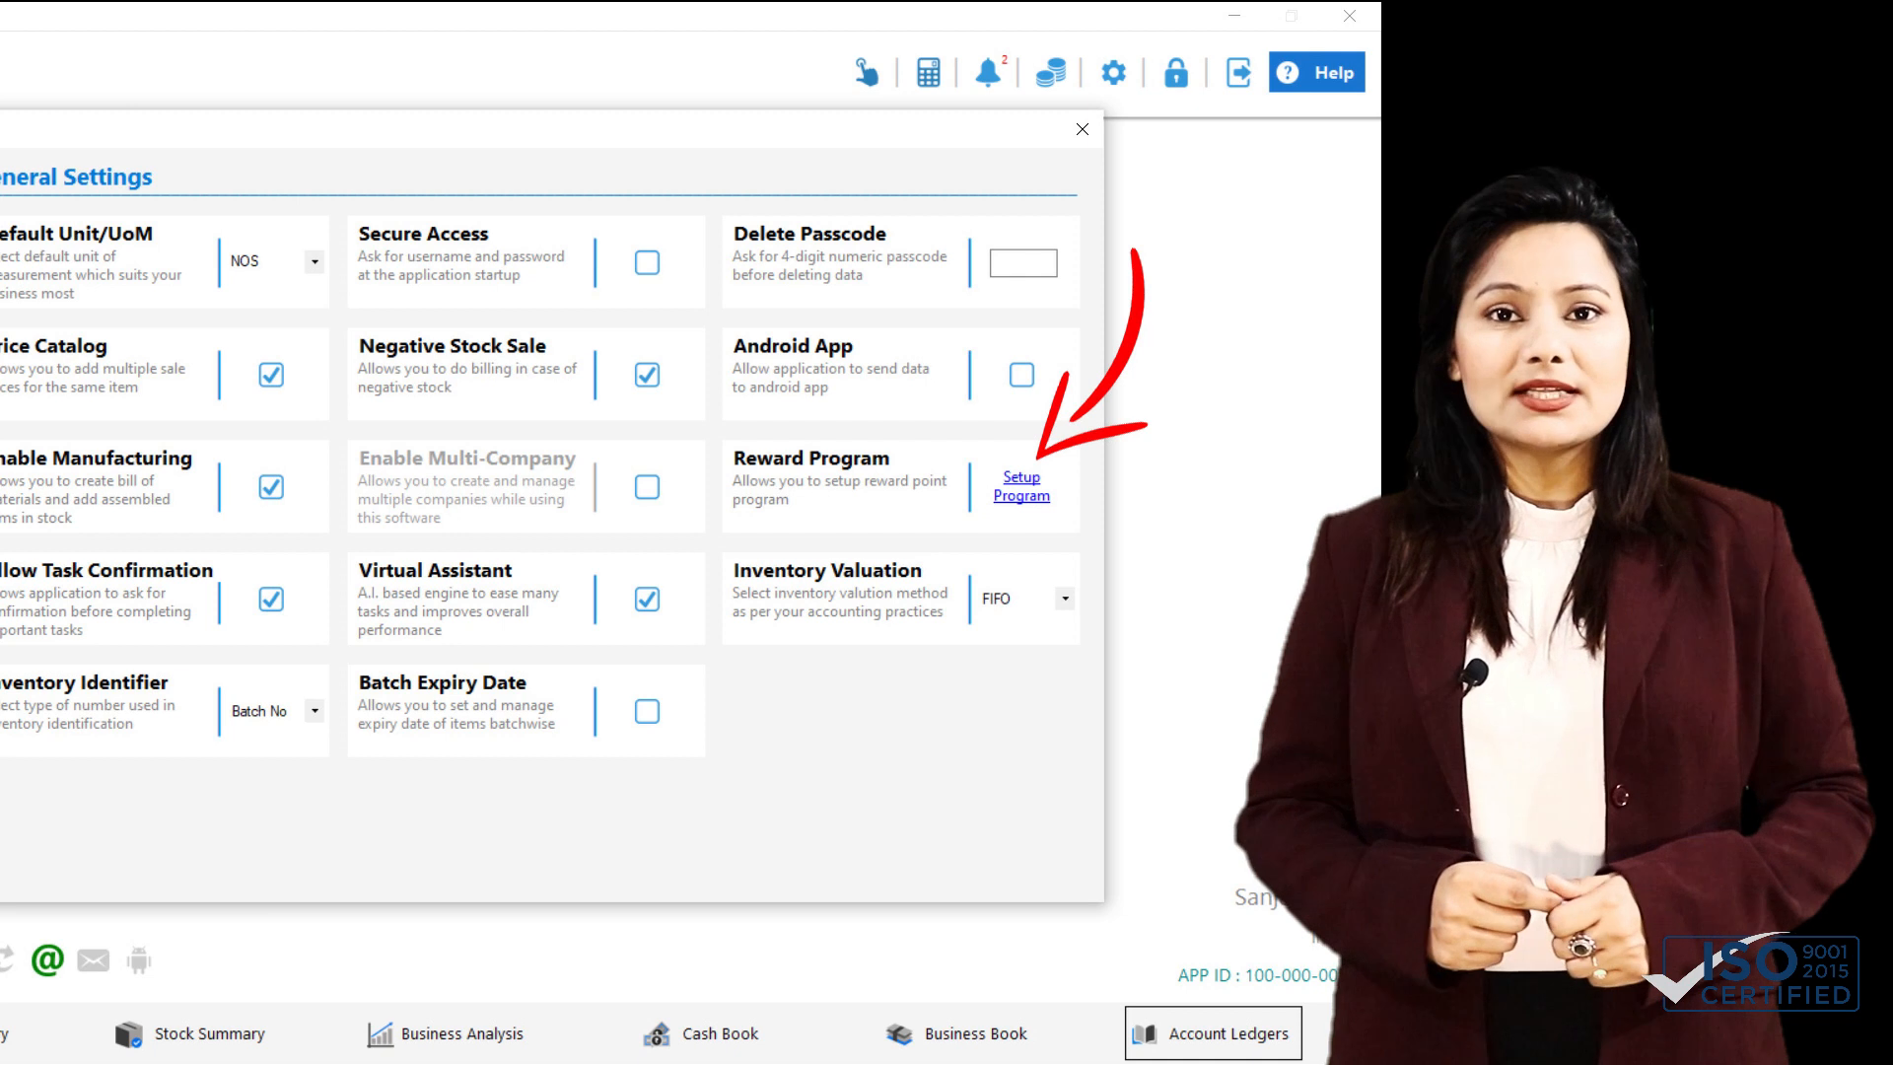
click(1021, 485)
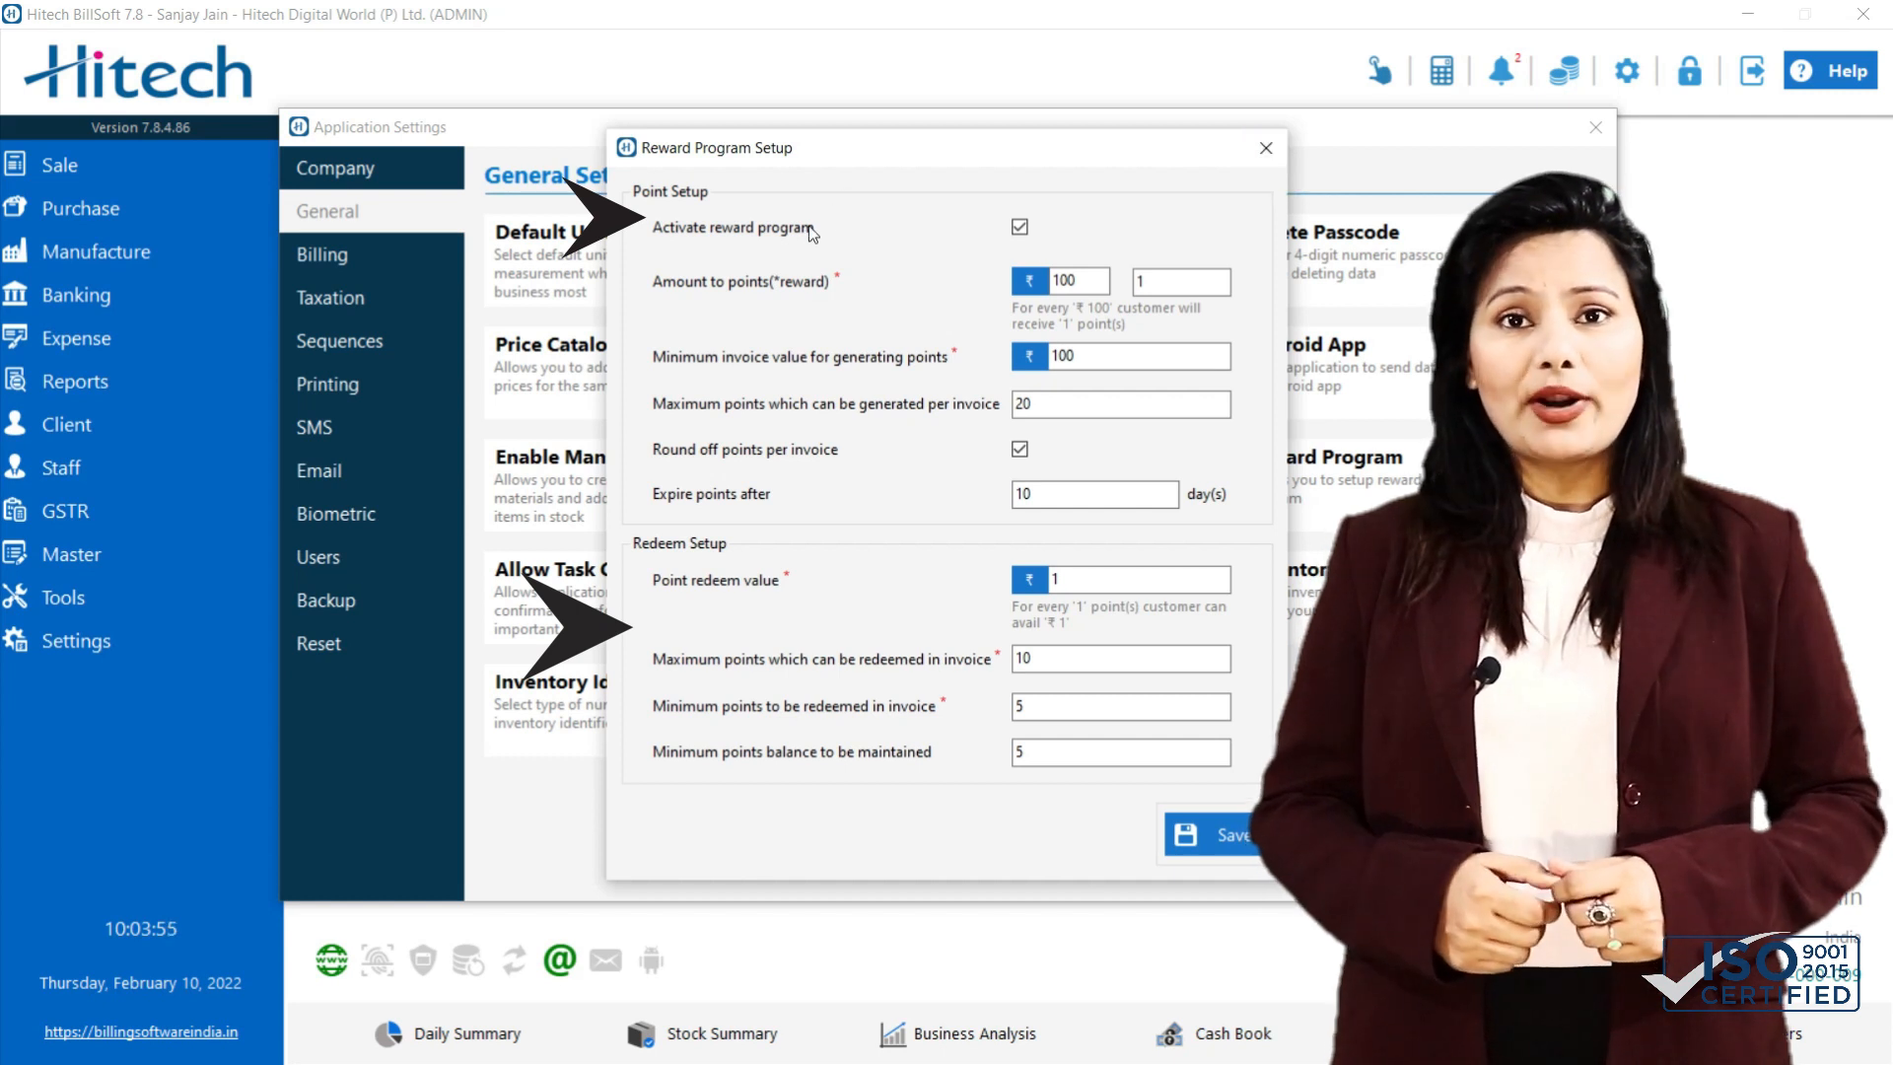
click(1021, 226)
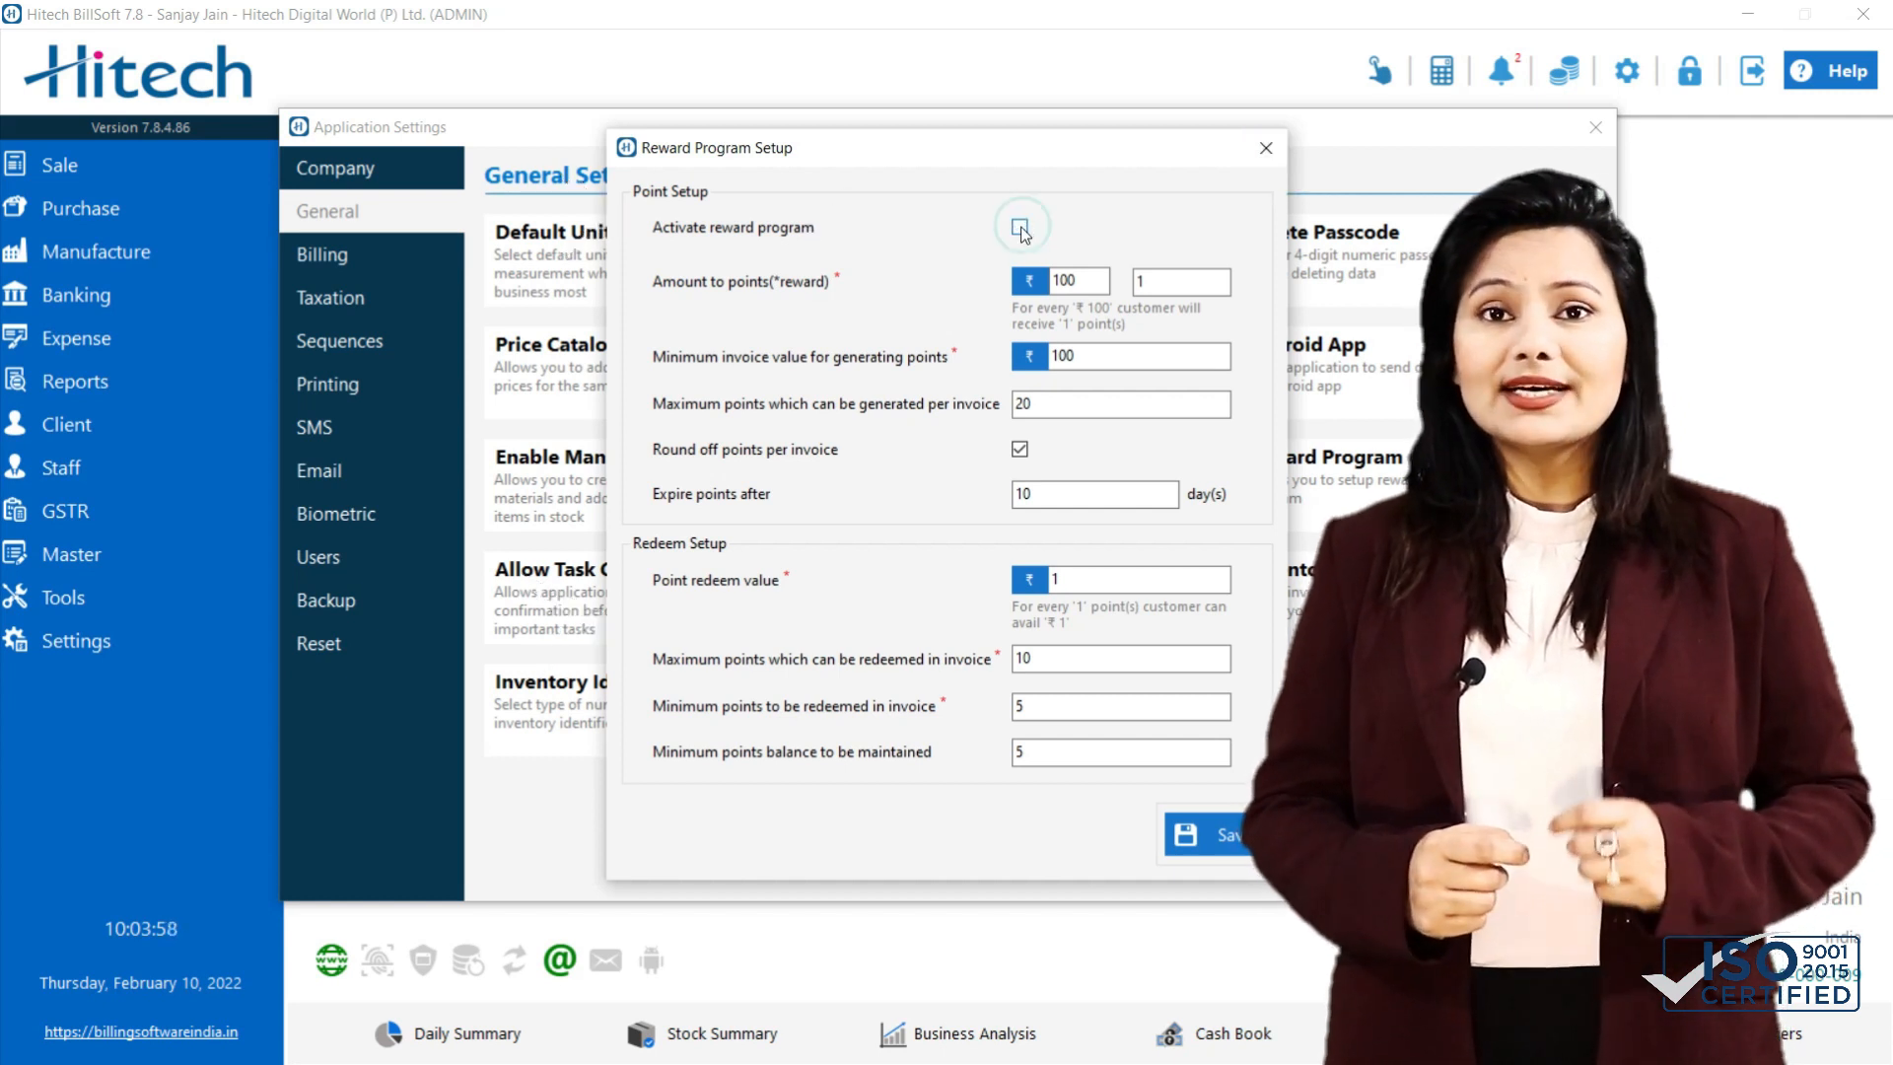
click(1021, 228)
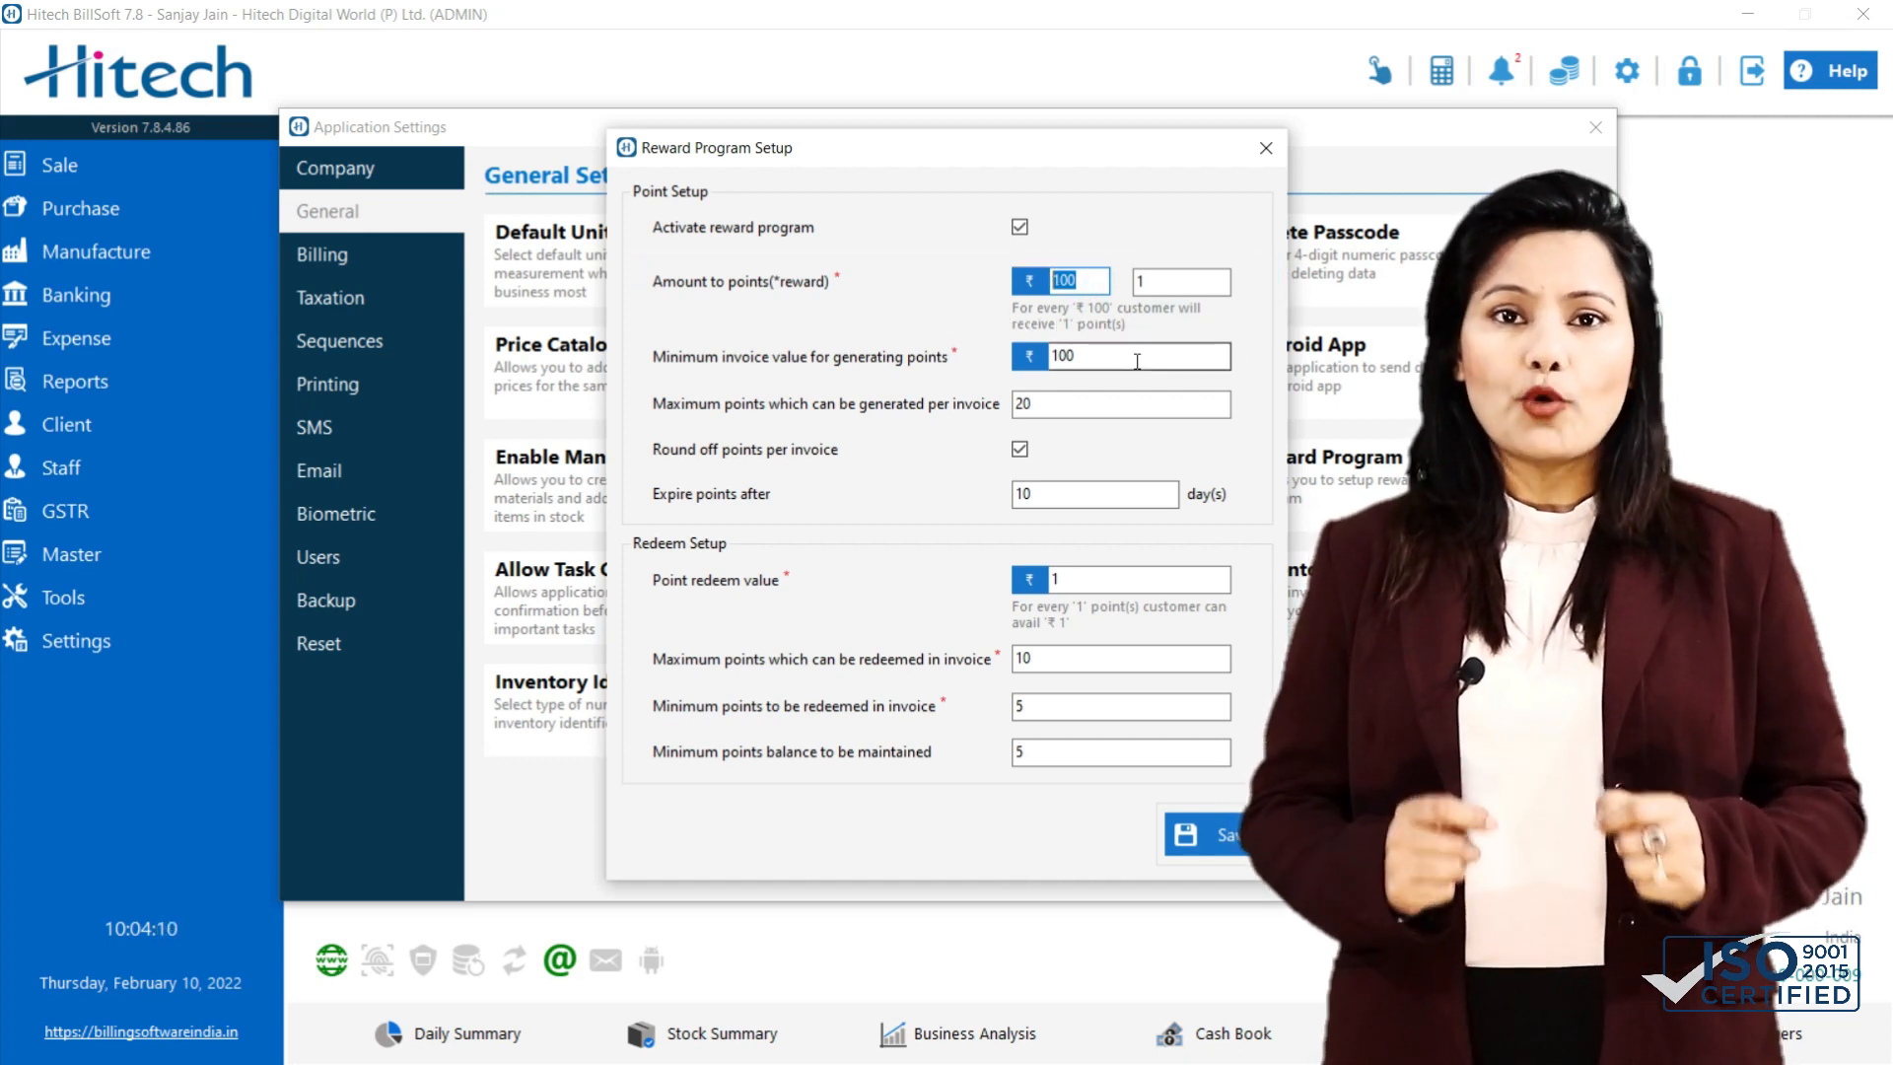
click(1119, 356)
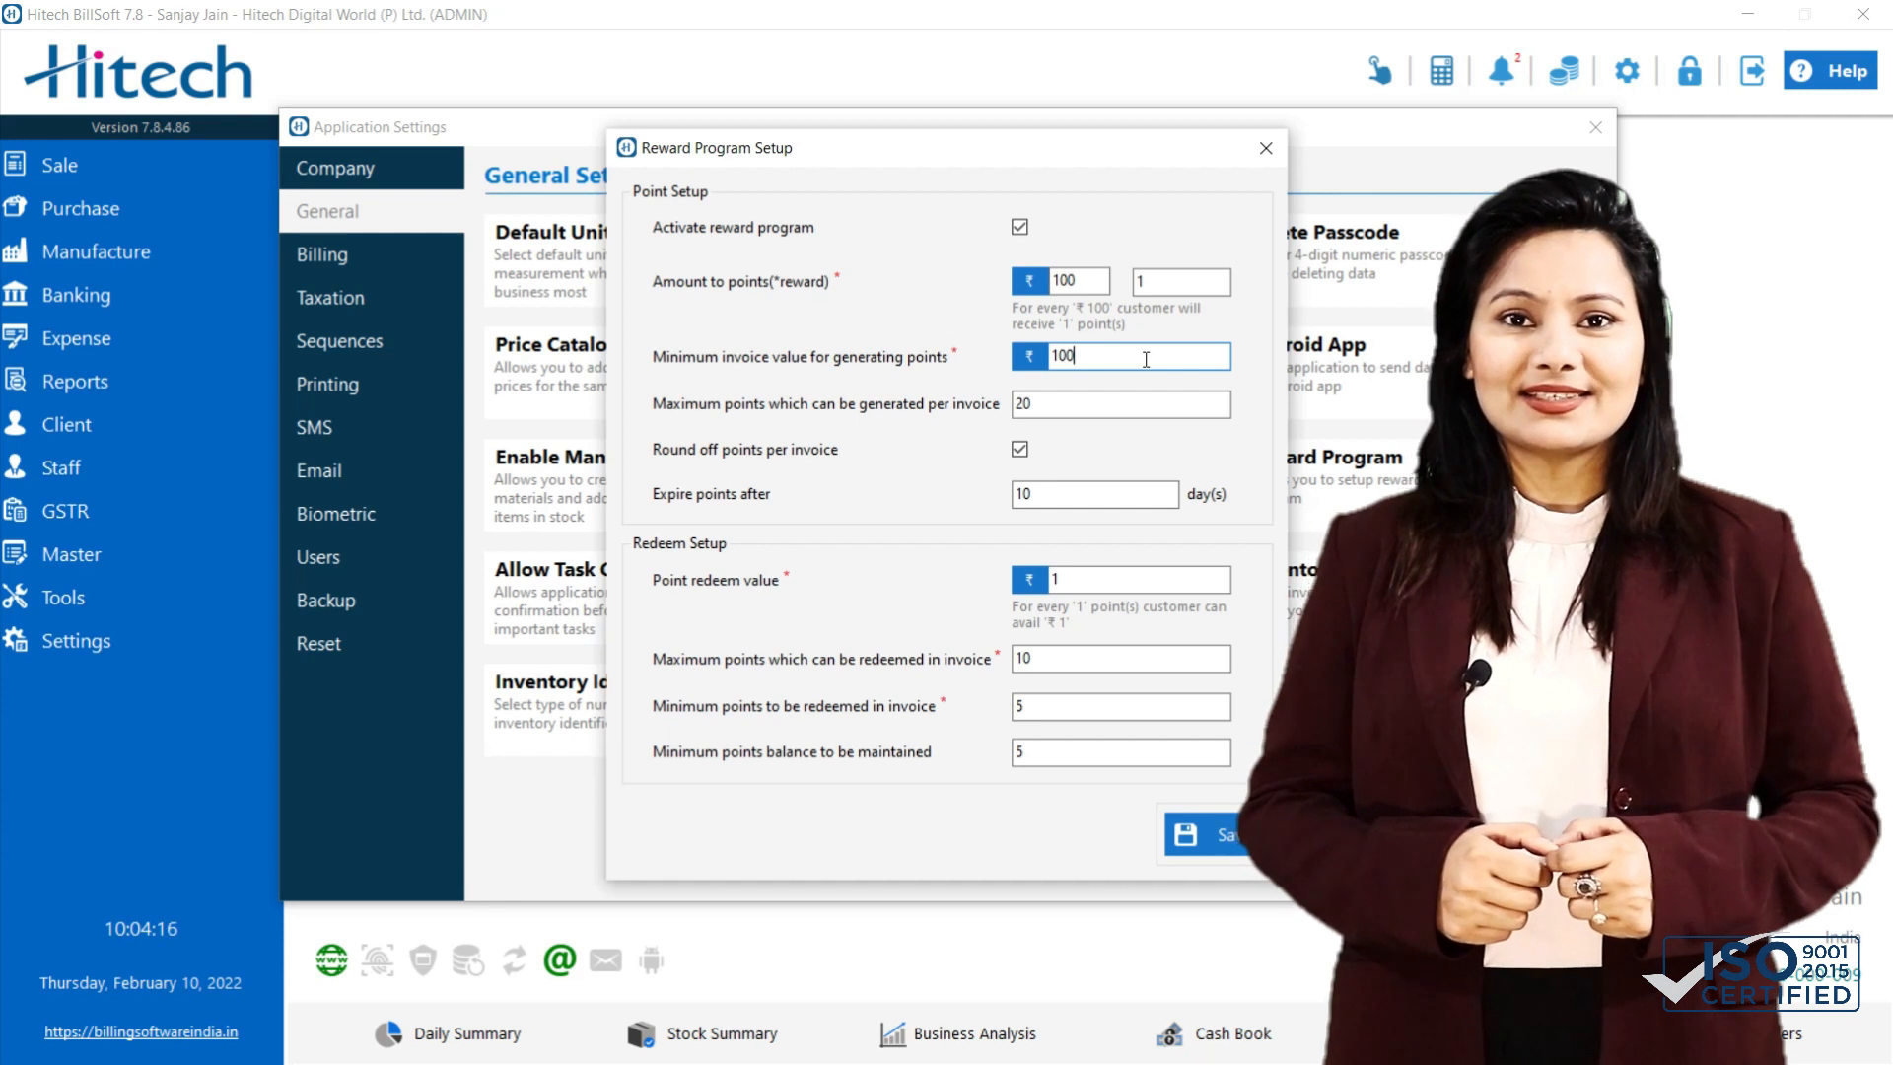
click(1119, 403)
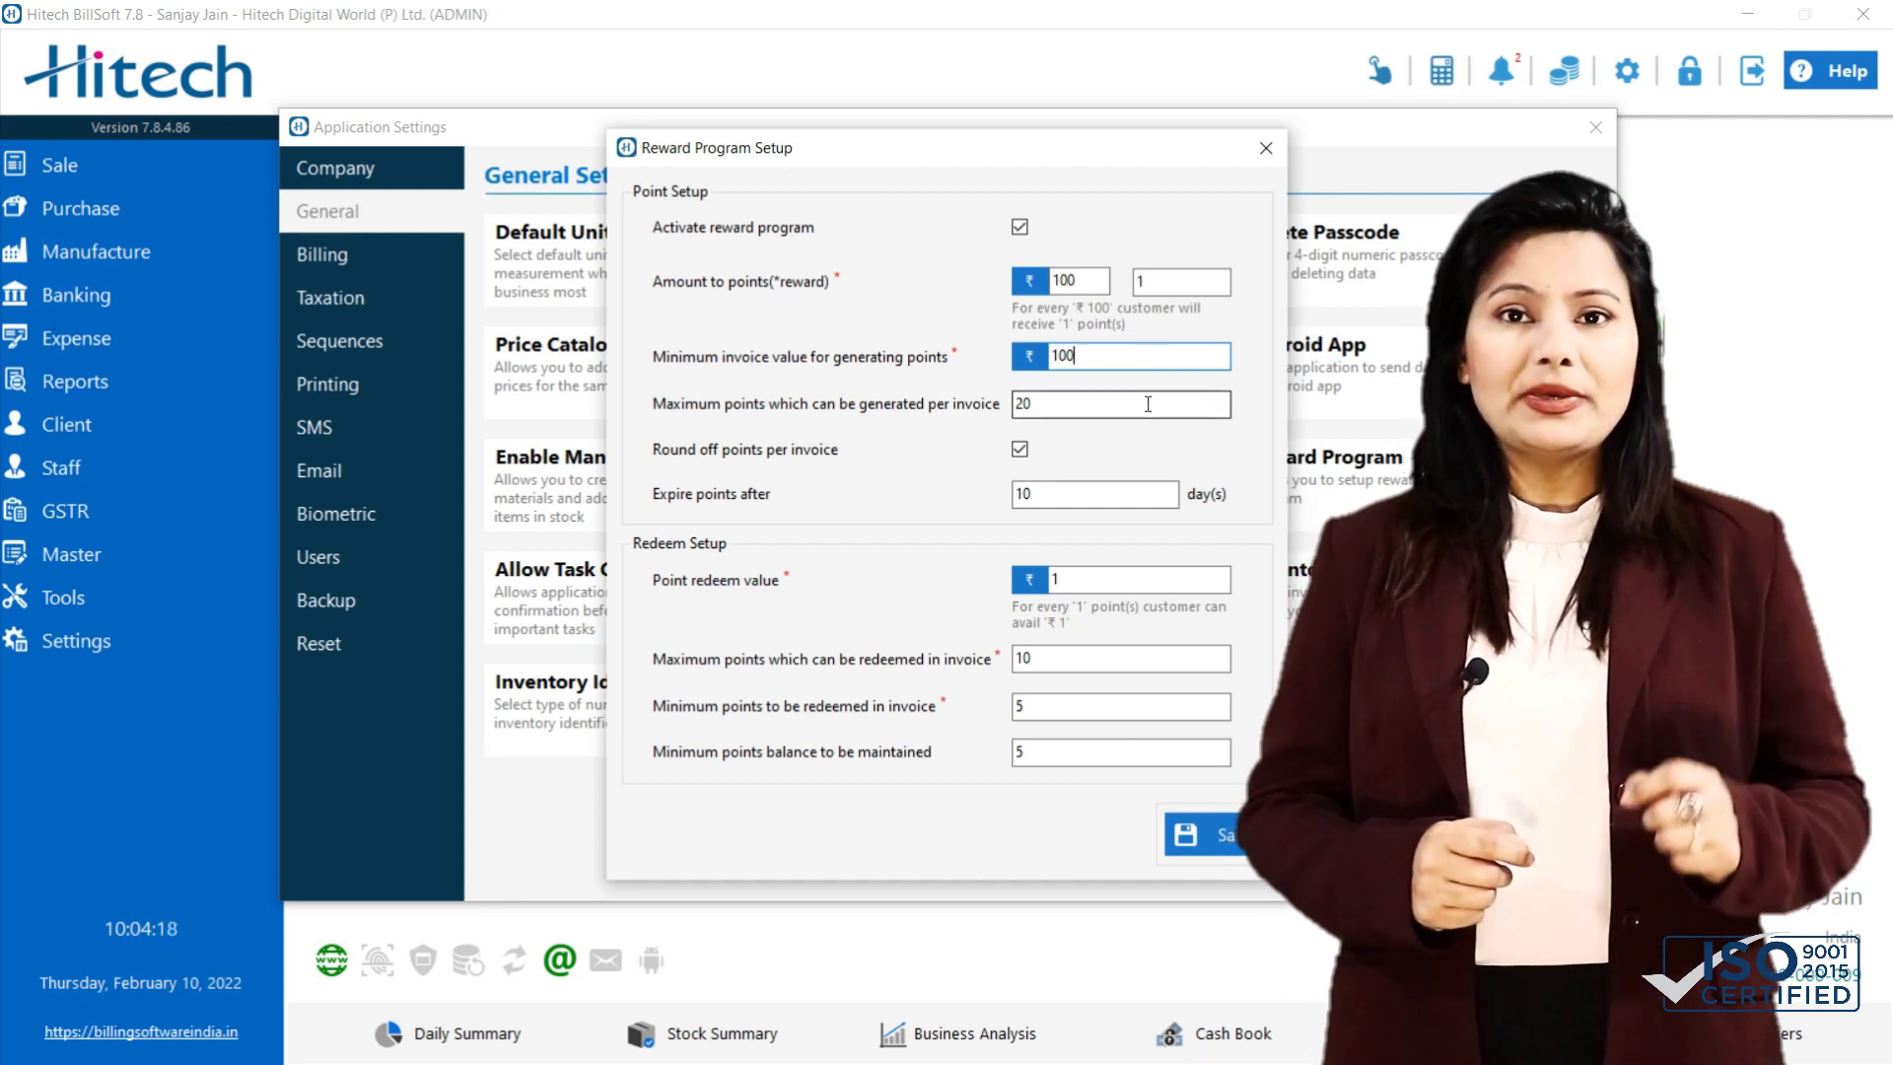
click(1146, 403)
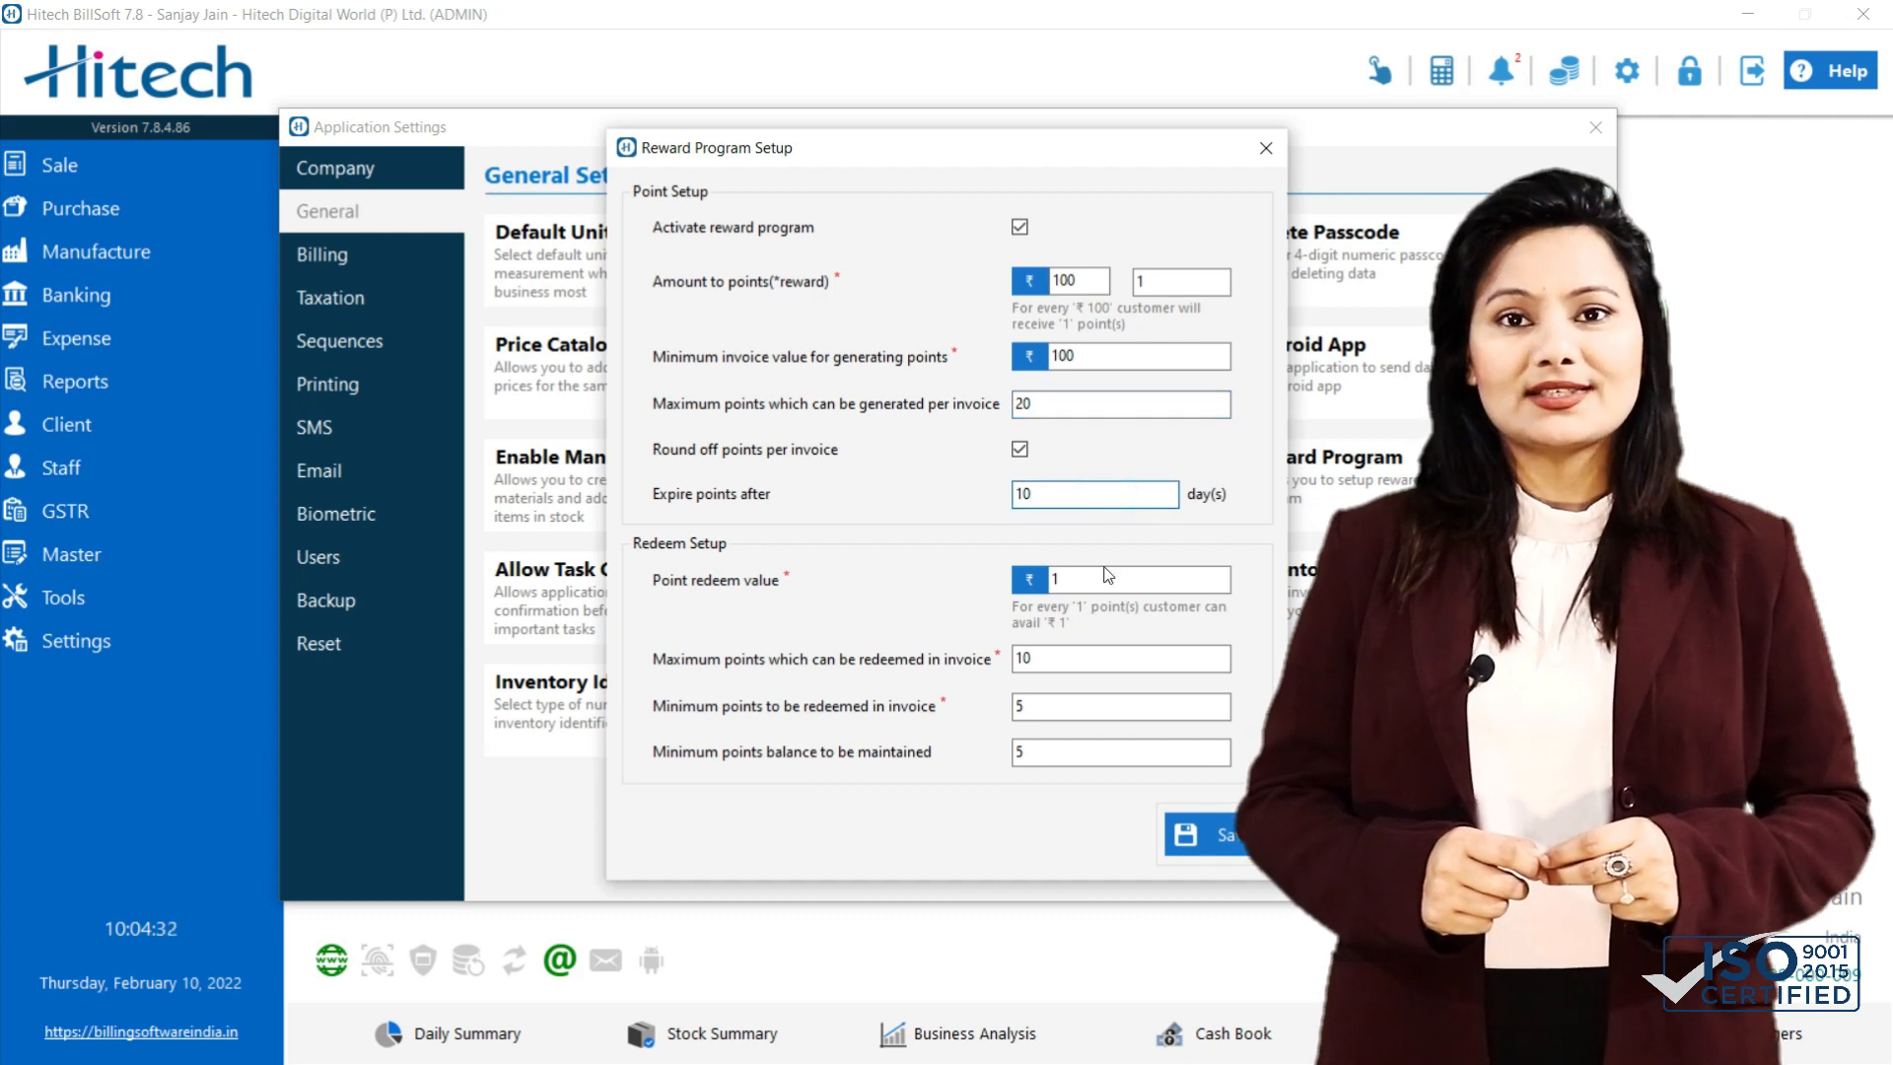
click(1119, 658)
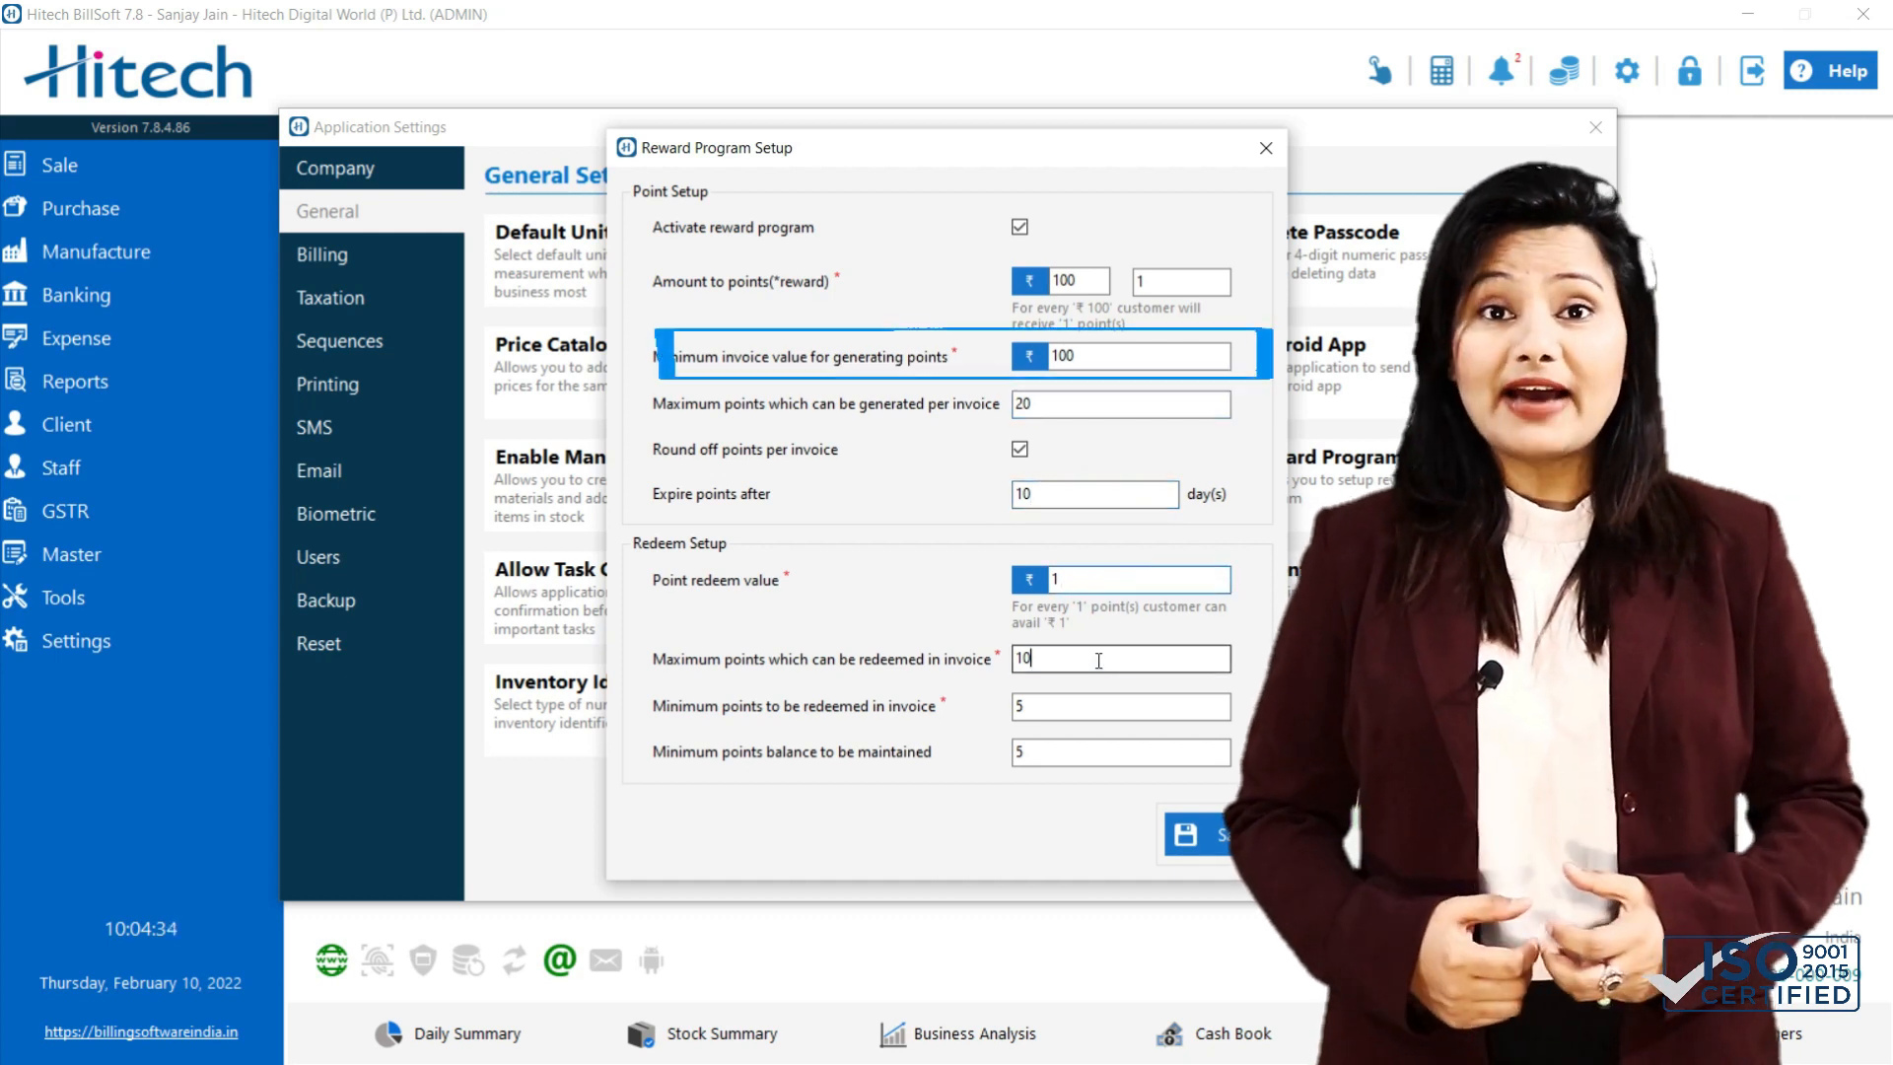
click(1119, 752)
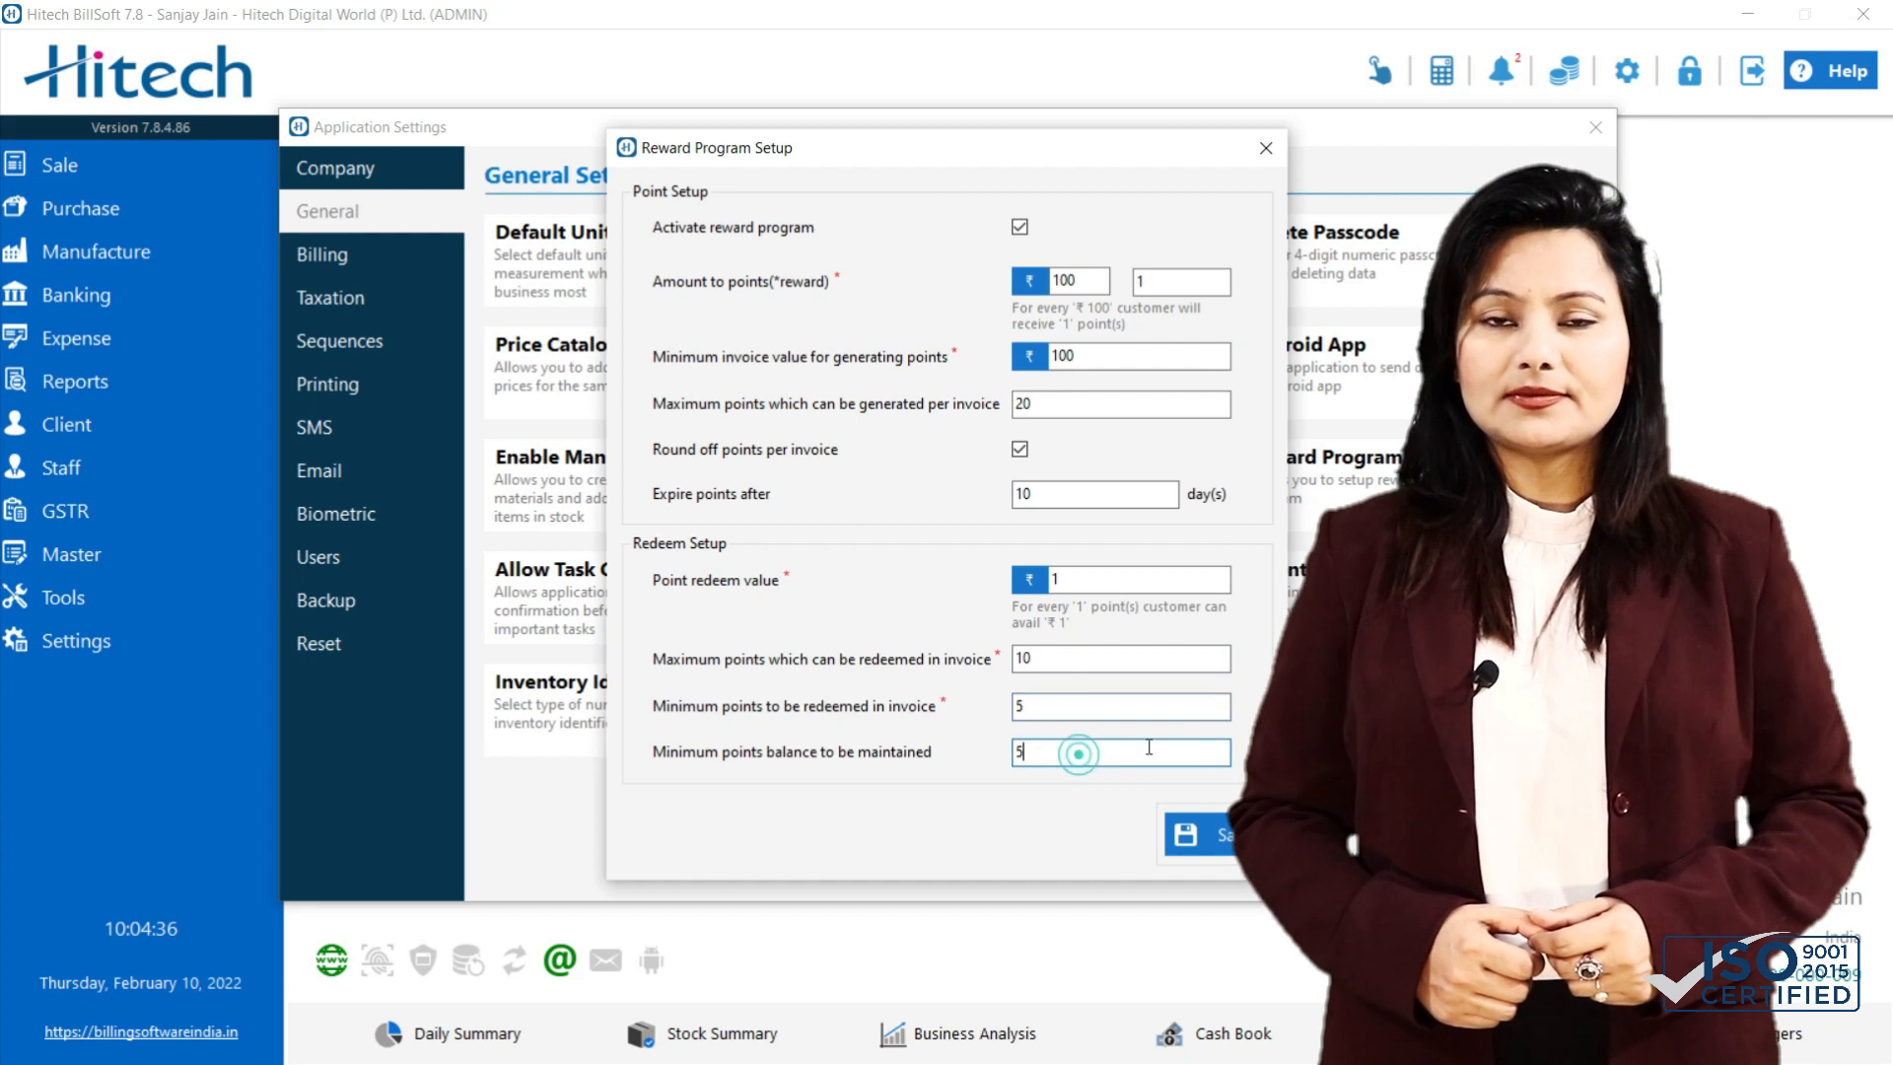
mouse_move(1244, 612)
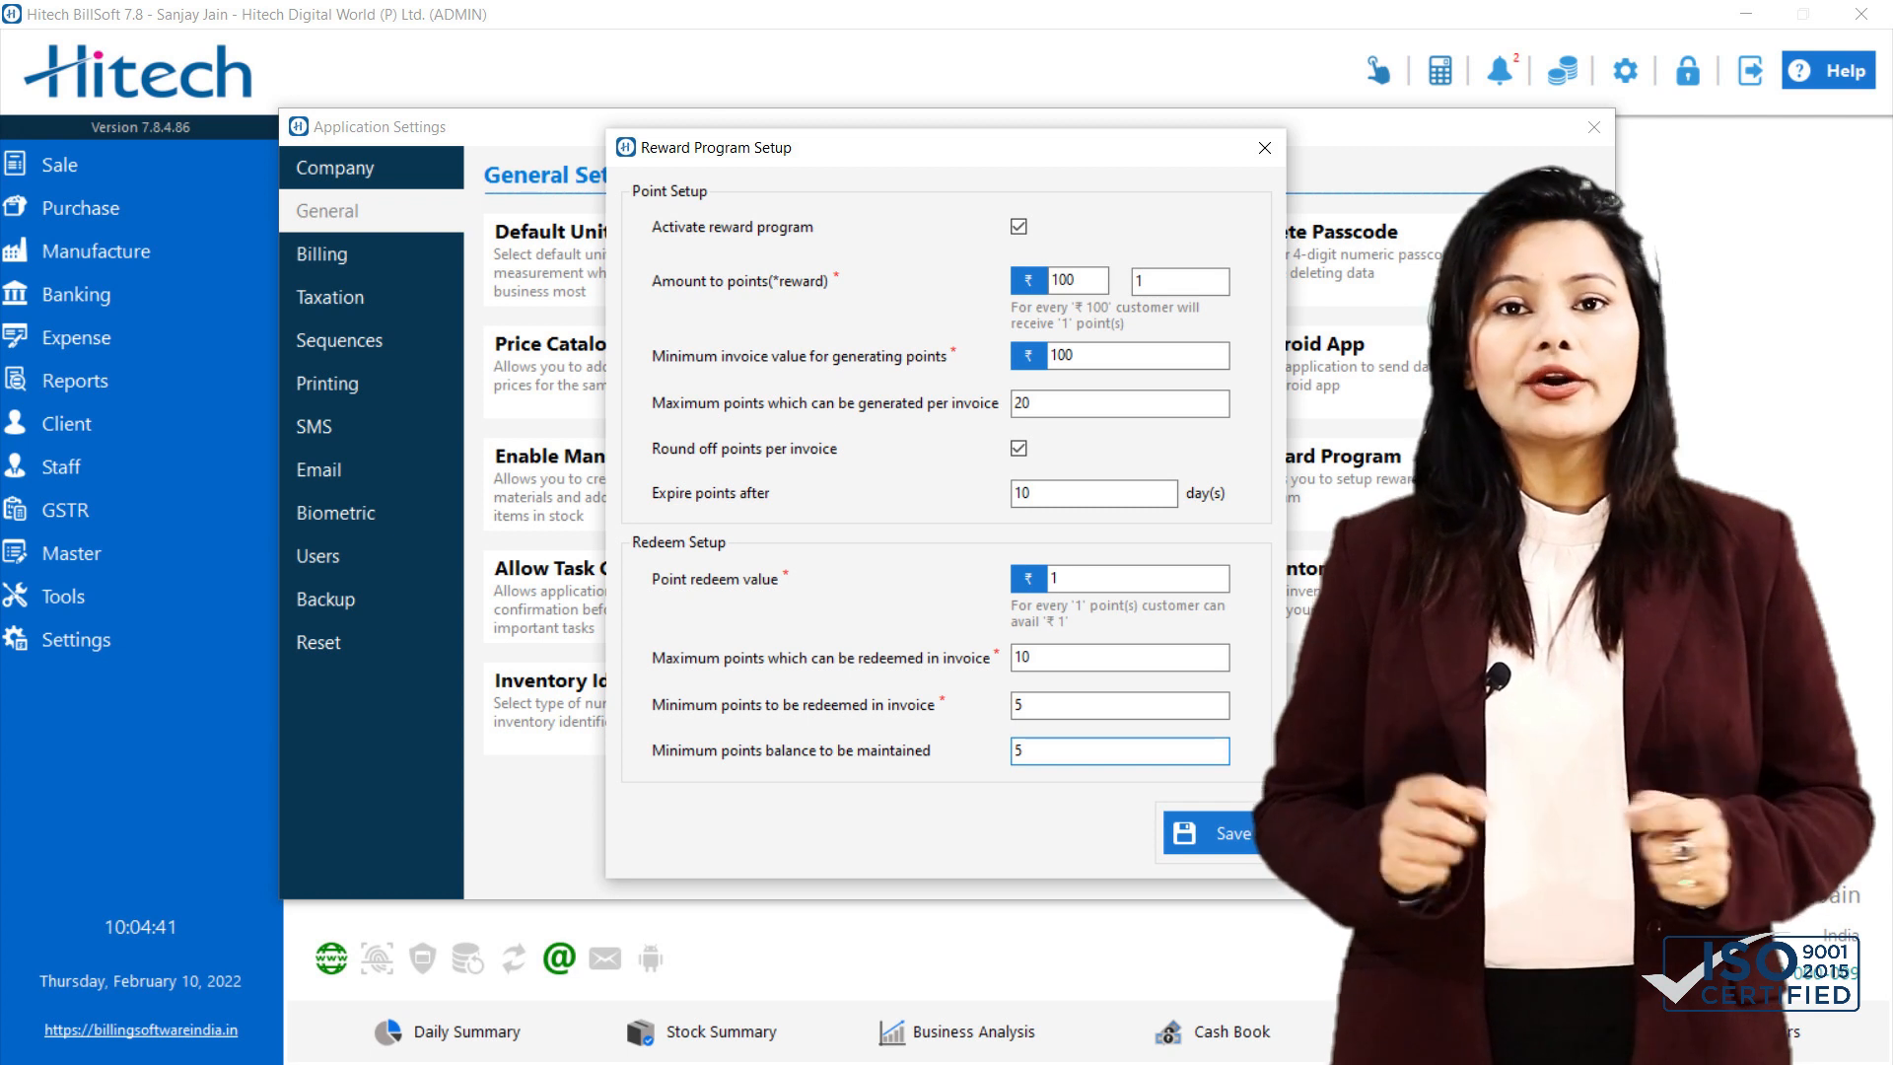
click(1119, 402)
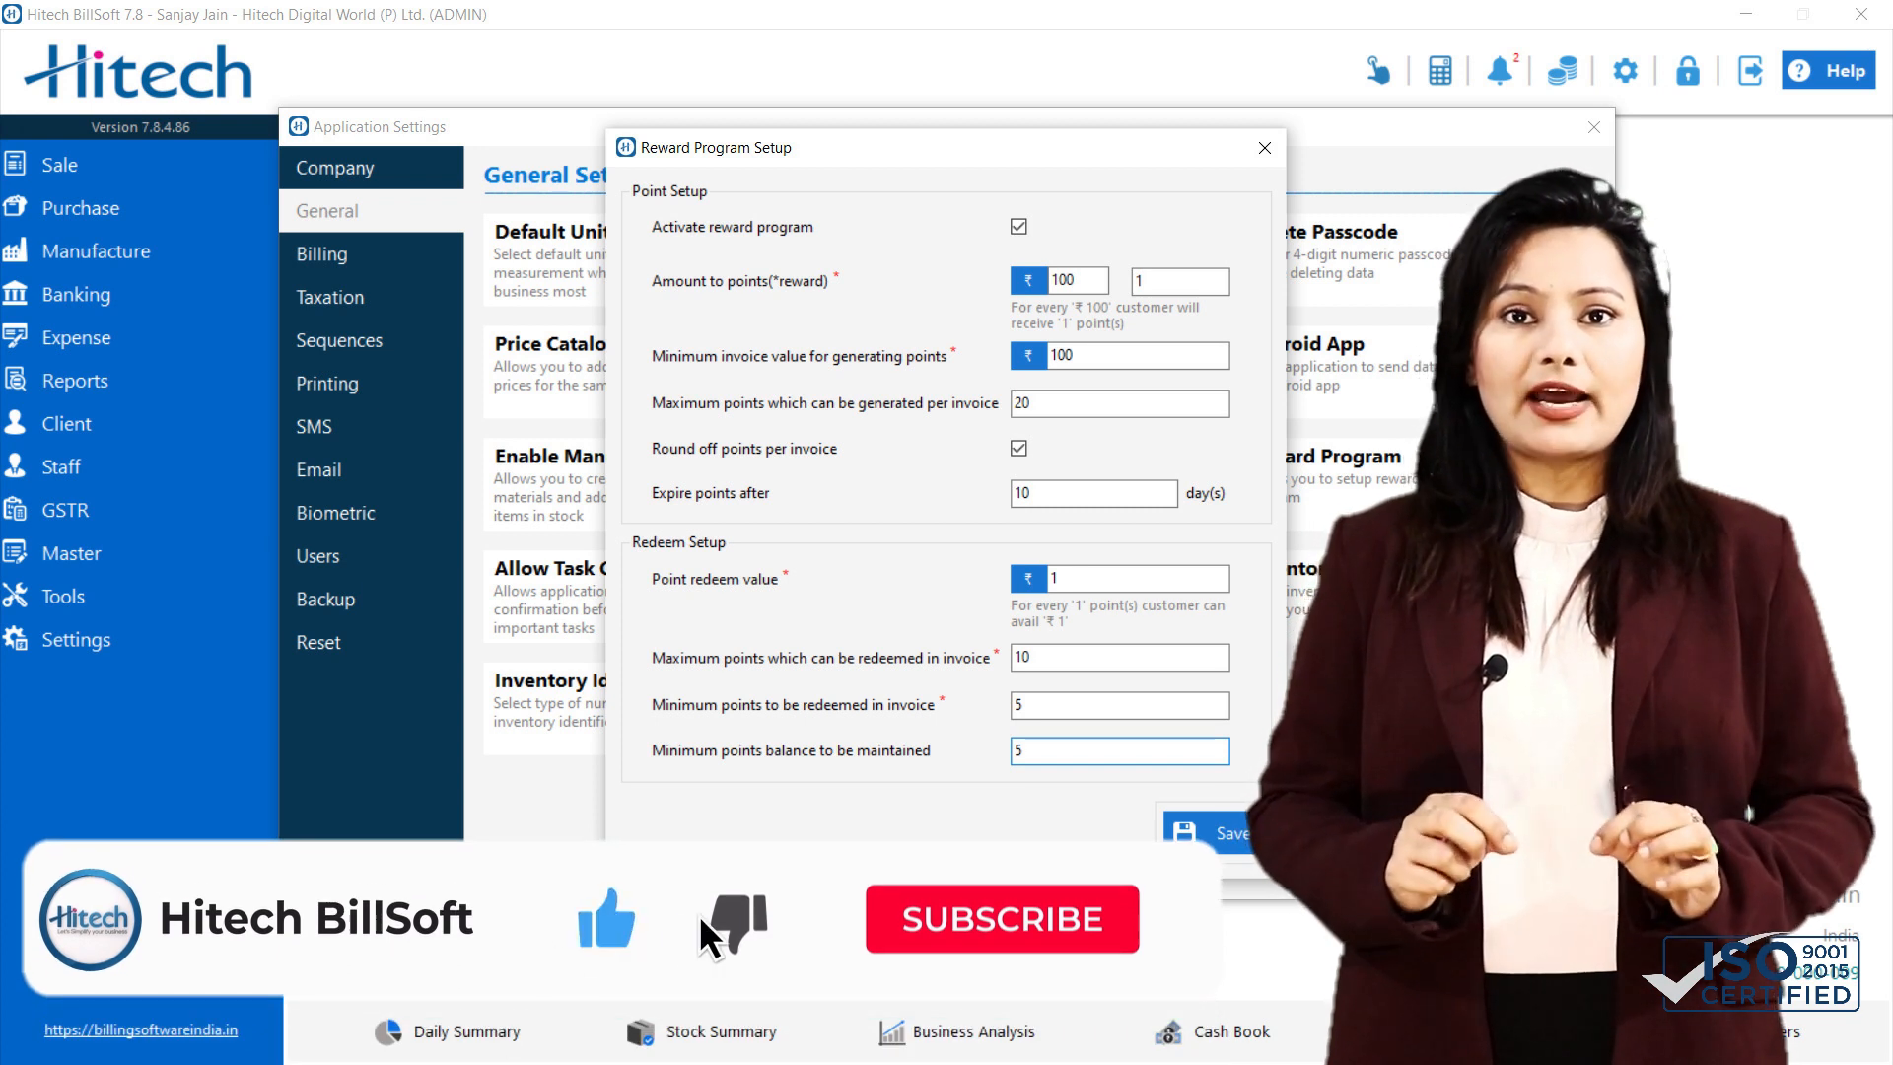
click(1001, 918)
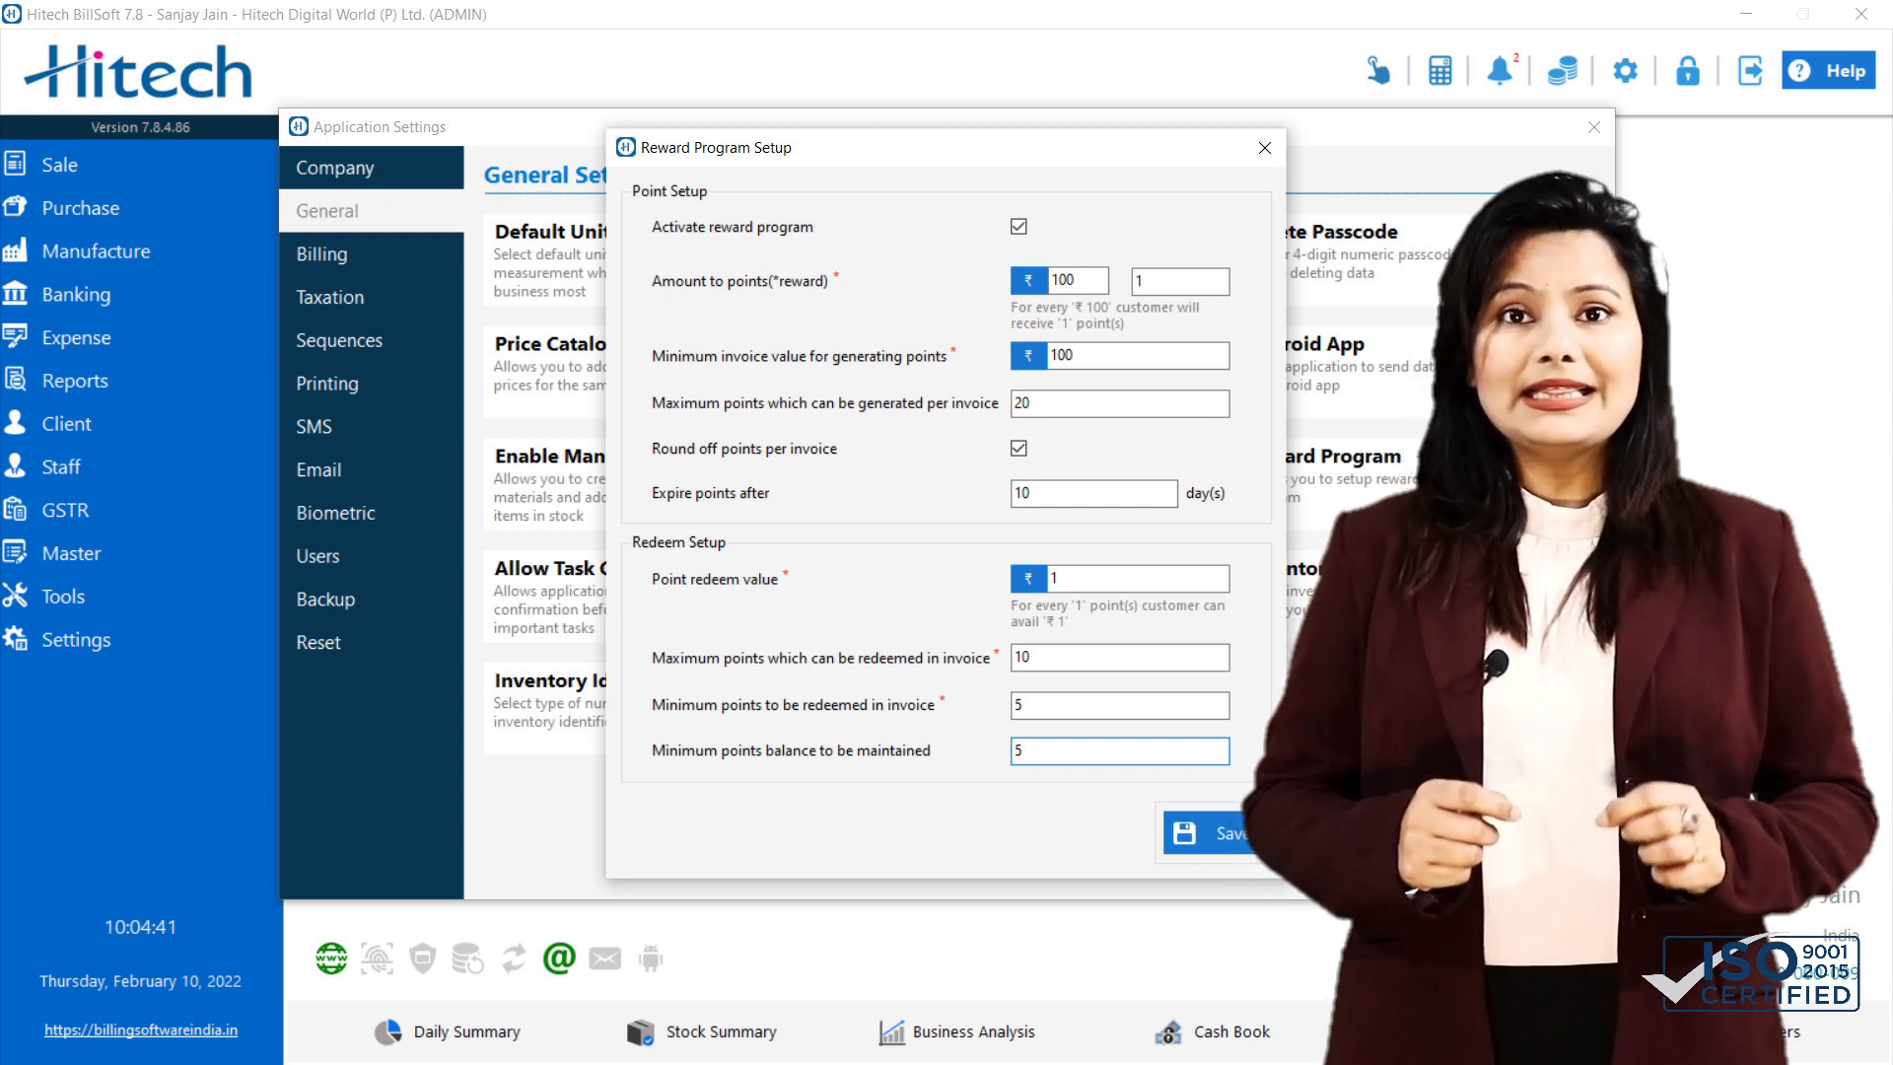
click(1117, 578)
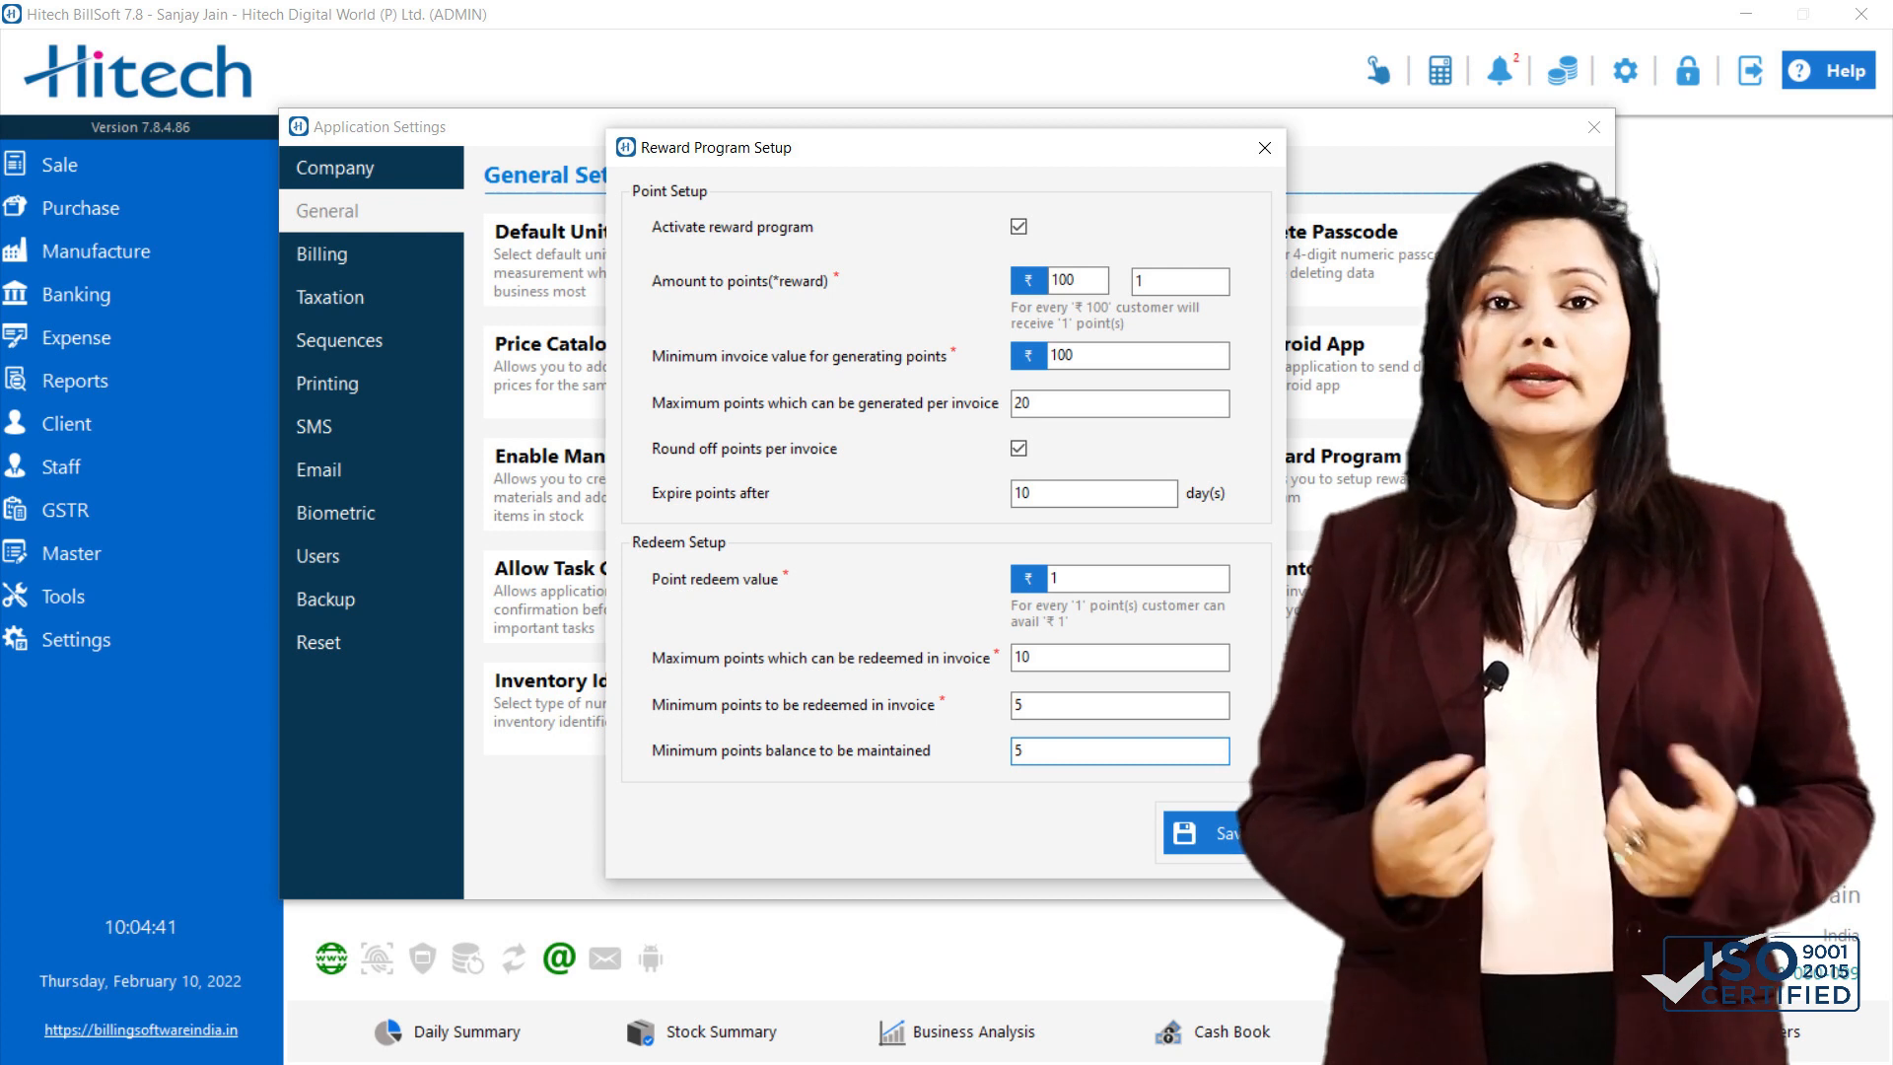
click(1118, 657)
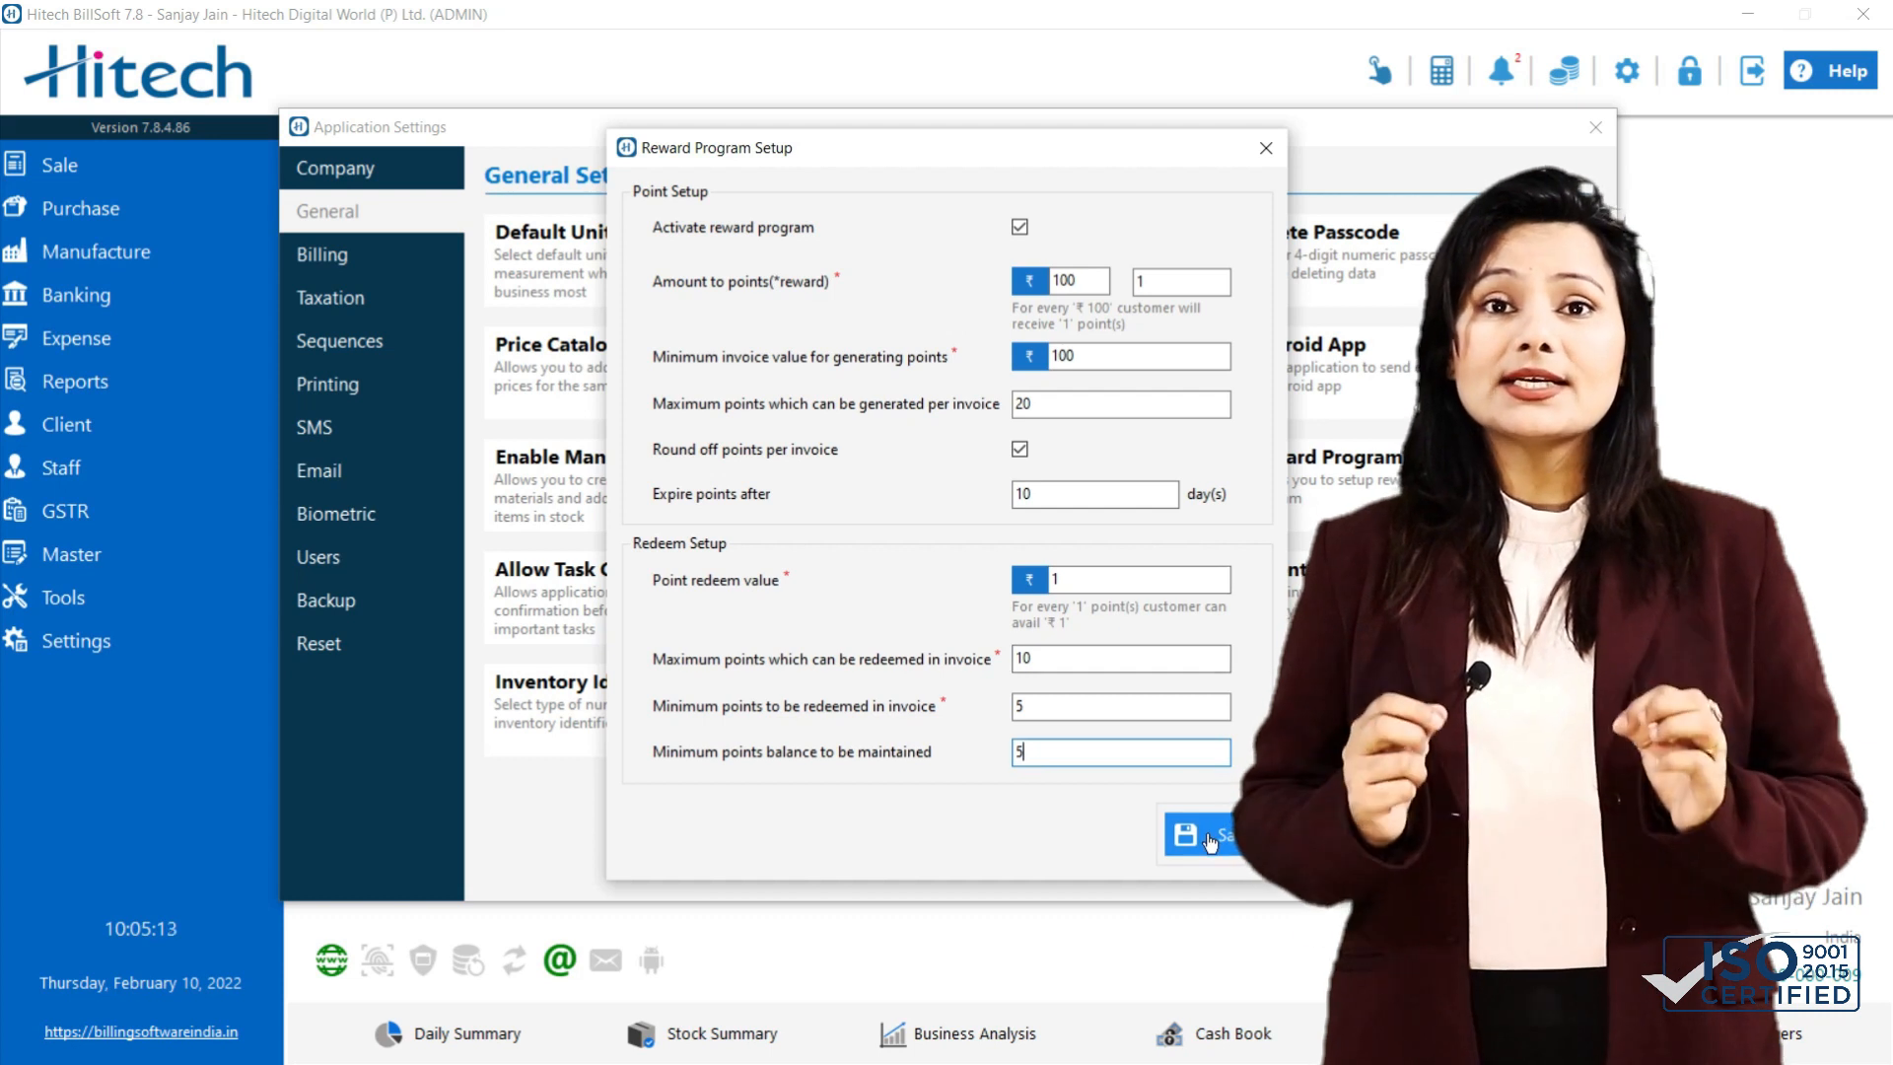
Step: Save the reward program setup, confirming Yes in the User Confirmation box
click(1203, 833)
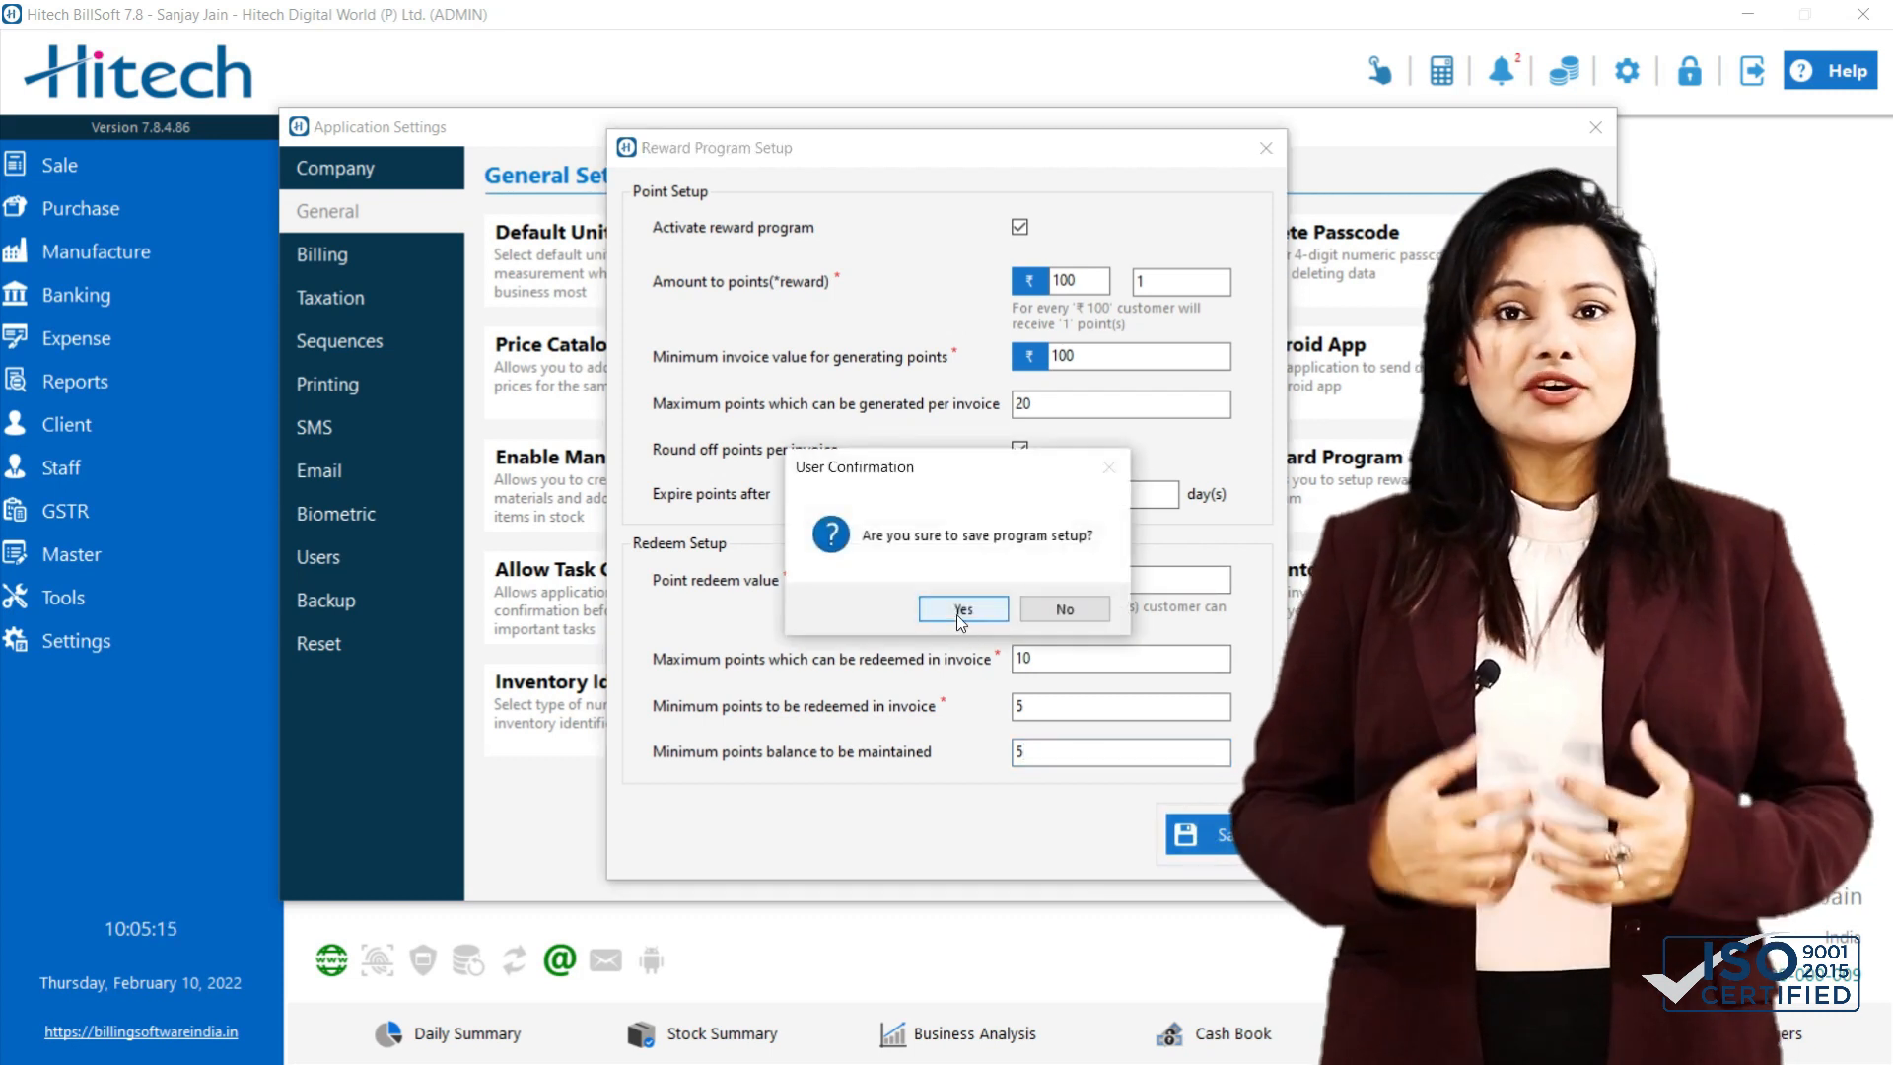
click(962, 607)
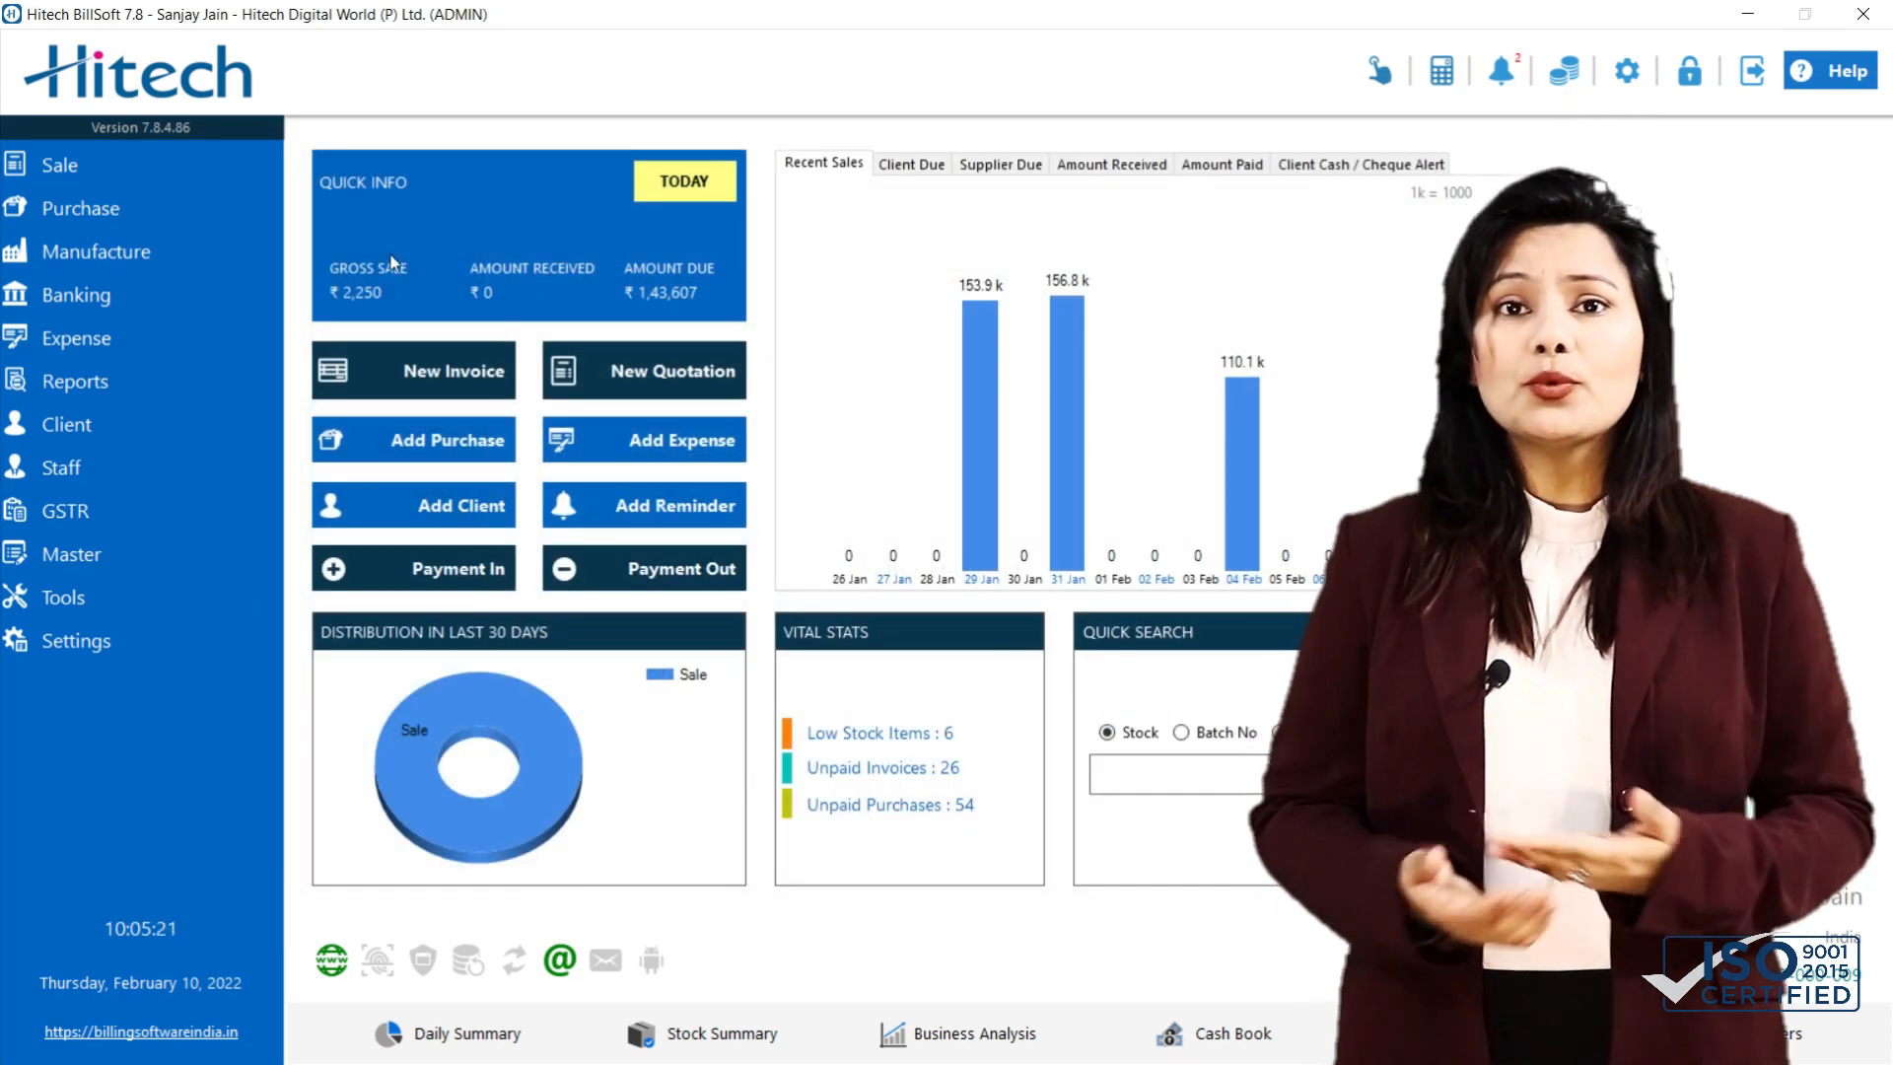
Step: Bill a new invoice to client contact 626 for 101 Compatible Toner Cartridge and save it
click(456, 370)
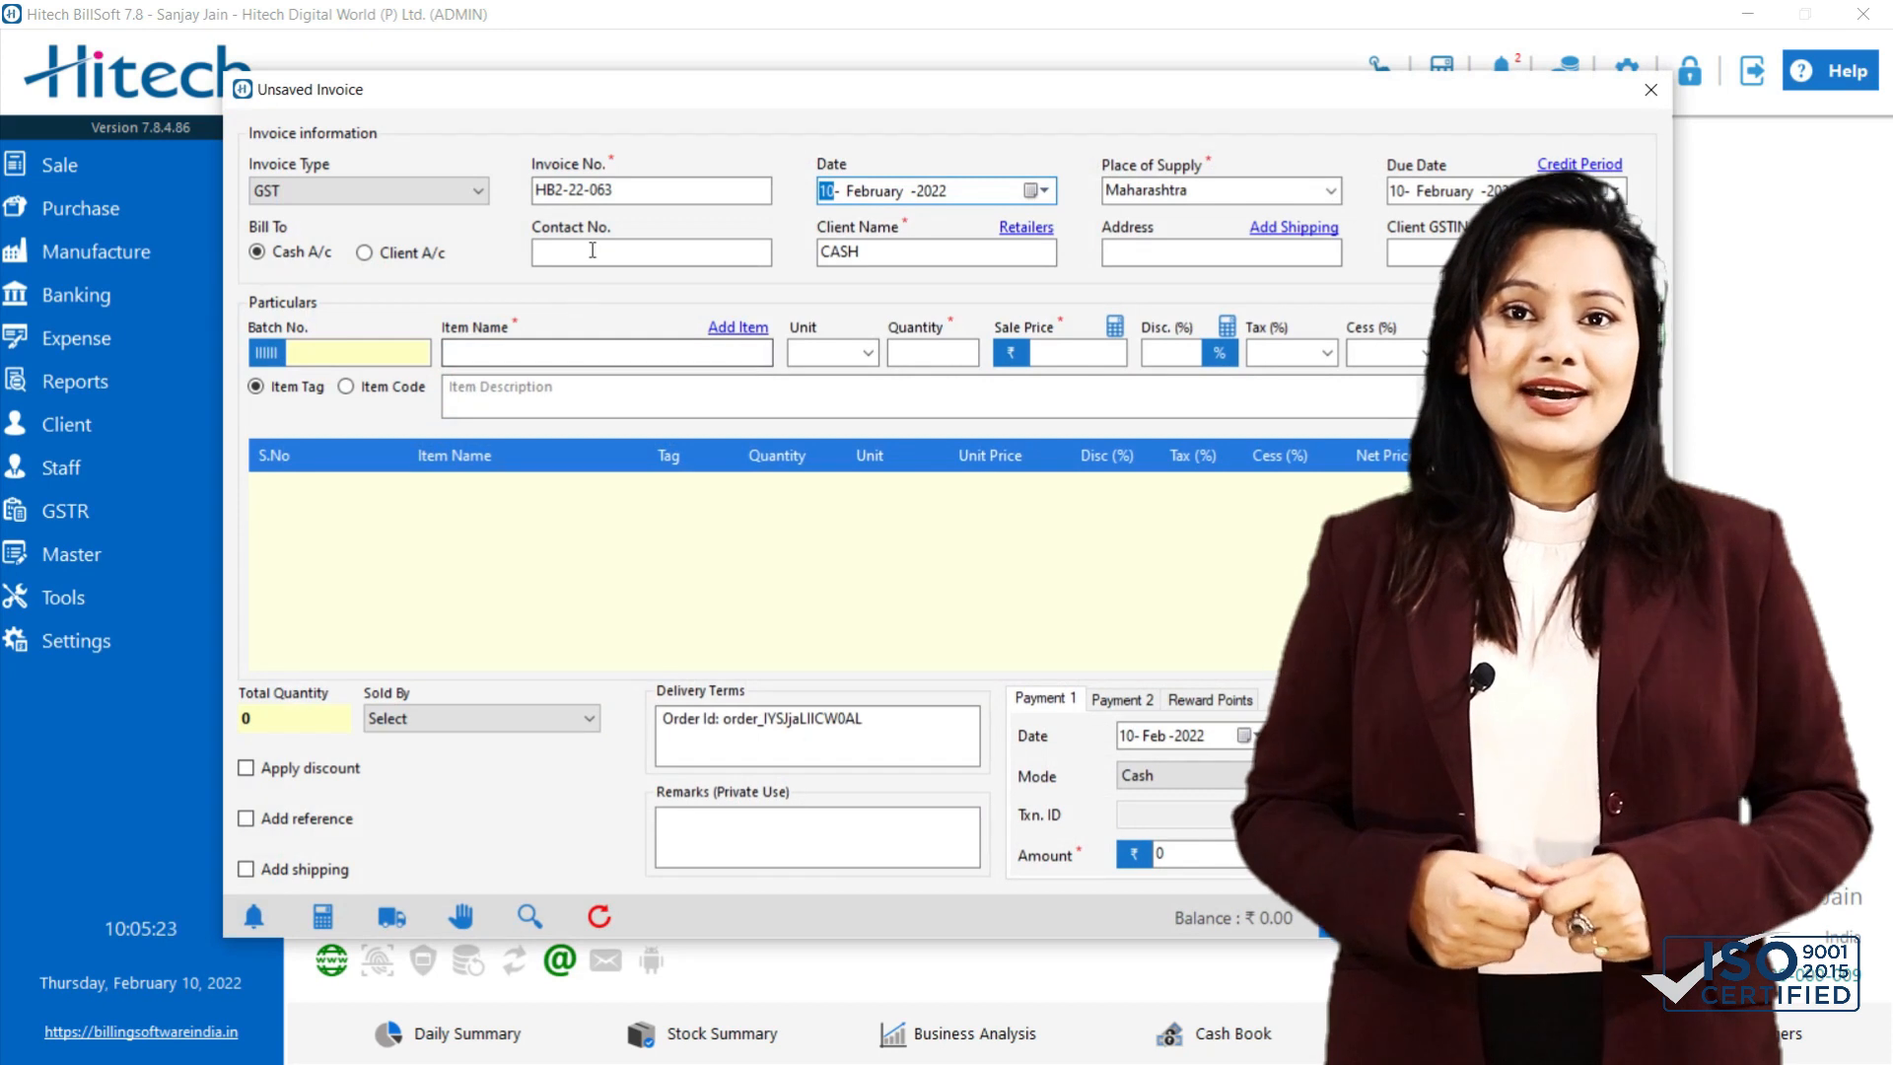
click(651, 251)
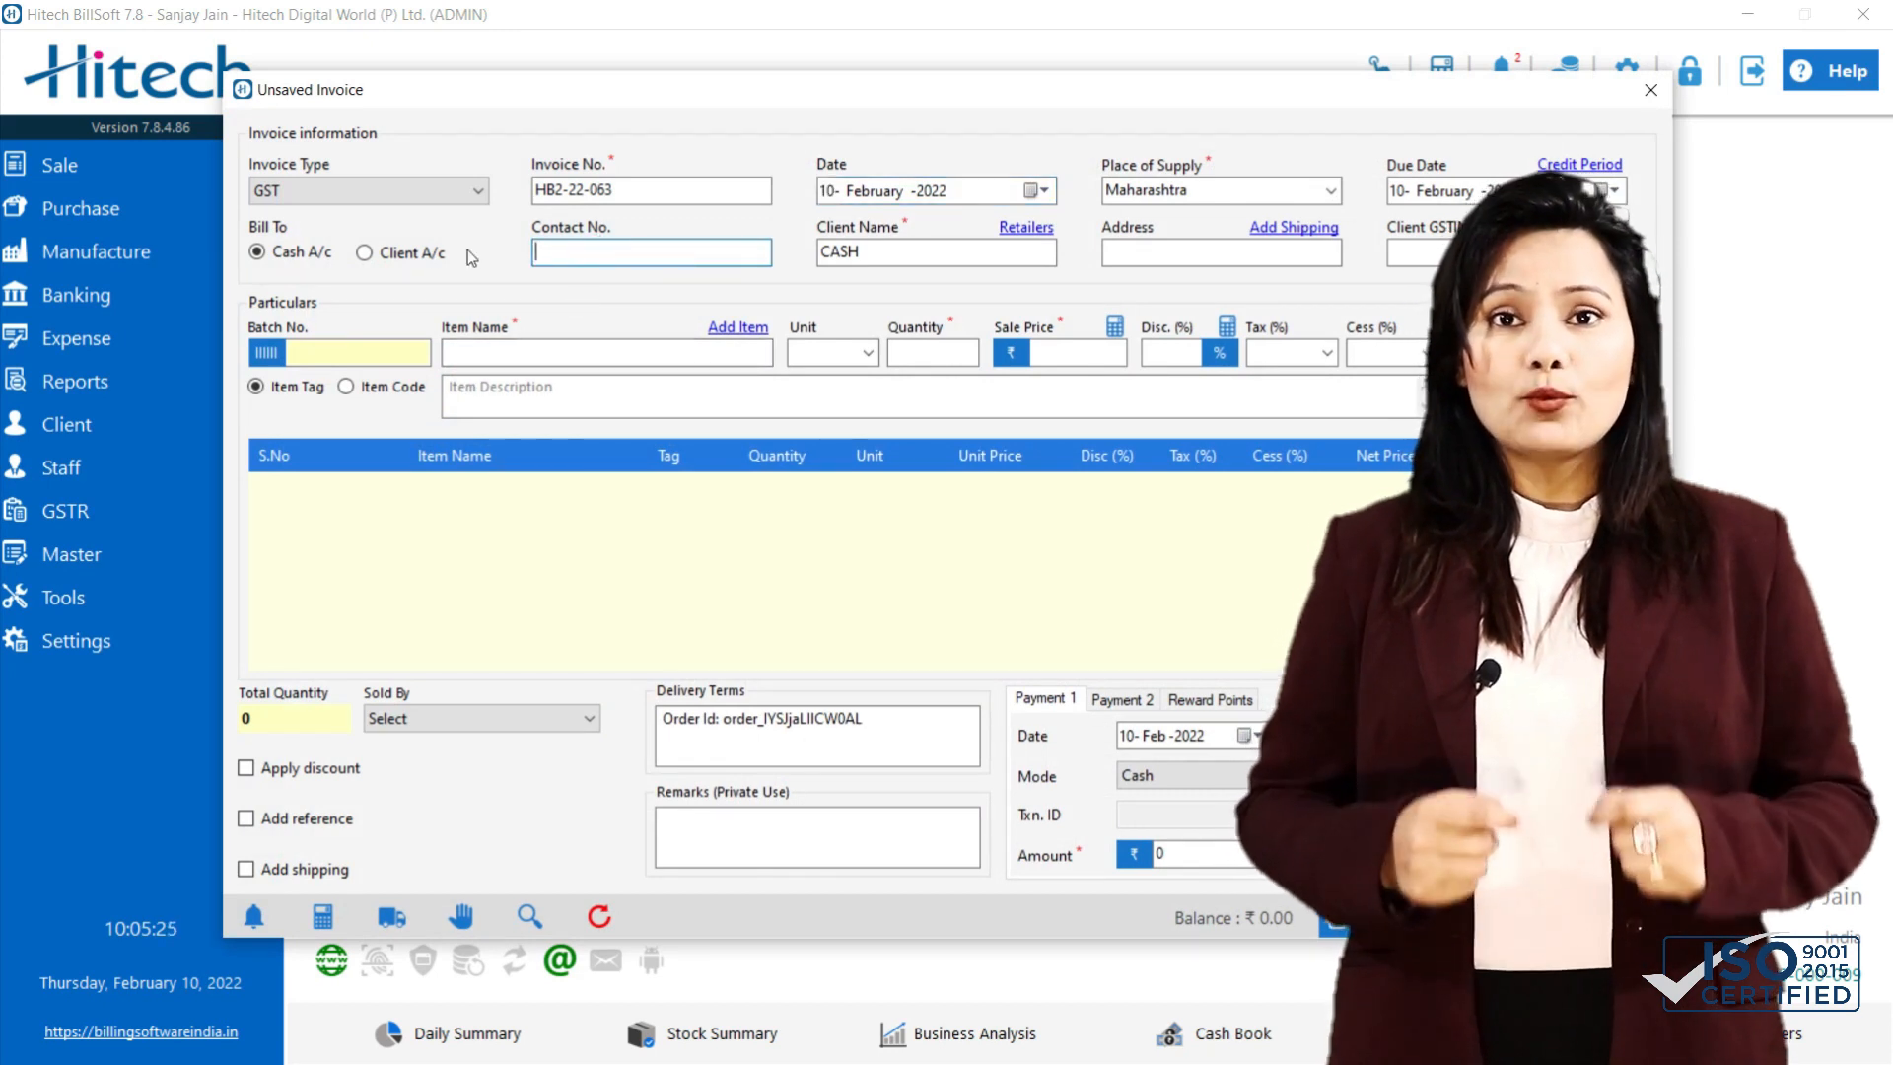
click(365, 252)
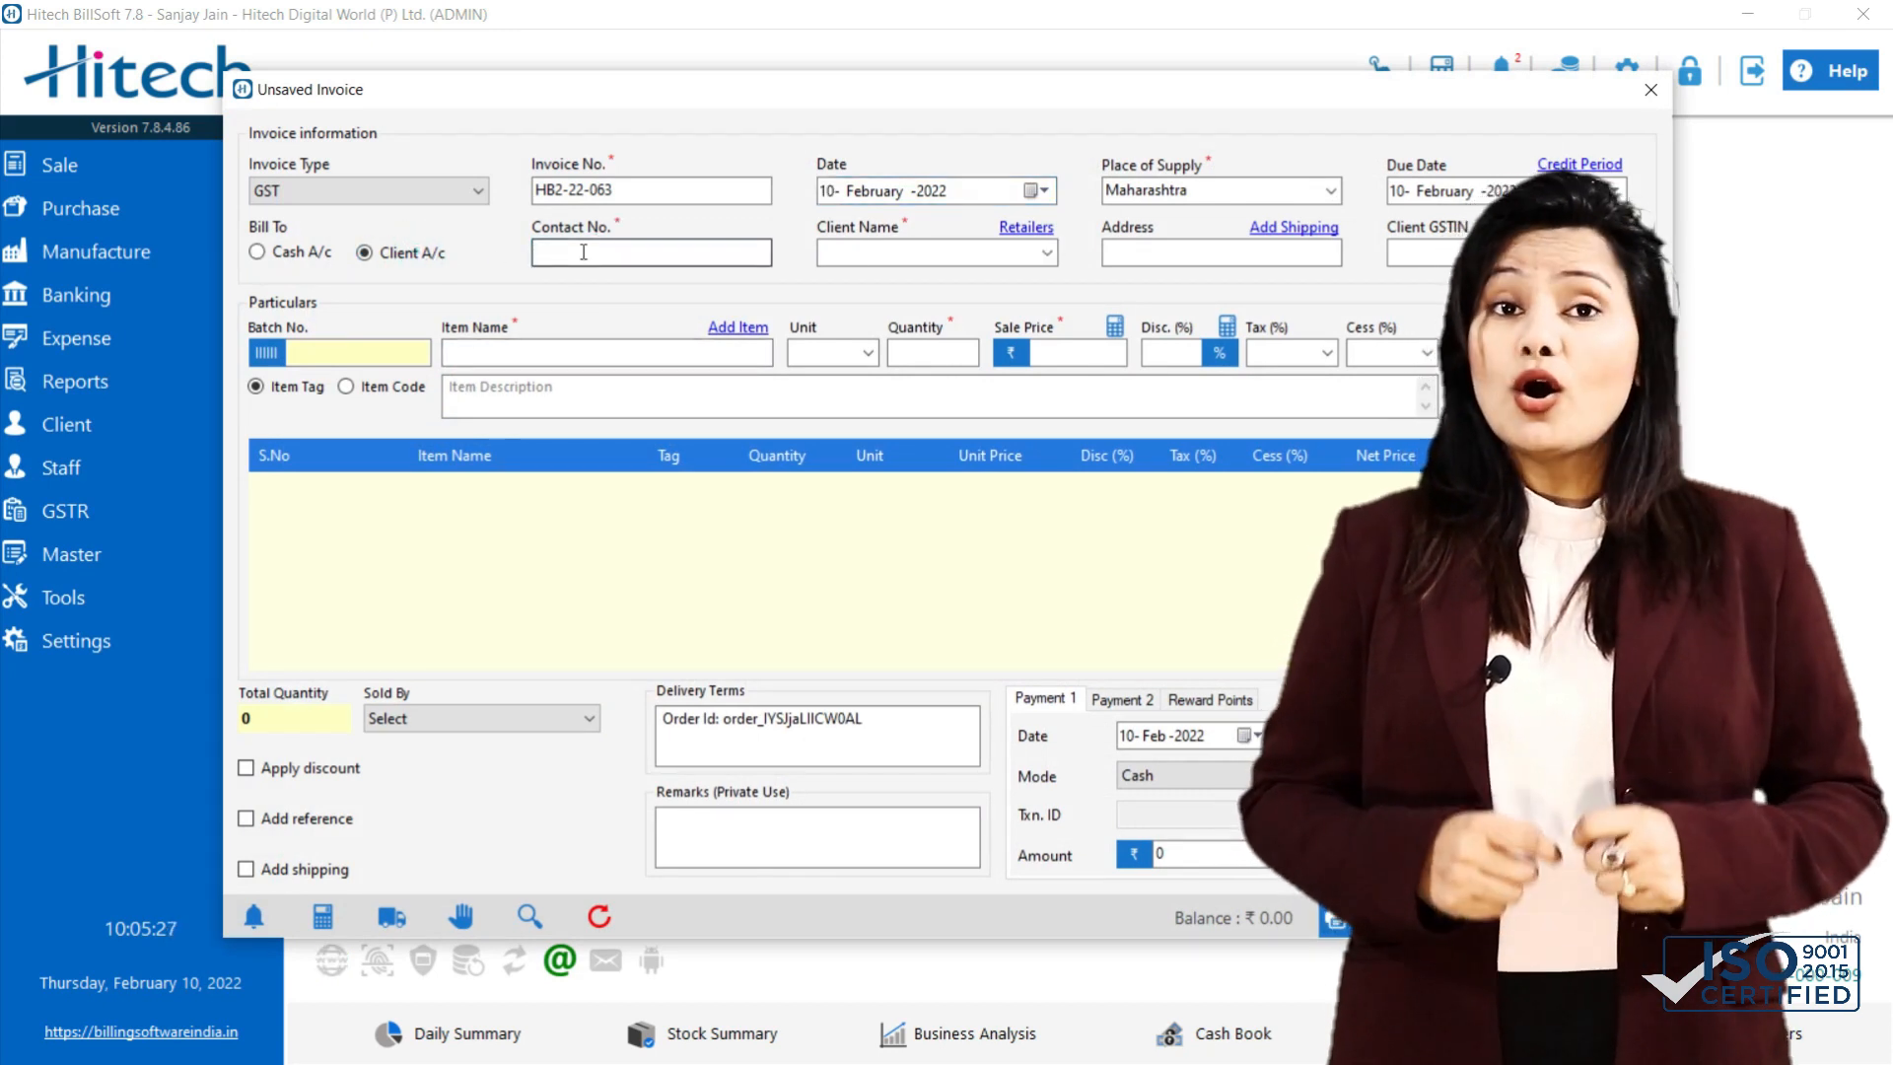
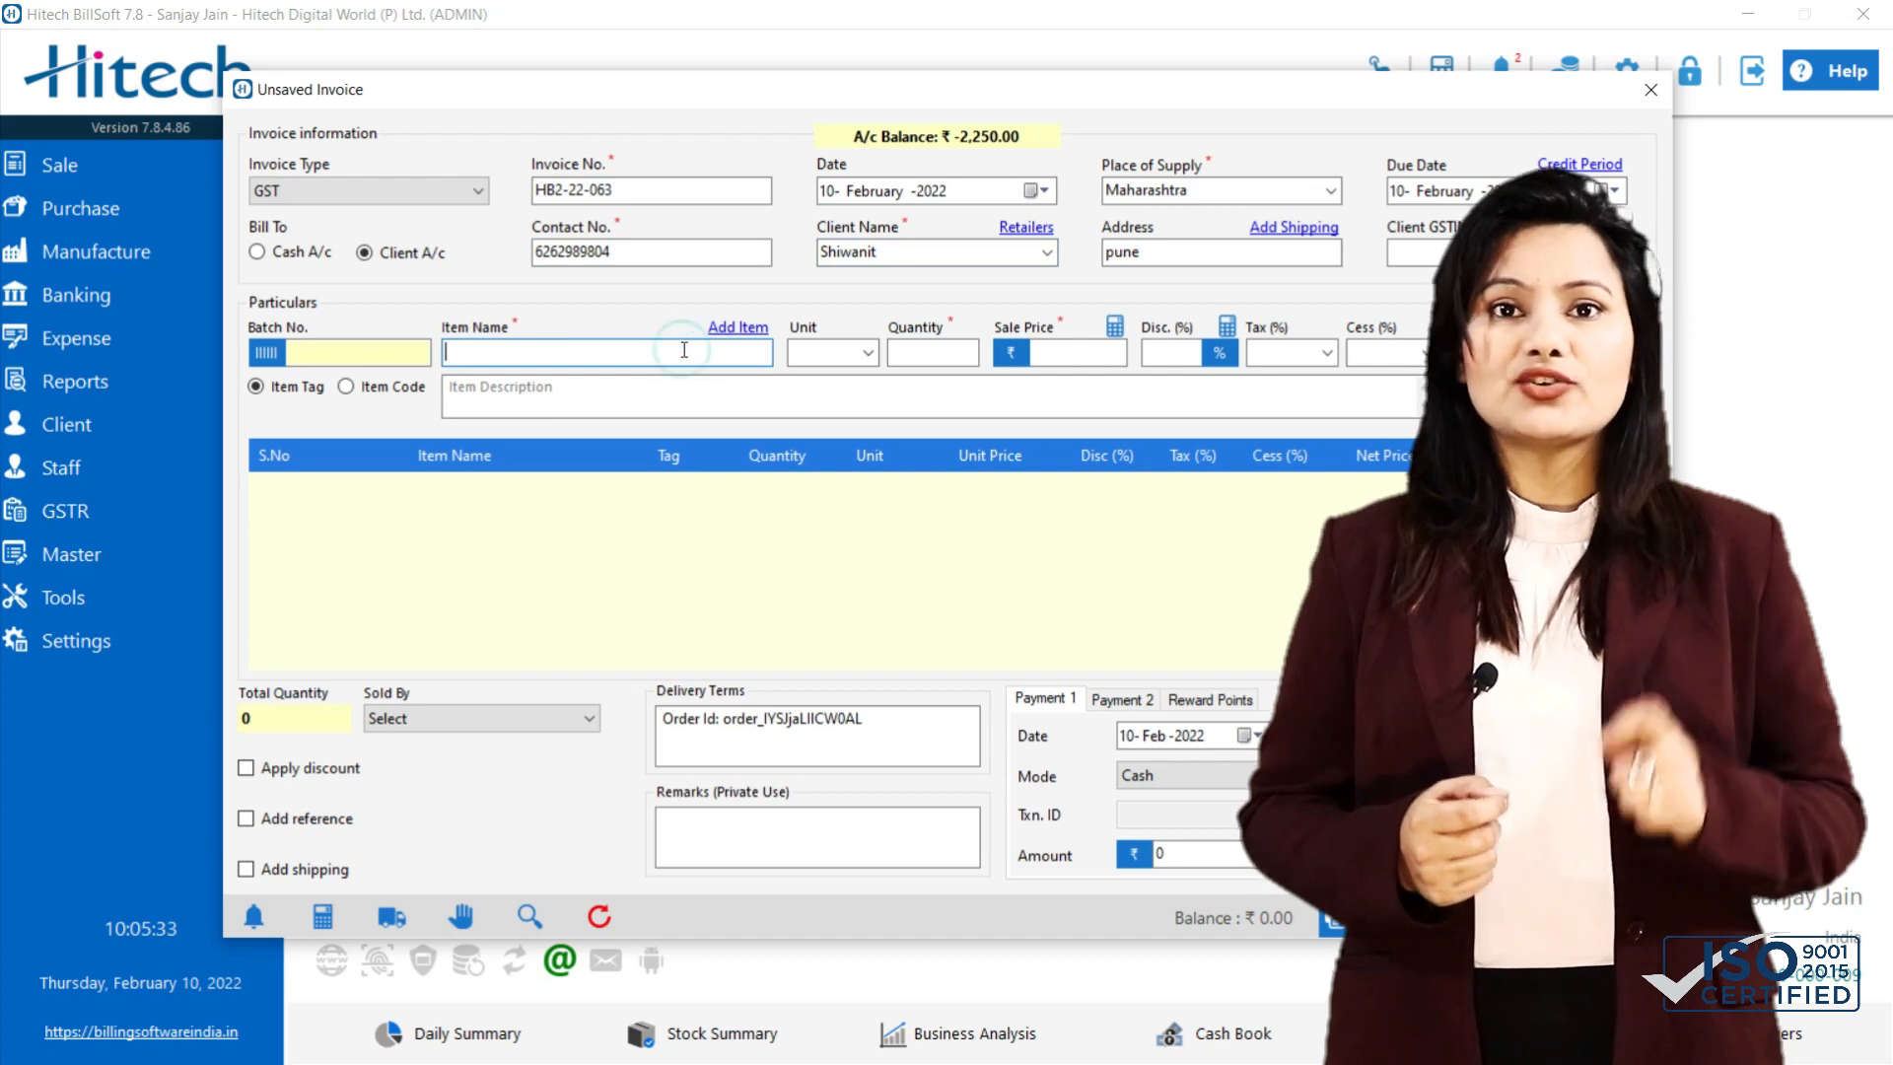
text(101 Compatible Toner Cartridge)
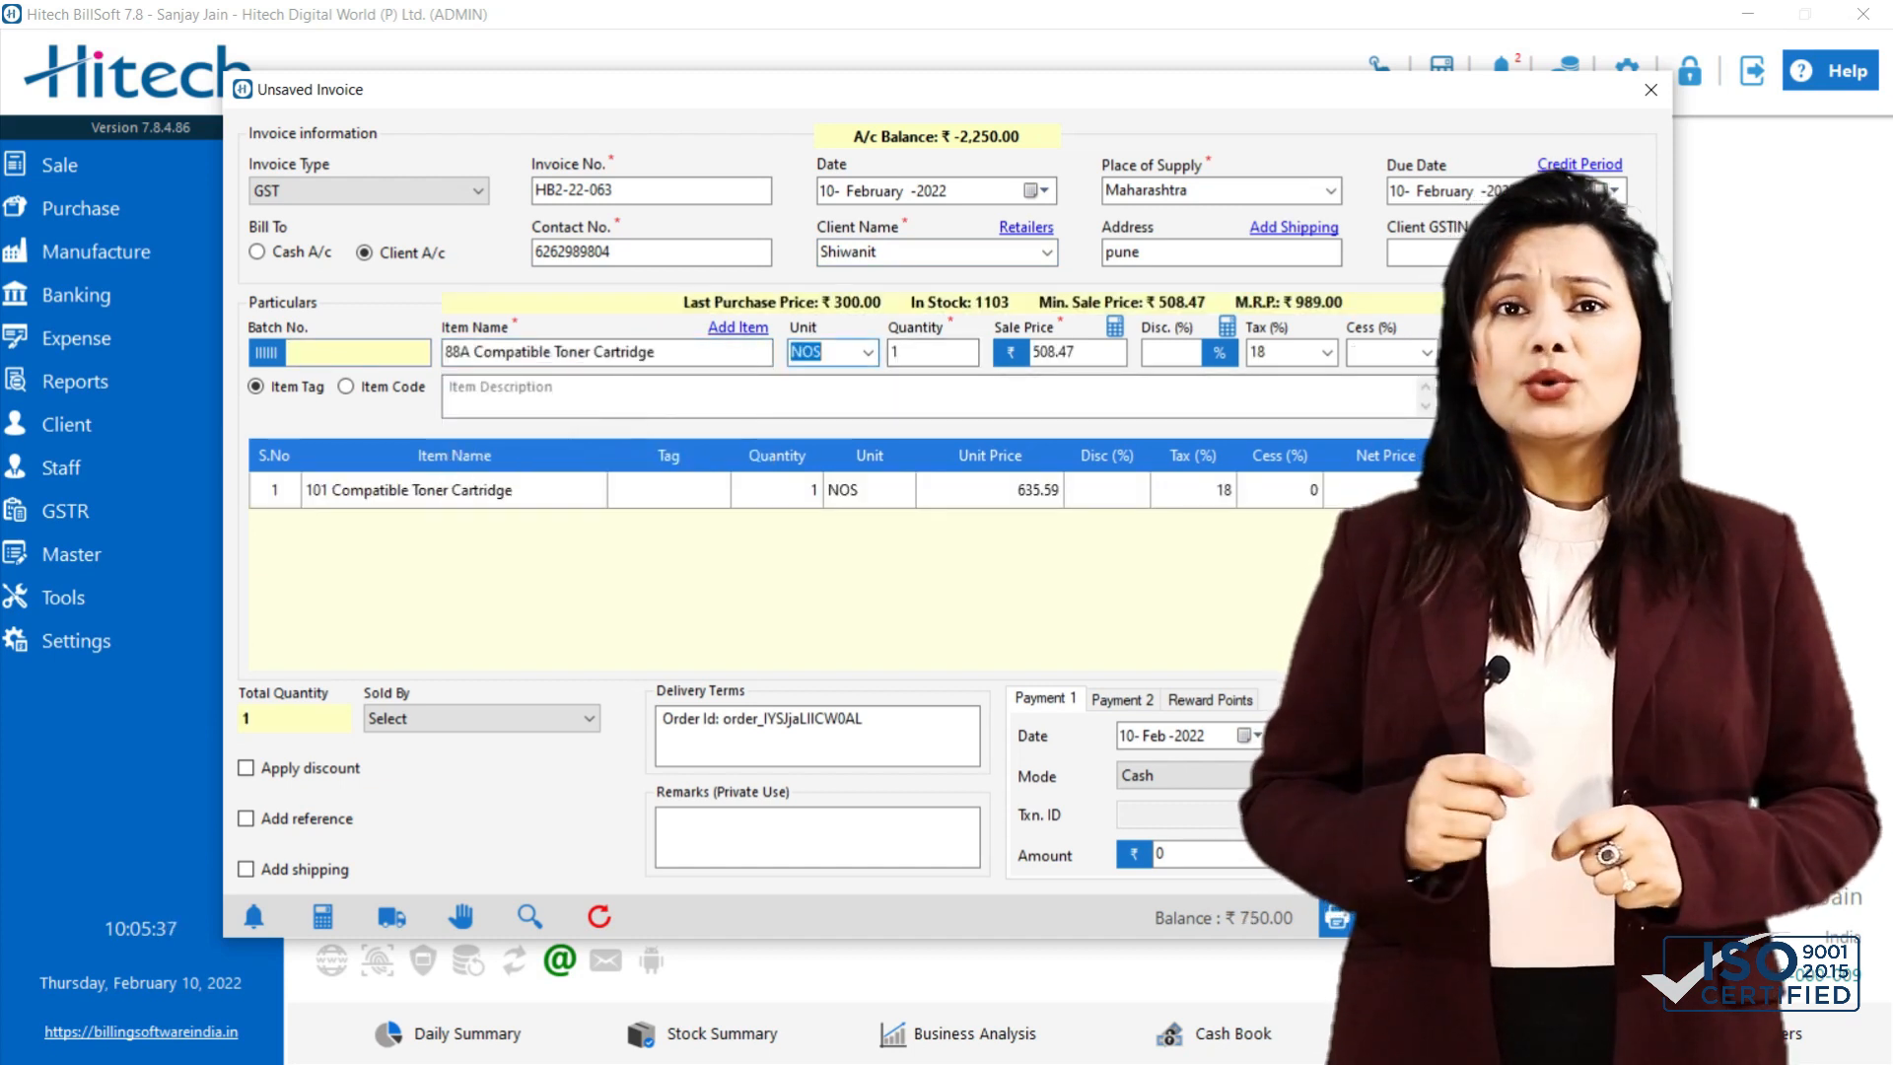
click(737, 328)
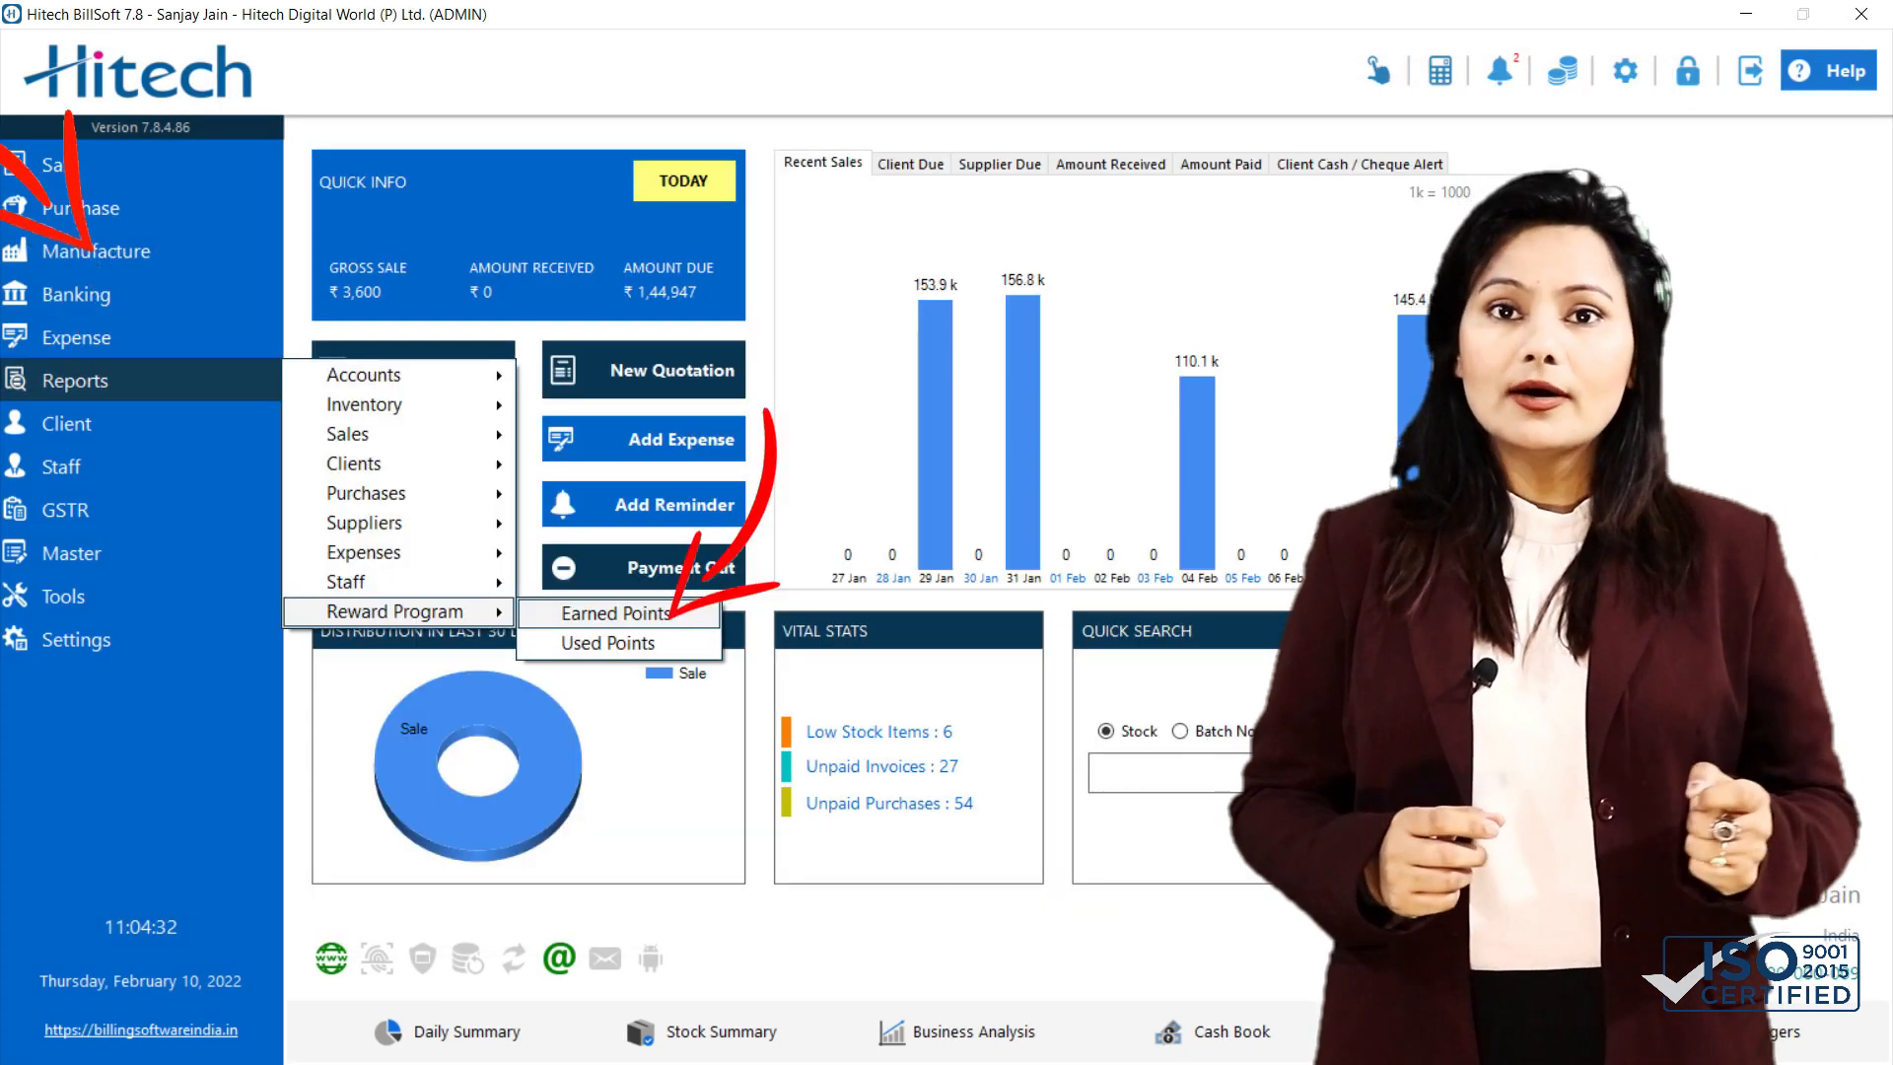
Step: Review the Earned Points report, try then clear the 626 contact filter, and email results
click(614, 614)
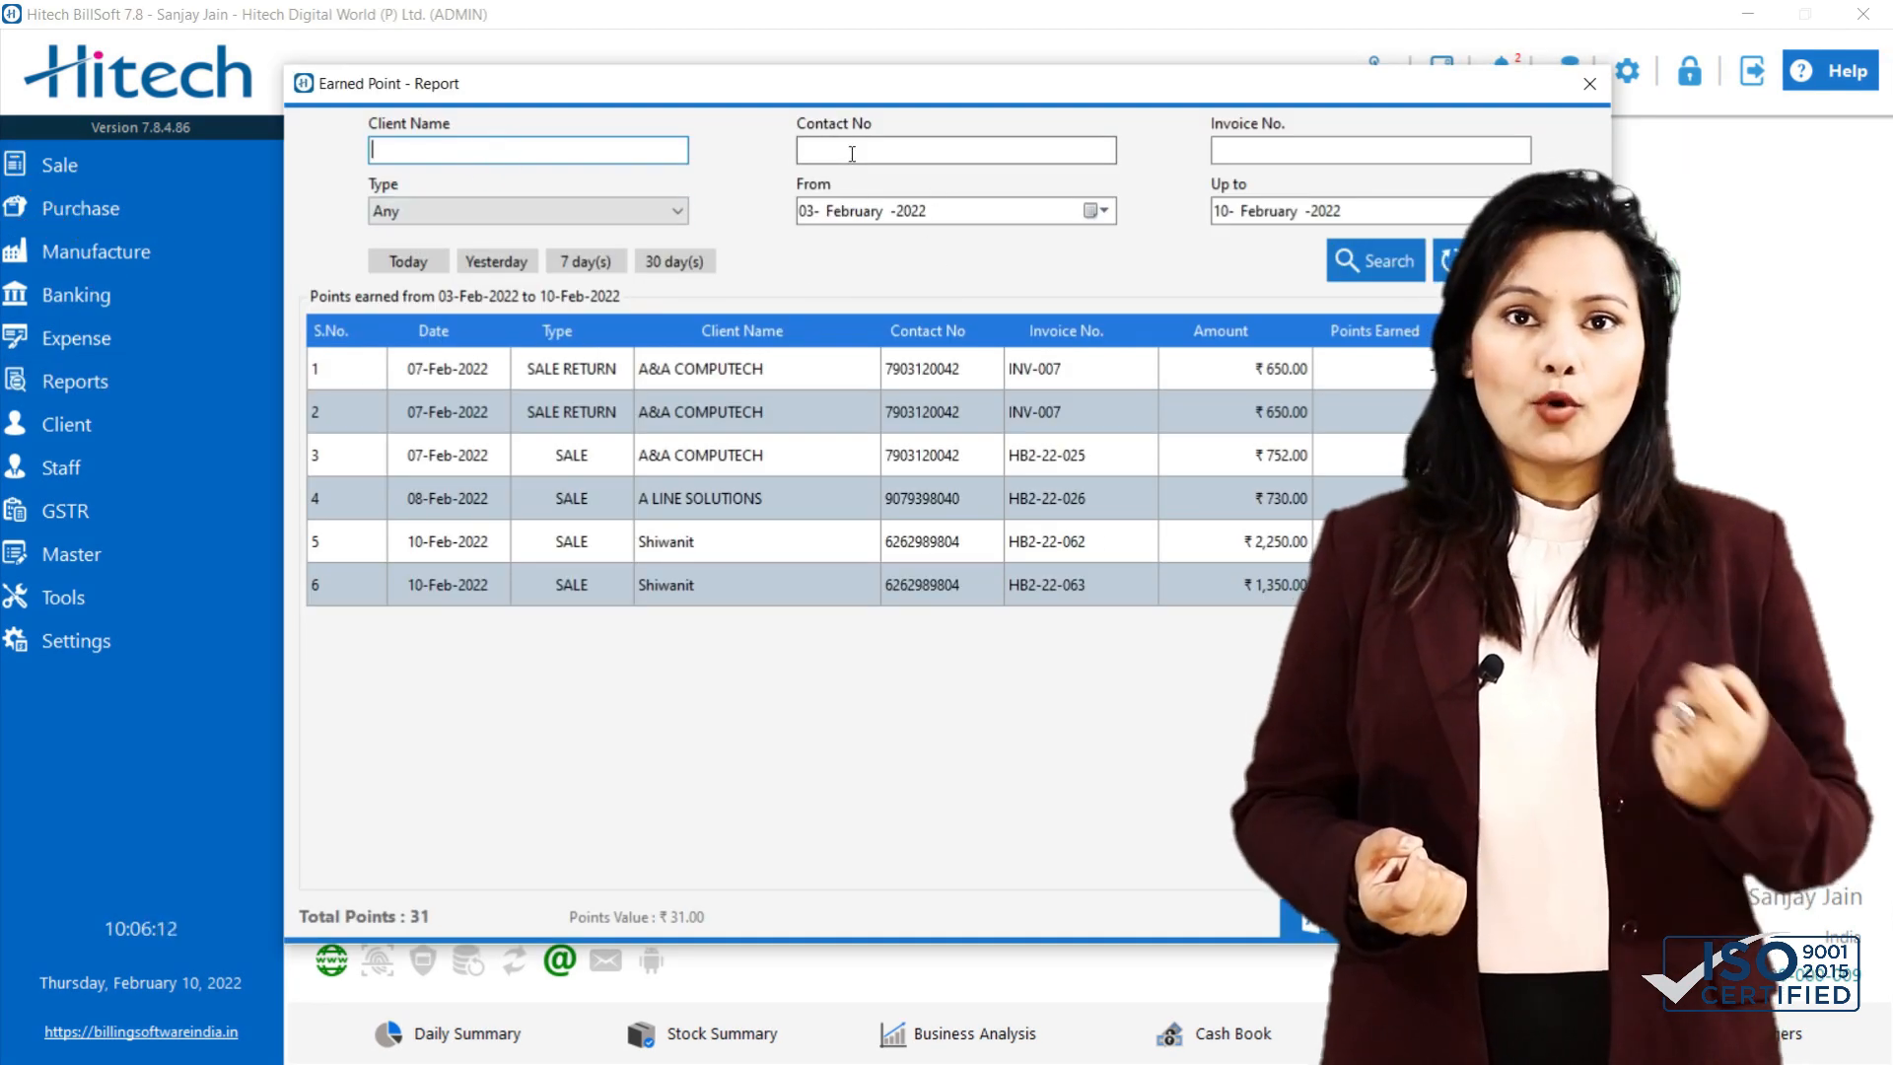
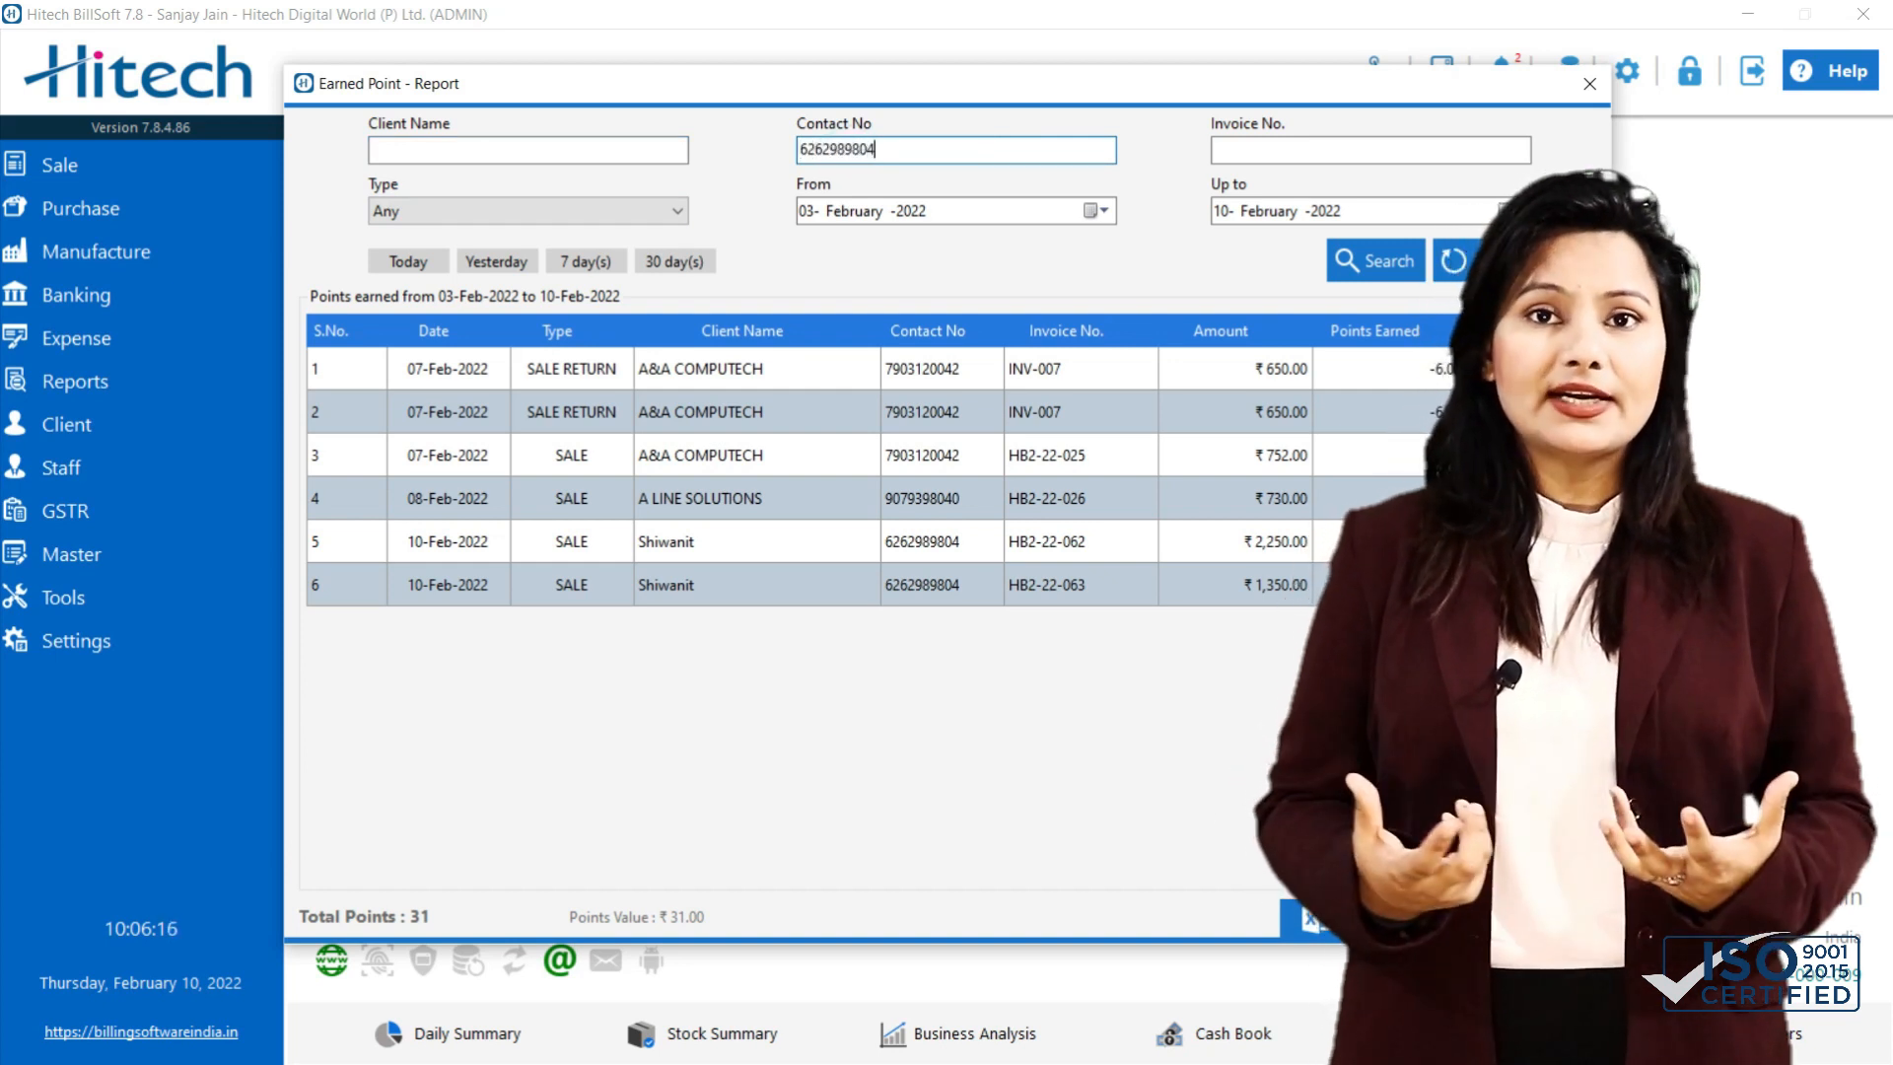
click(1374, 259)
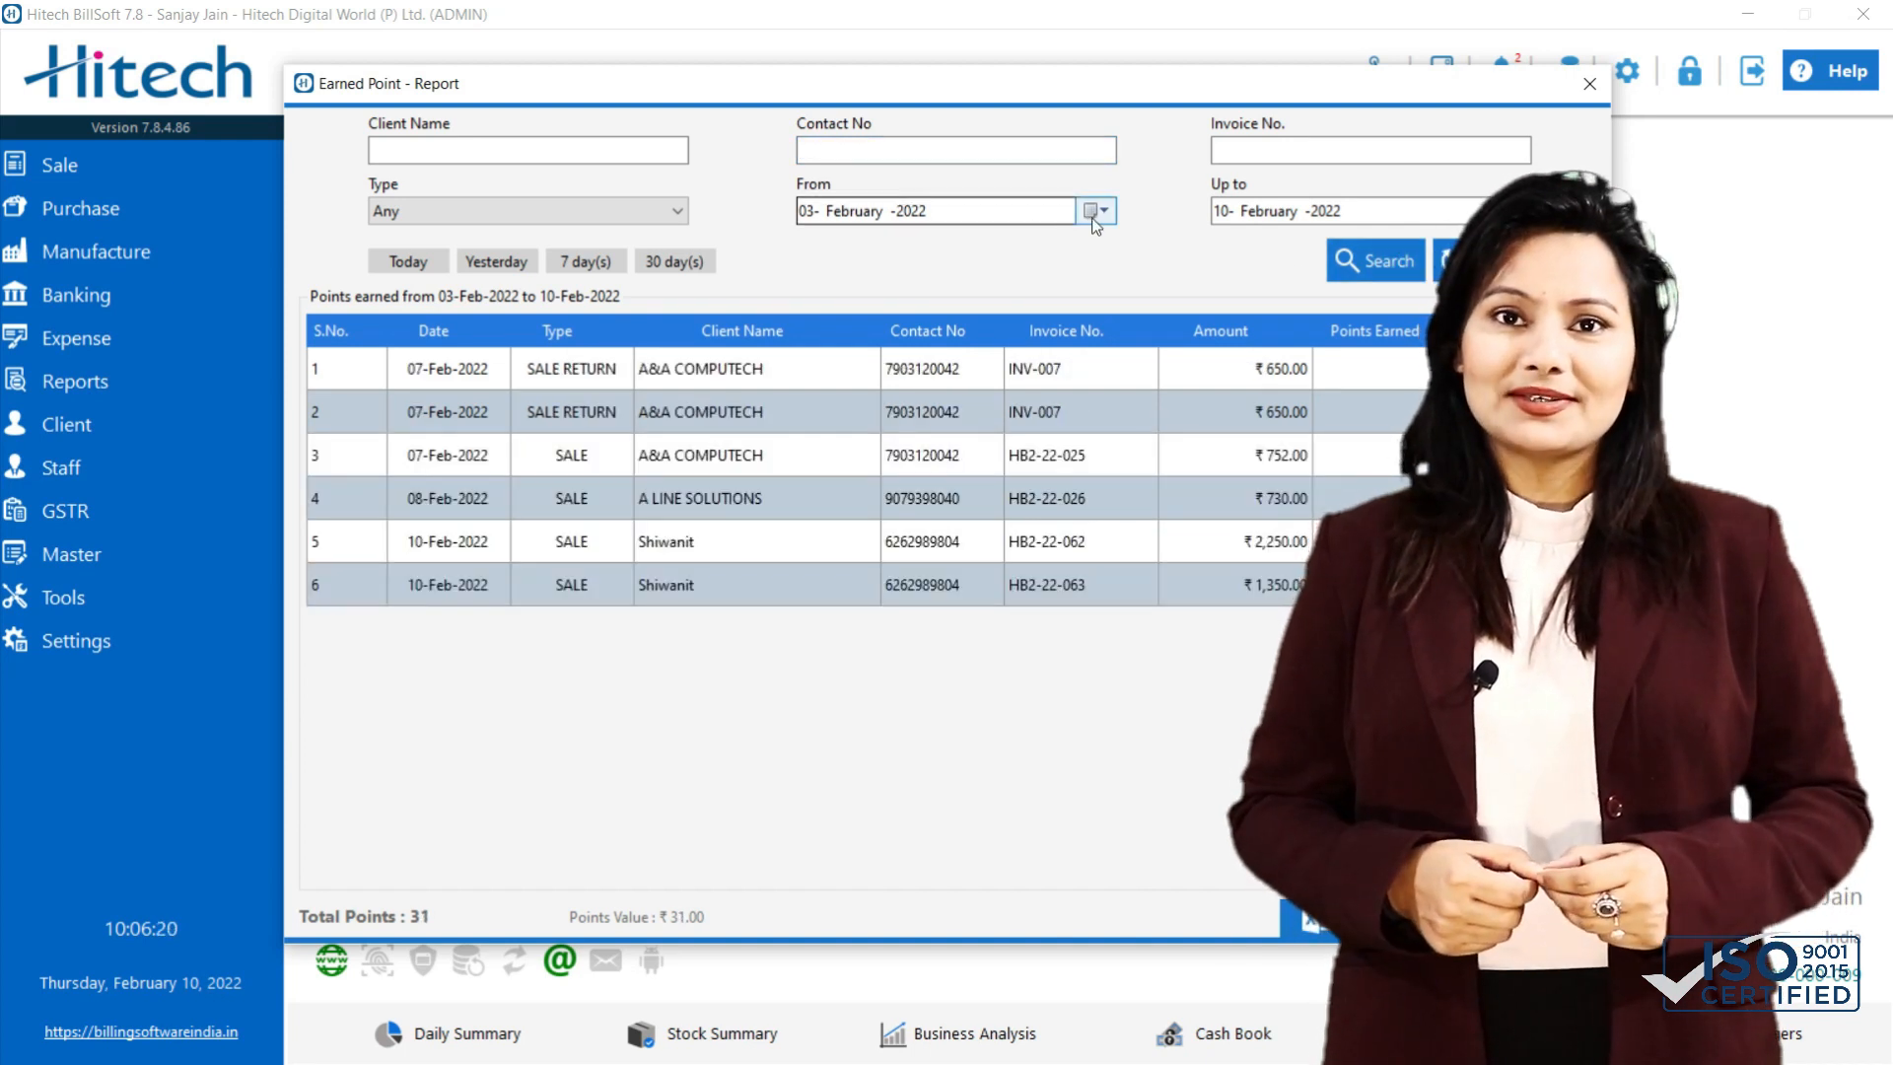
click(1371, 210)
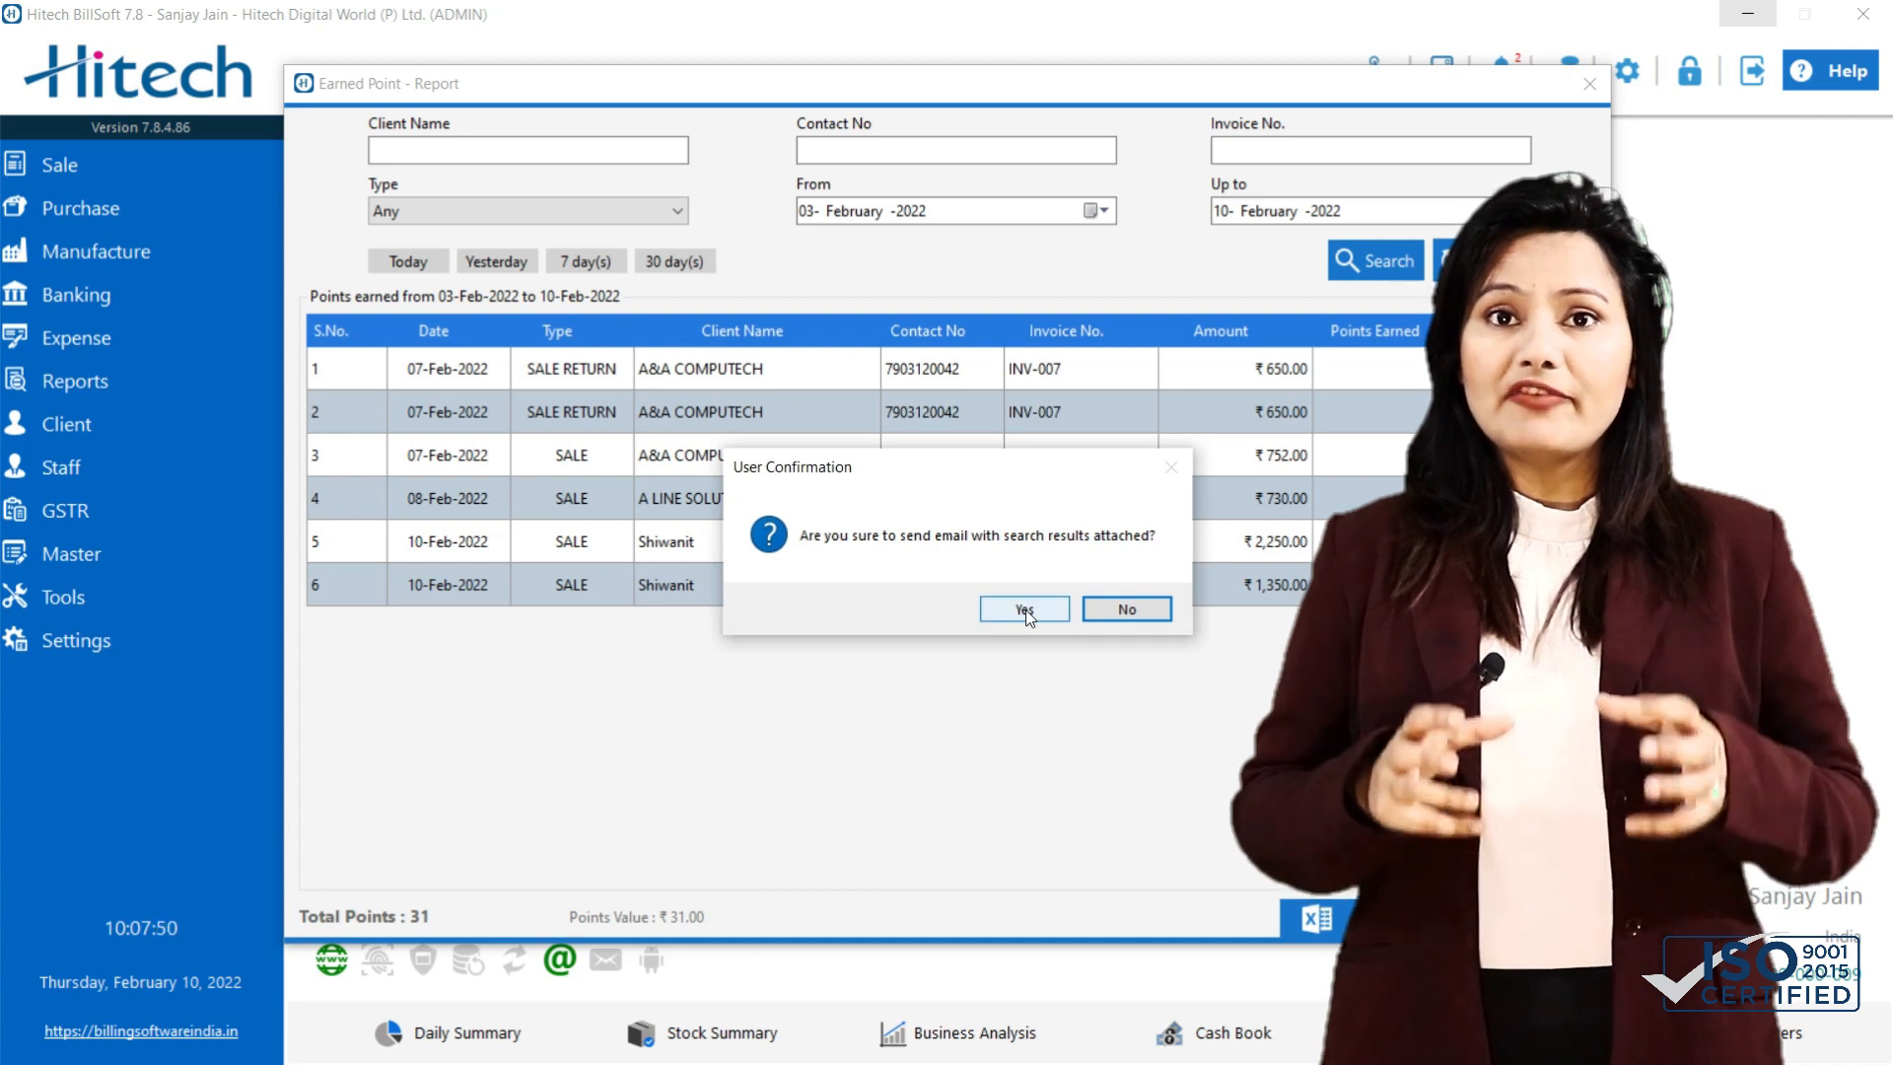
click(1022, 607)
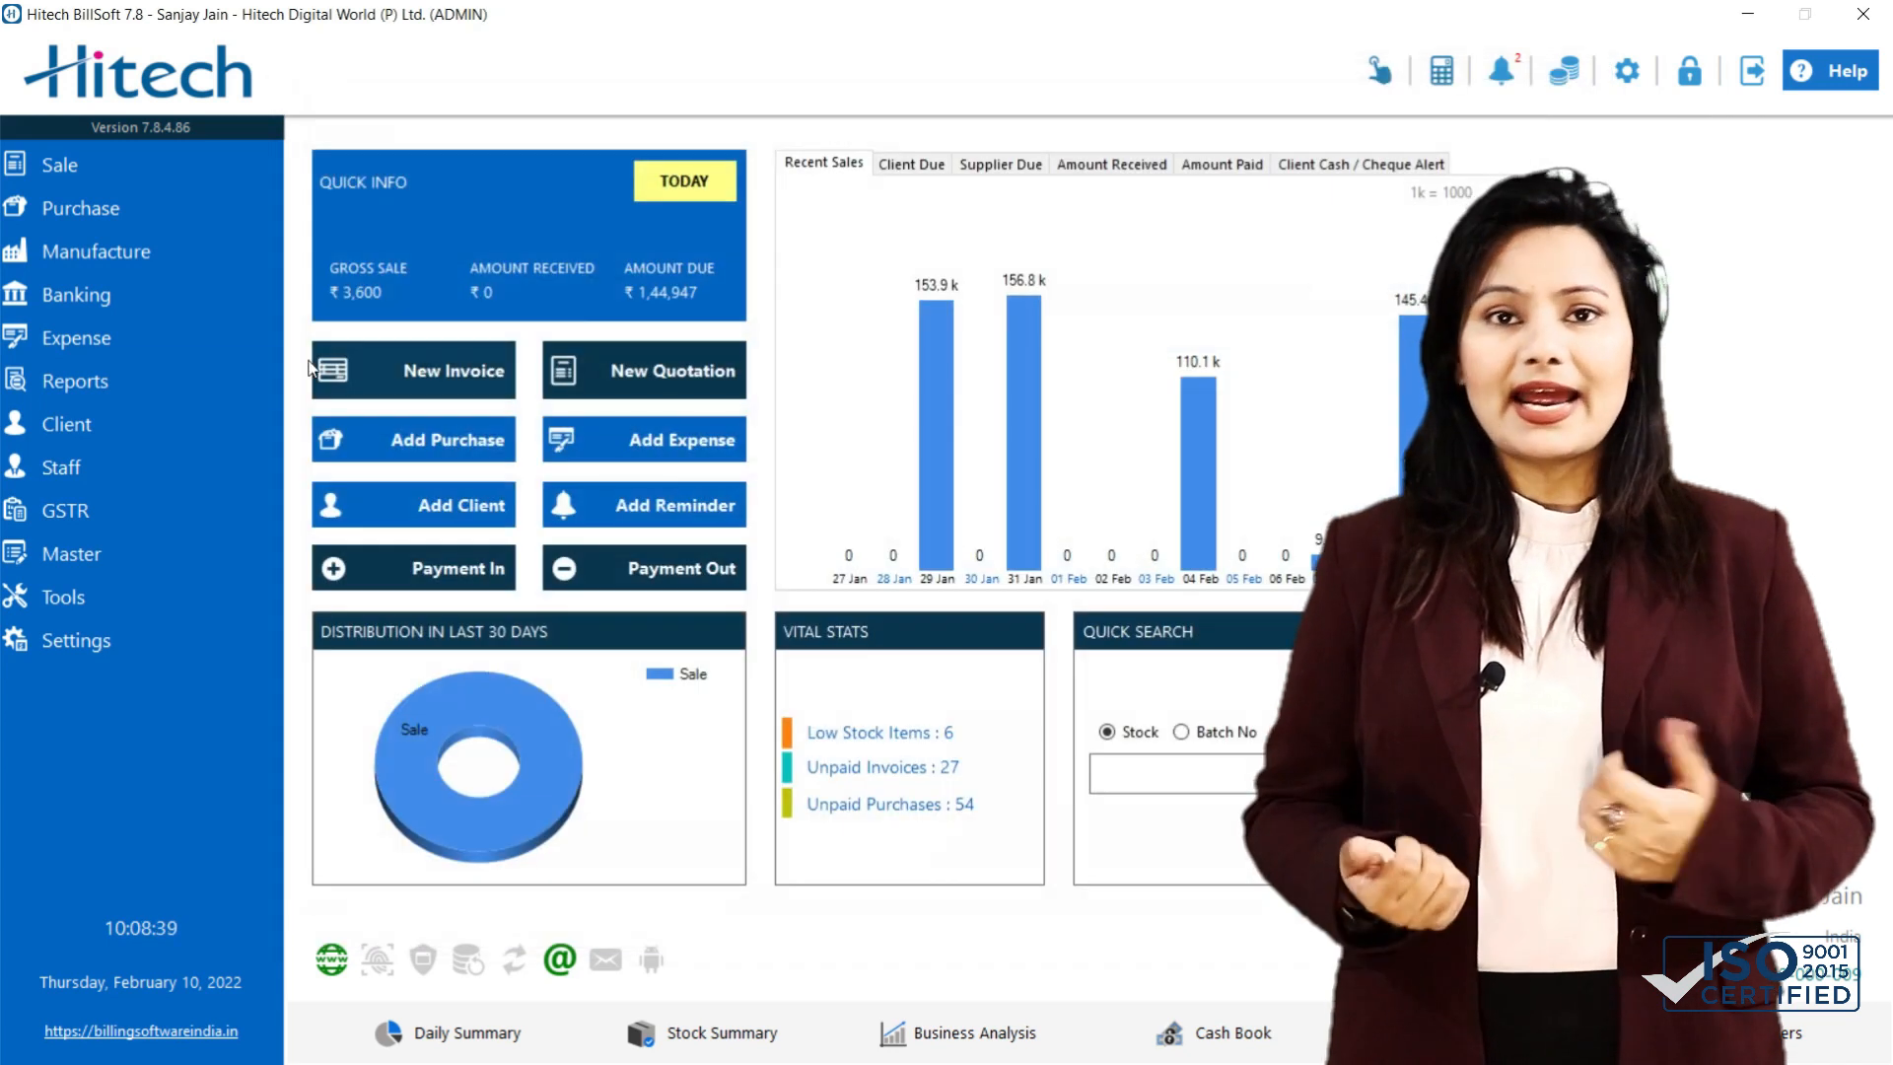
Step: Review the Used Points report showing 16 points across two invoices, then close it
click(75, 380)
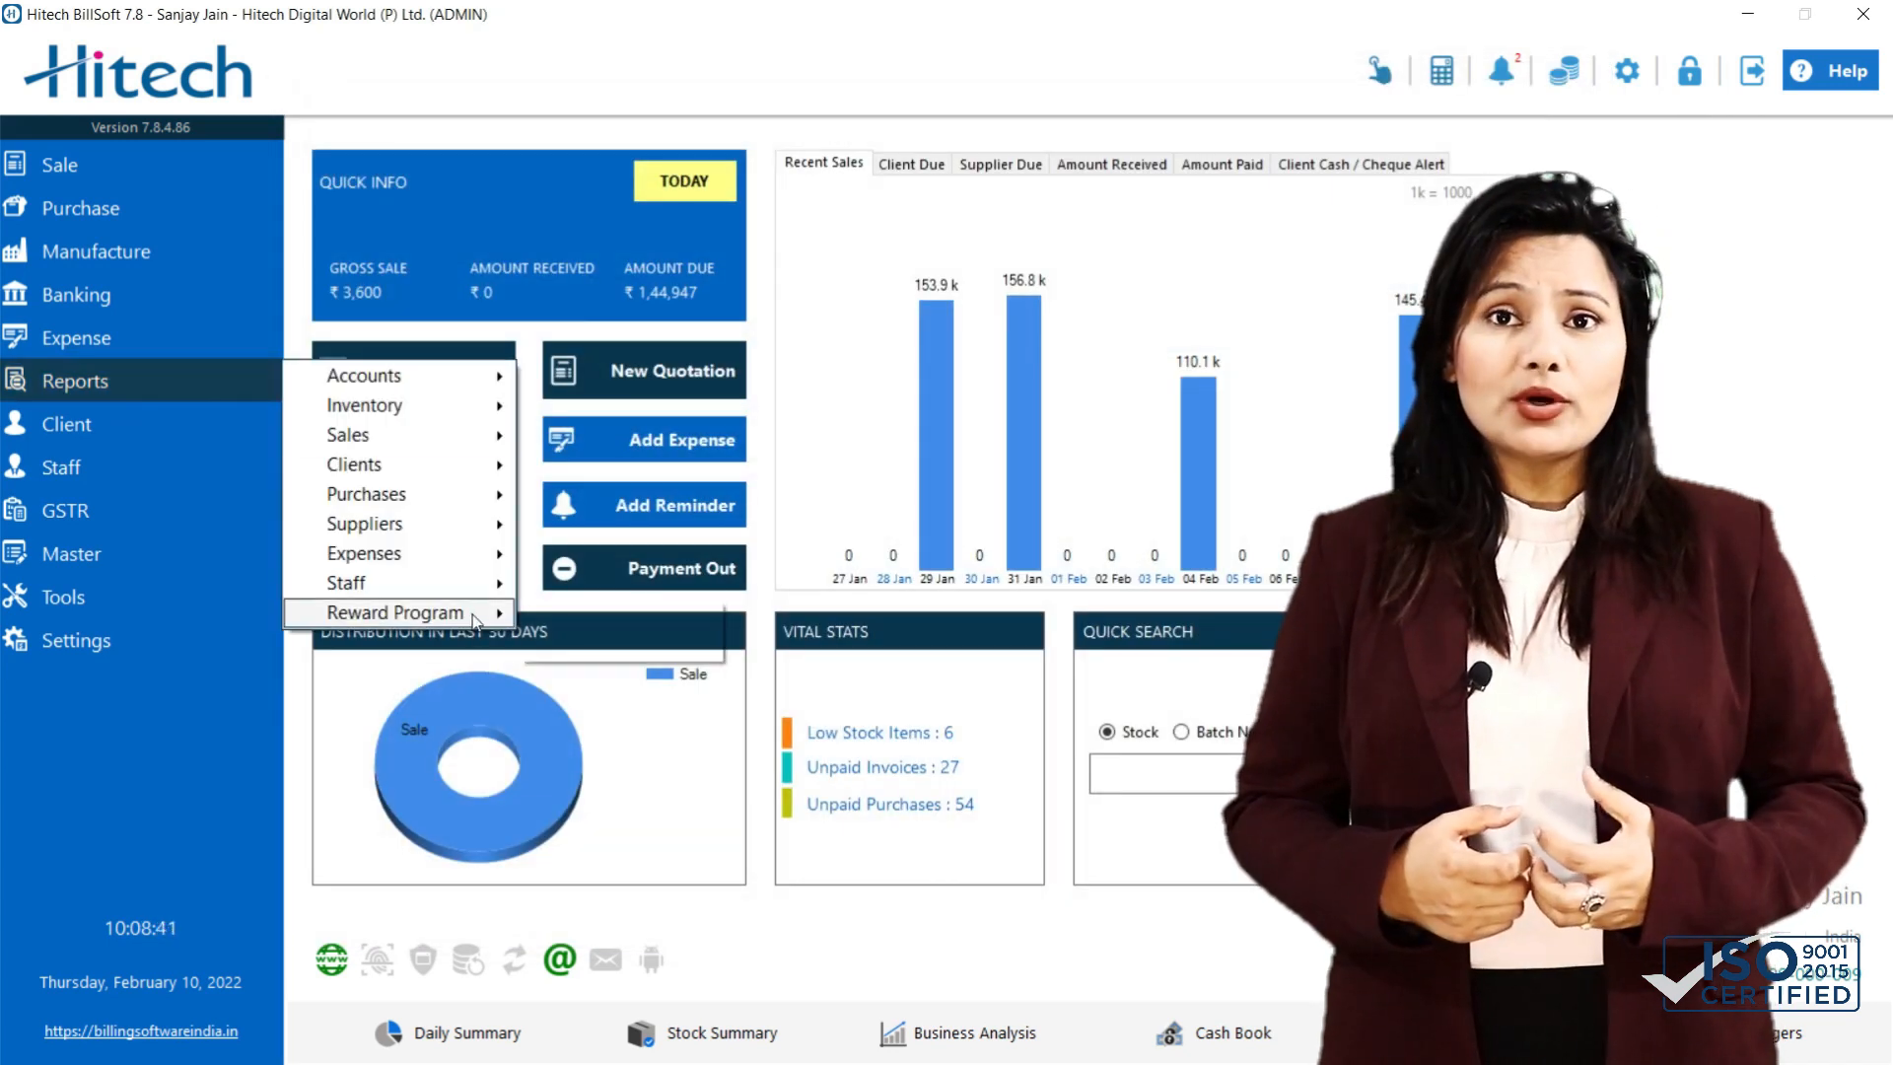
click(398, 613)
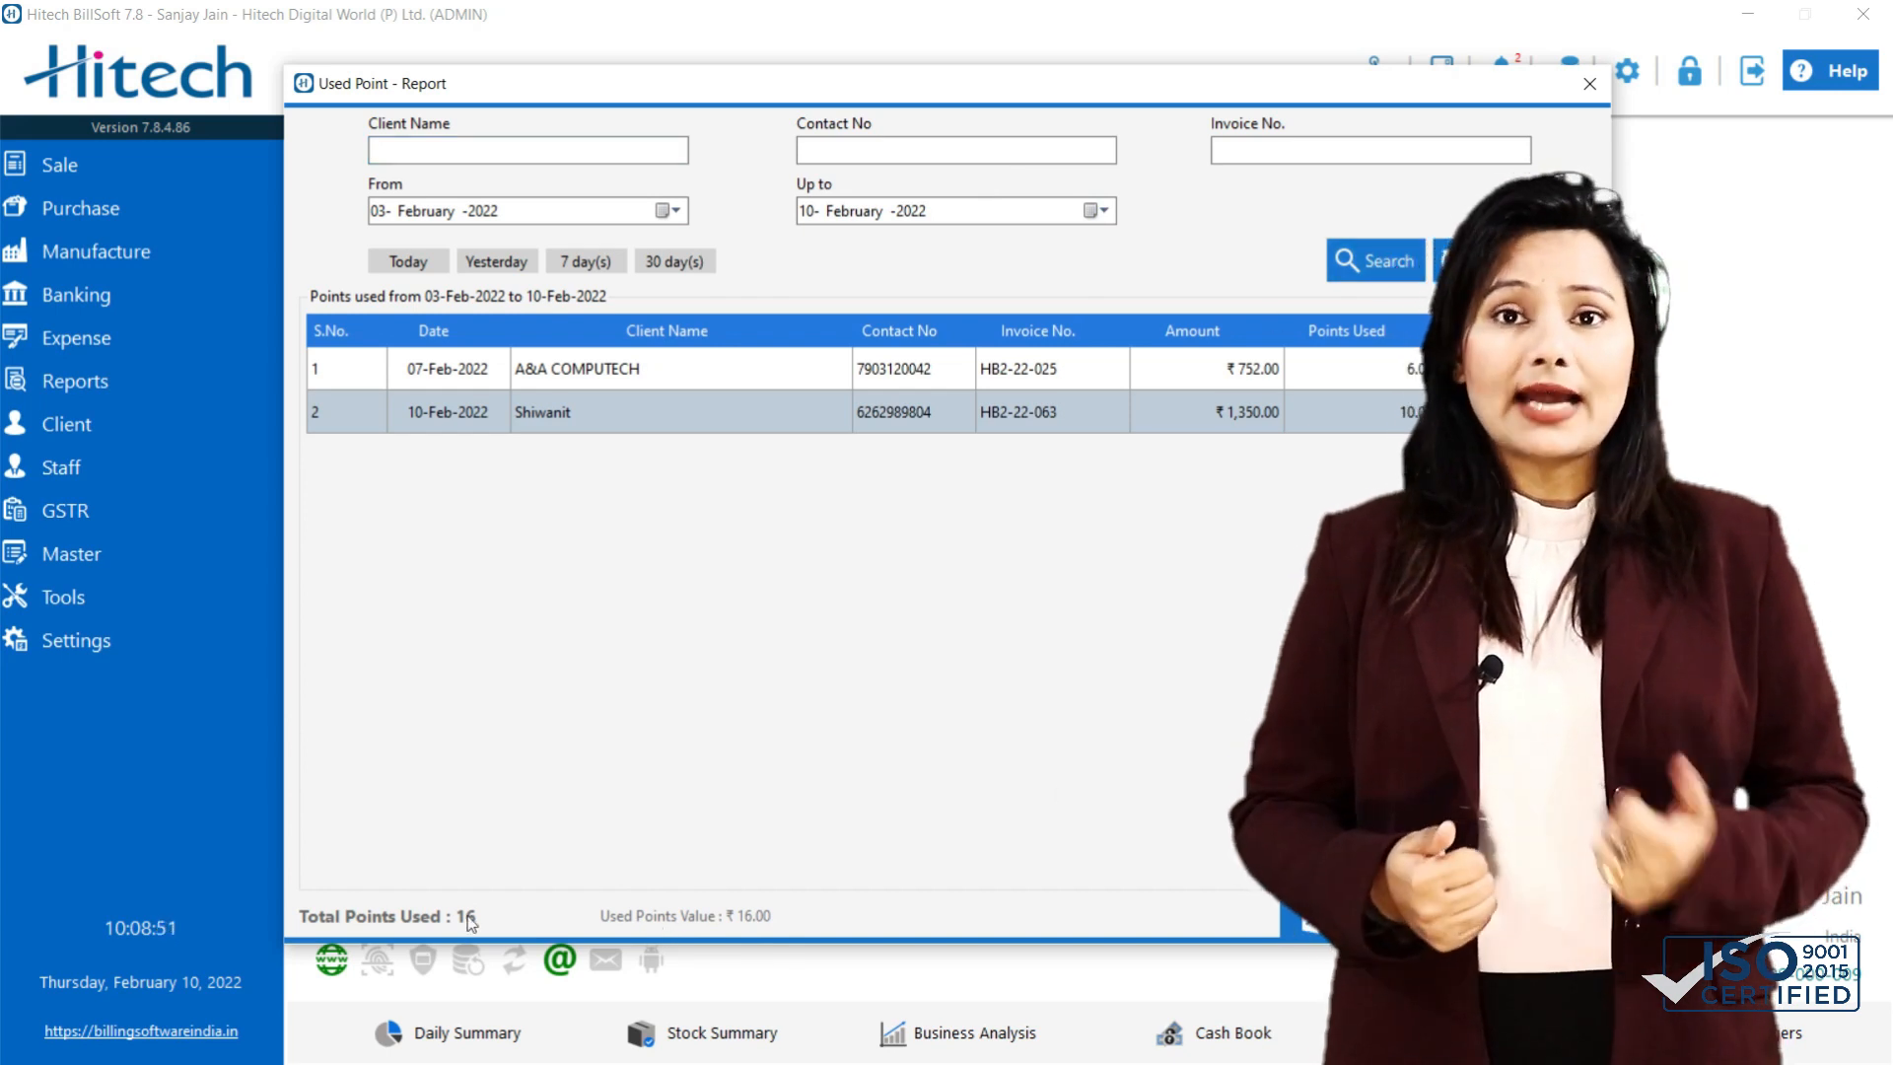
click(1589, 83)
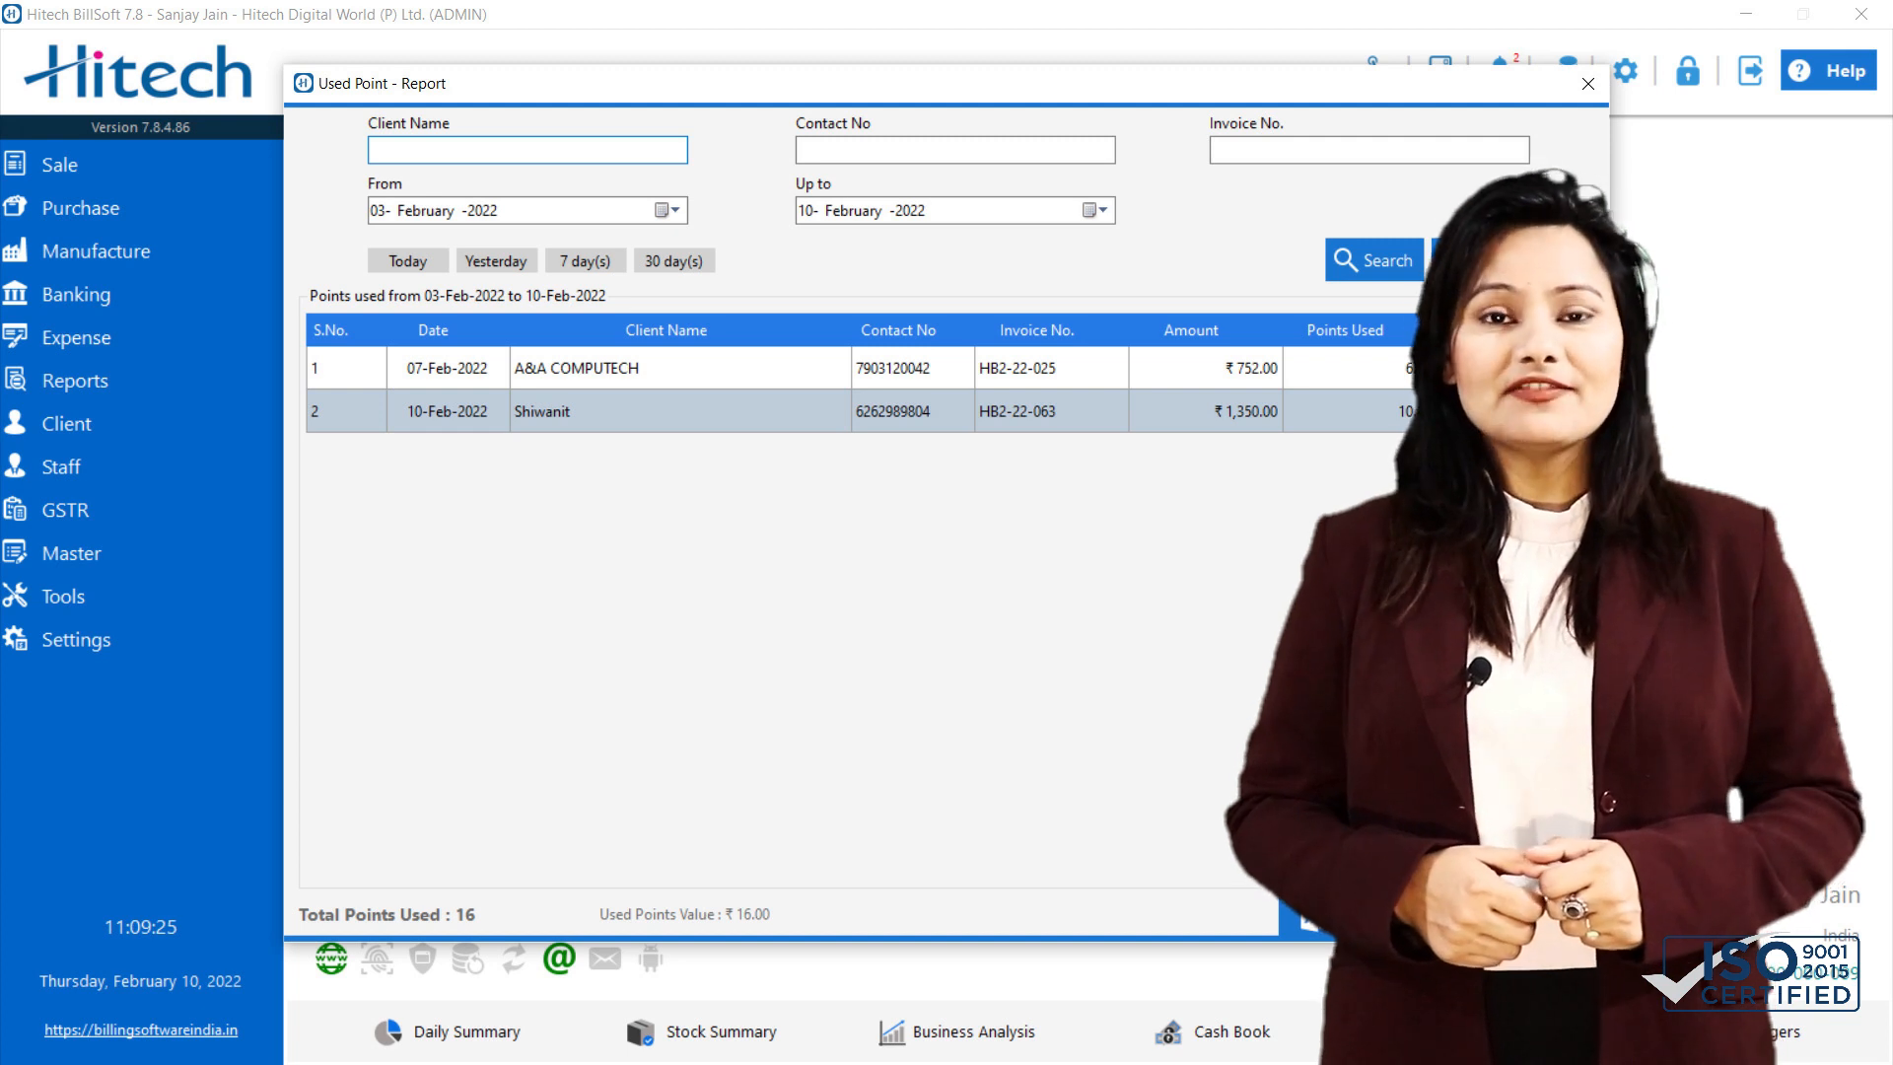
click(1588, 82)
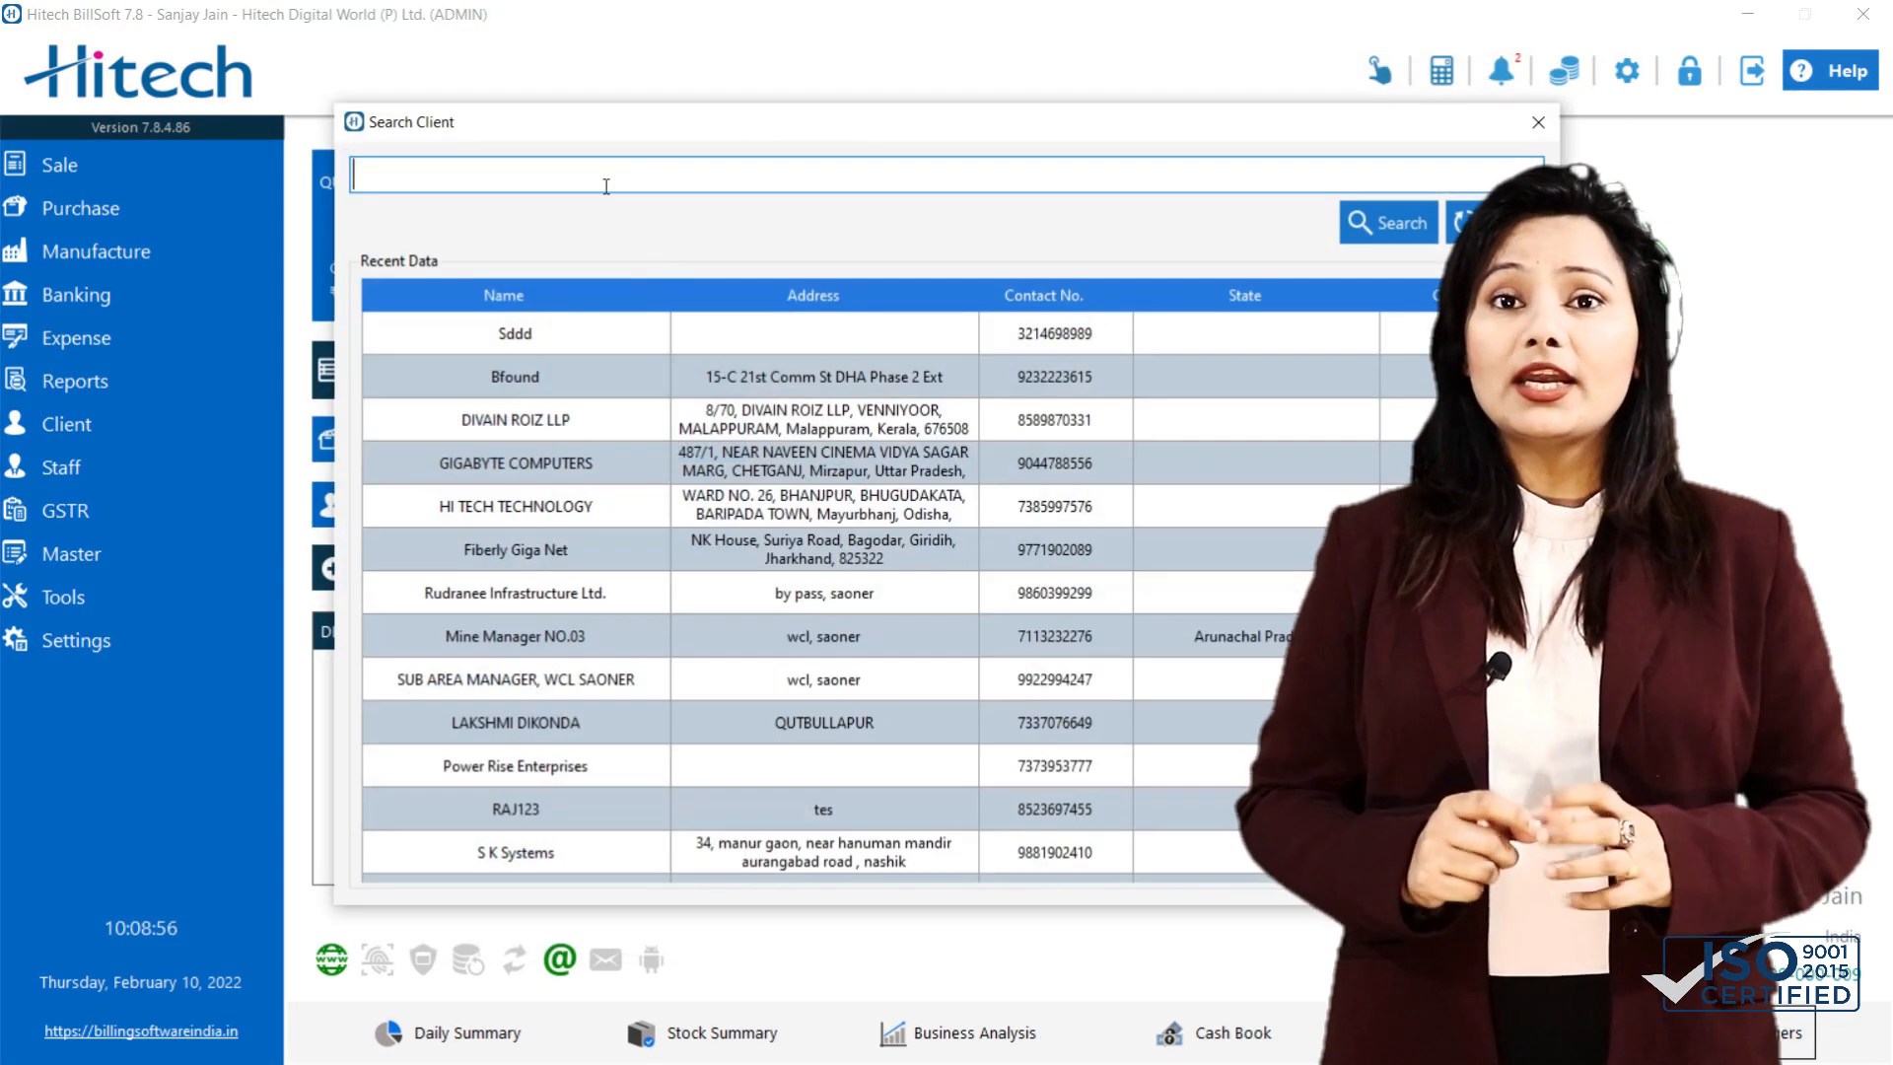
text(626298)
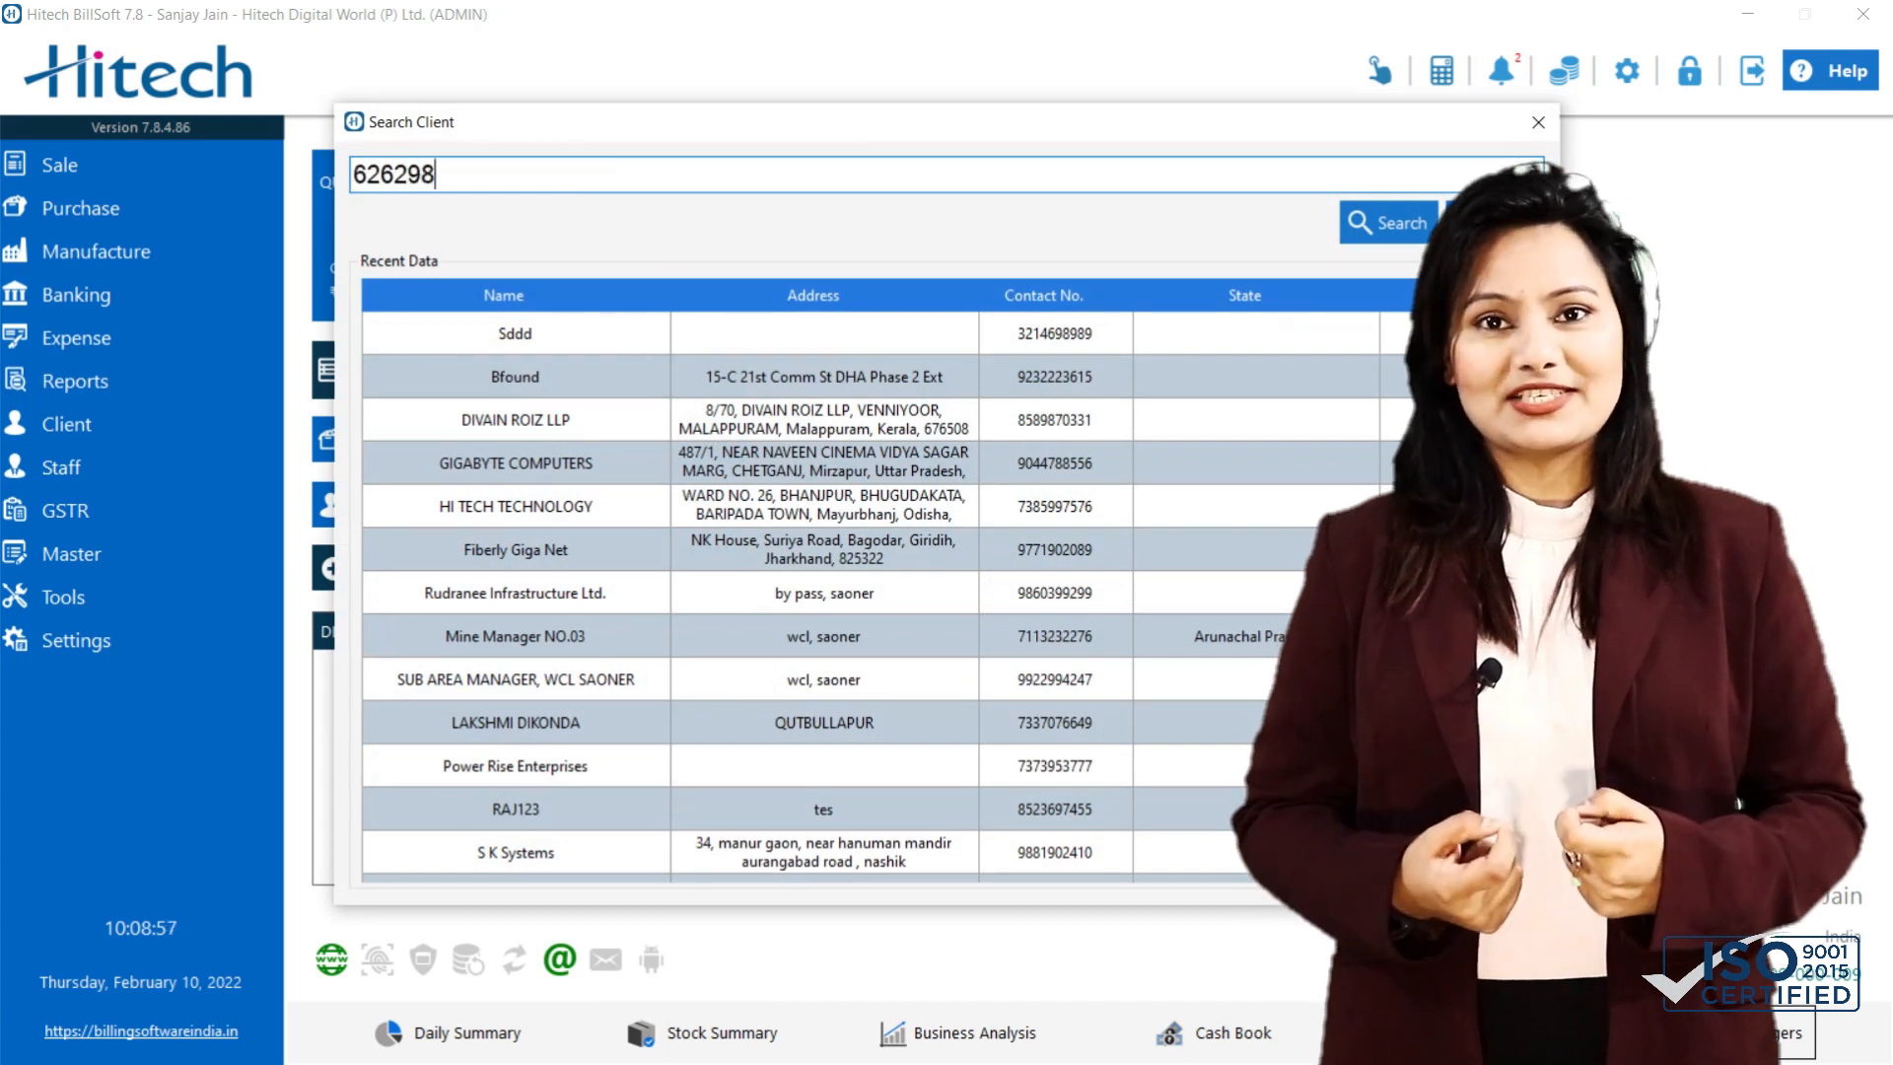
click(1384, 222)
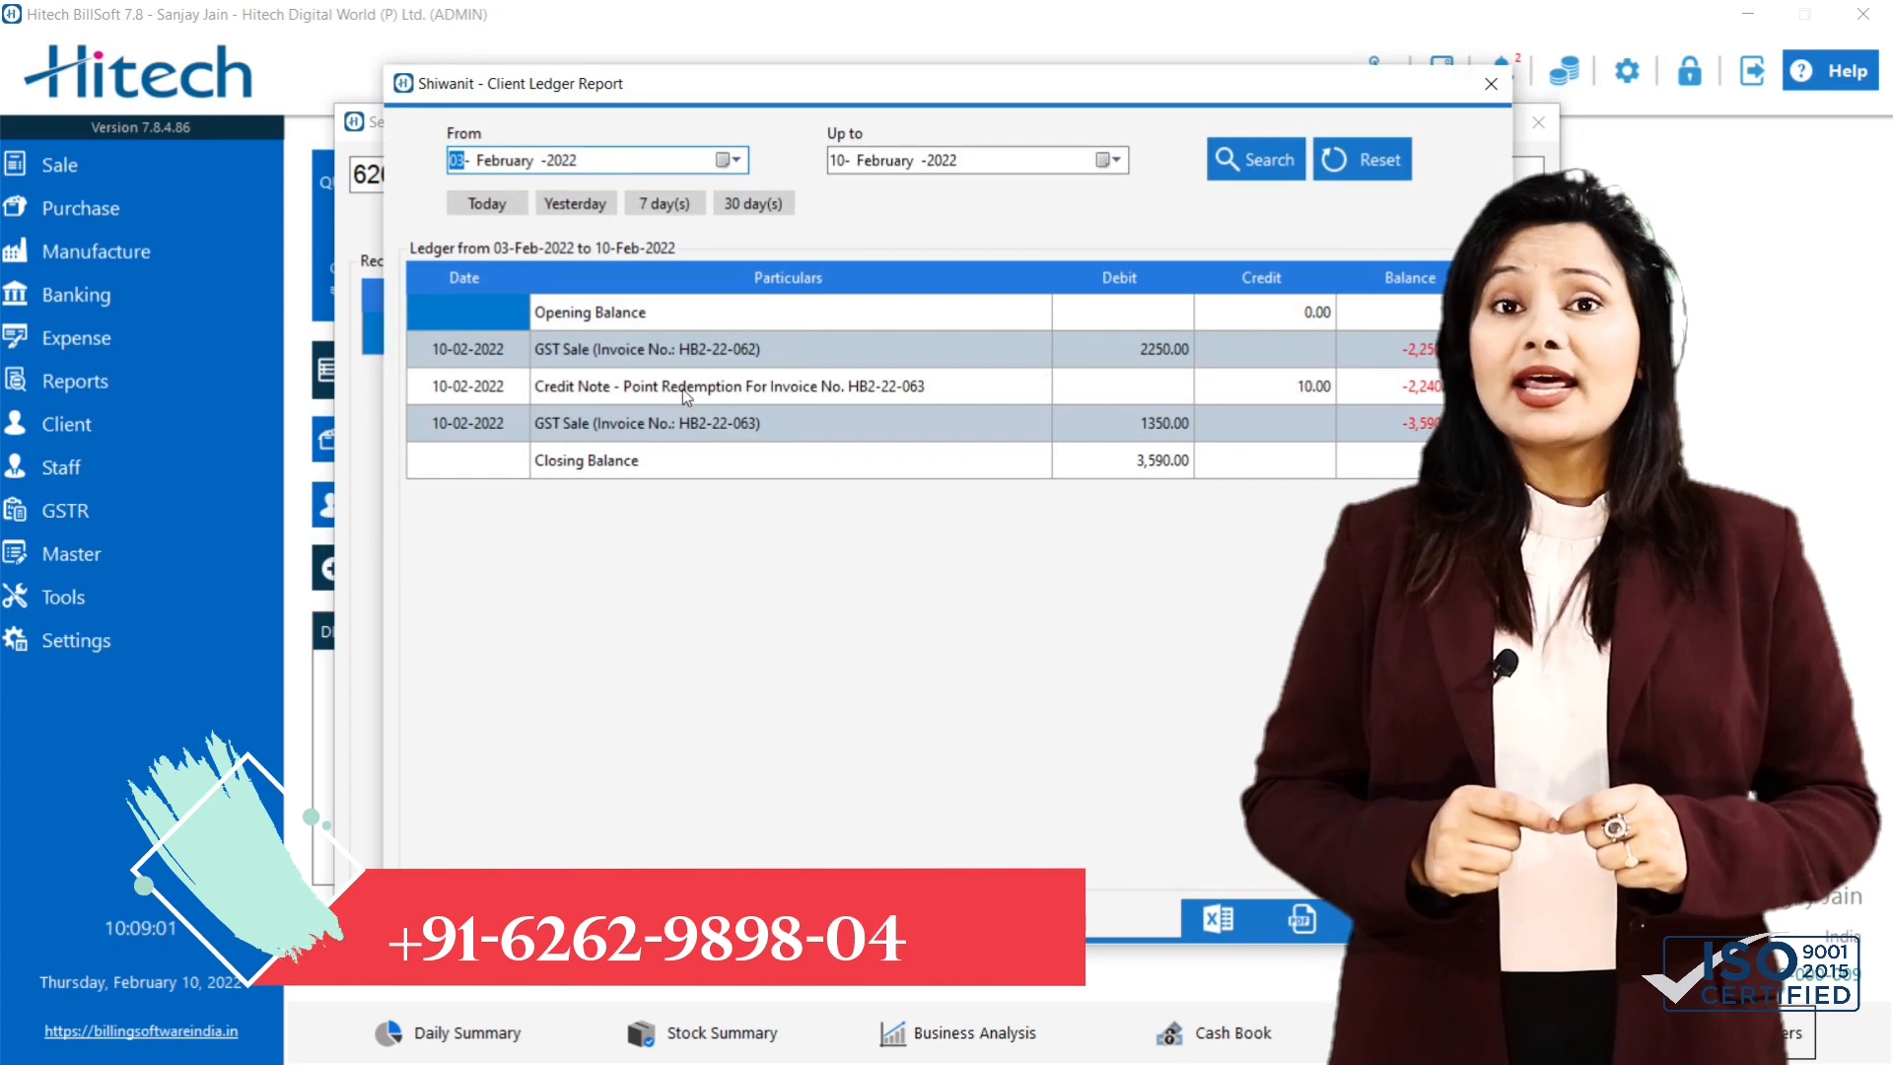
mouse_move(1291, 399)
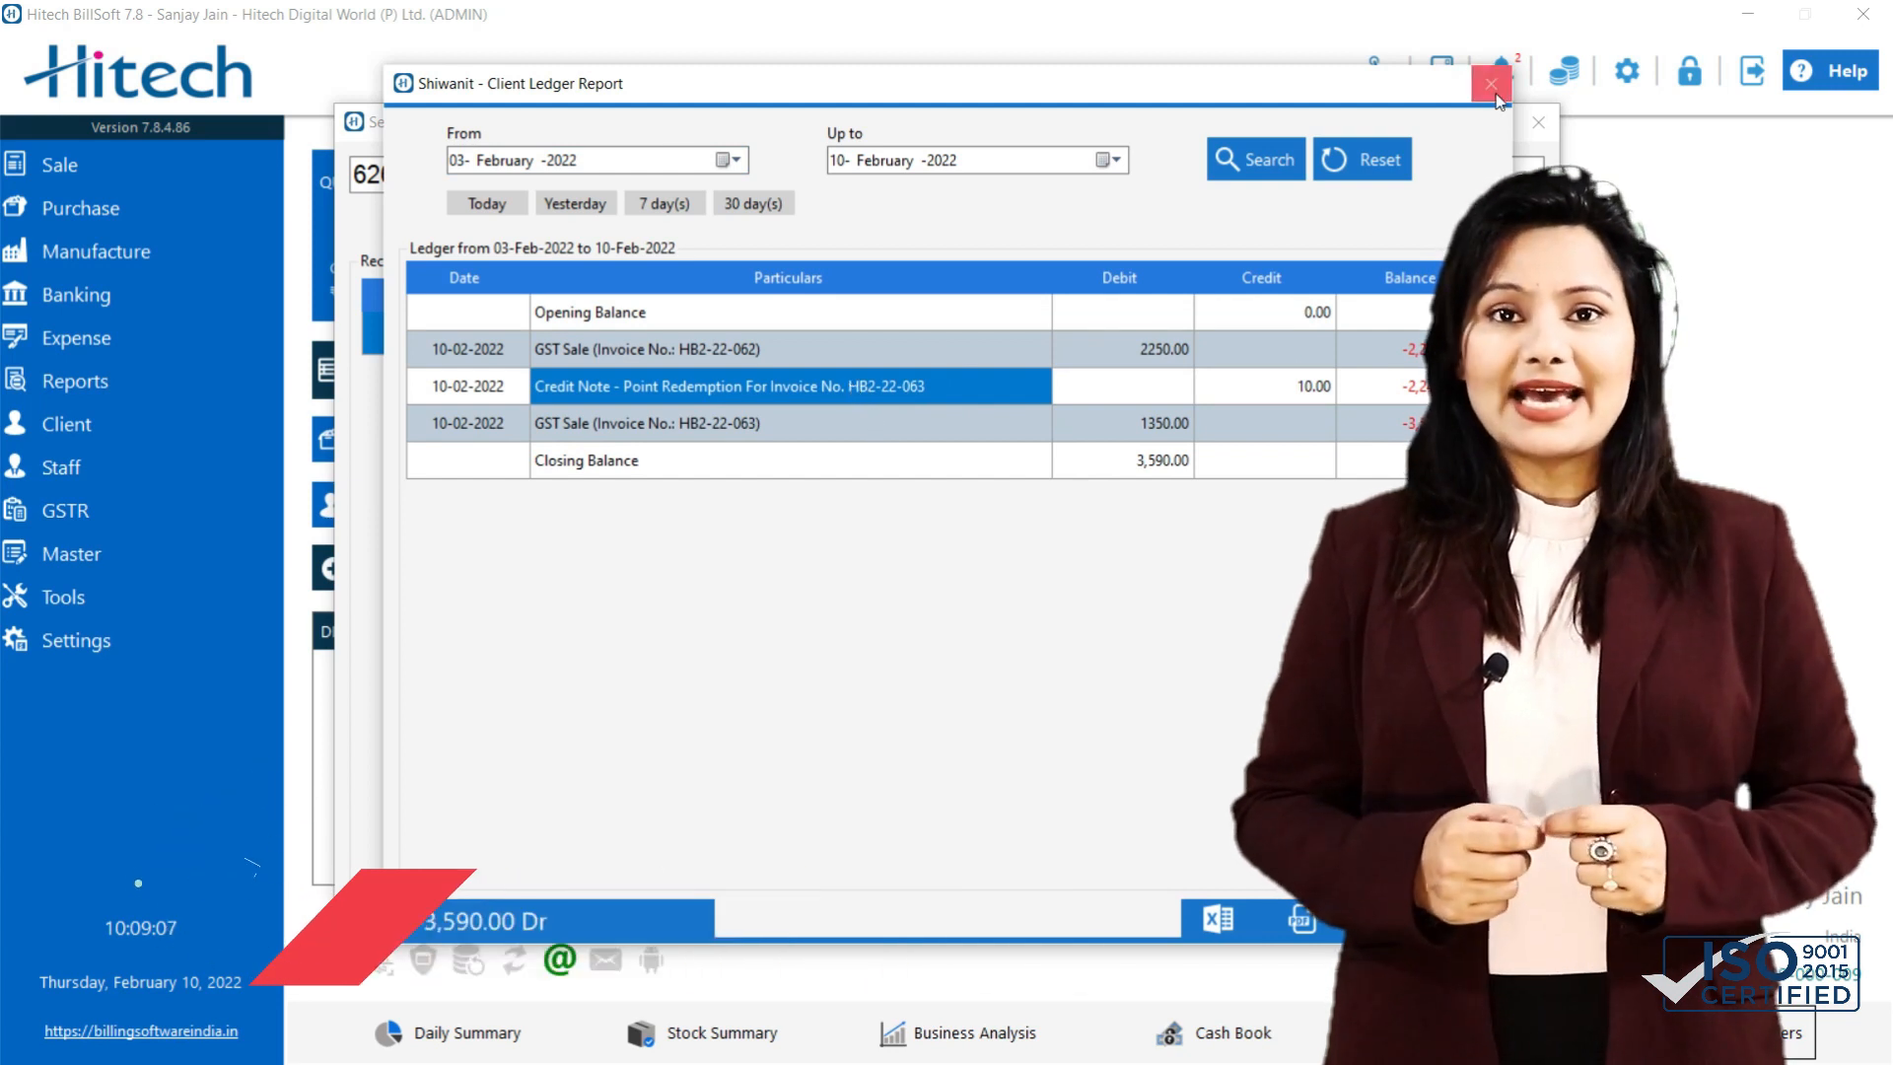
click(1491, 85)
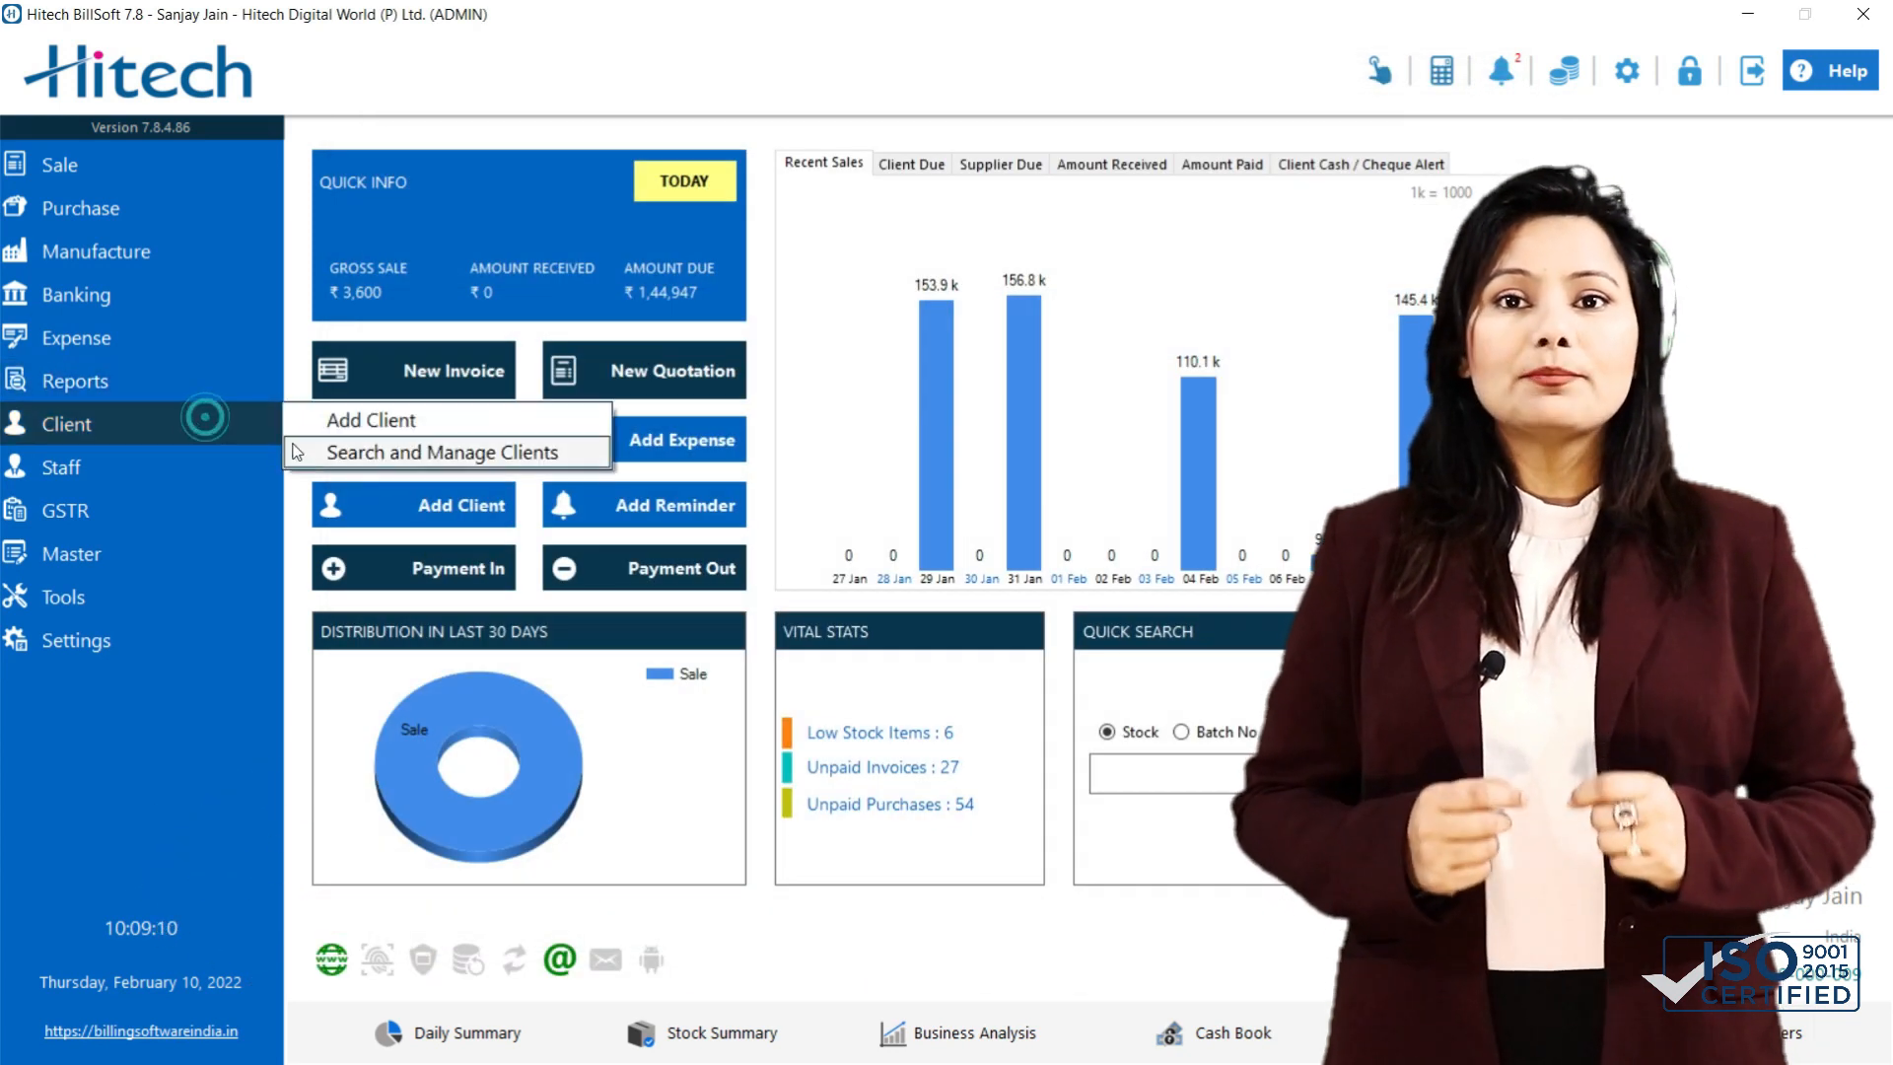
click(445, 453)
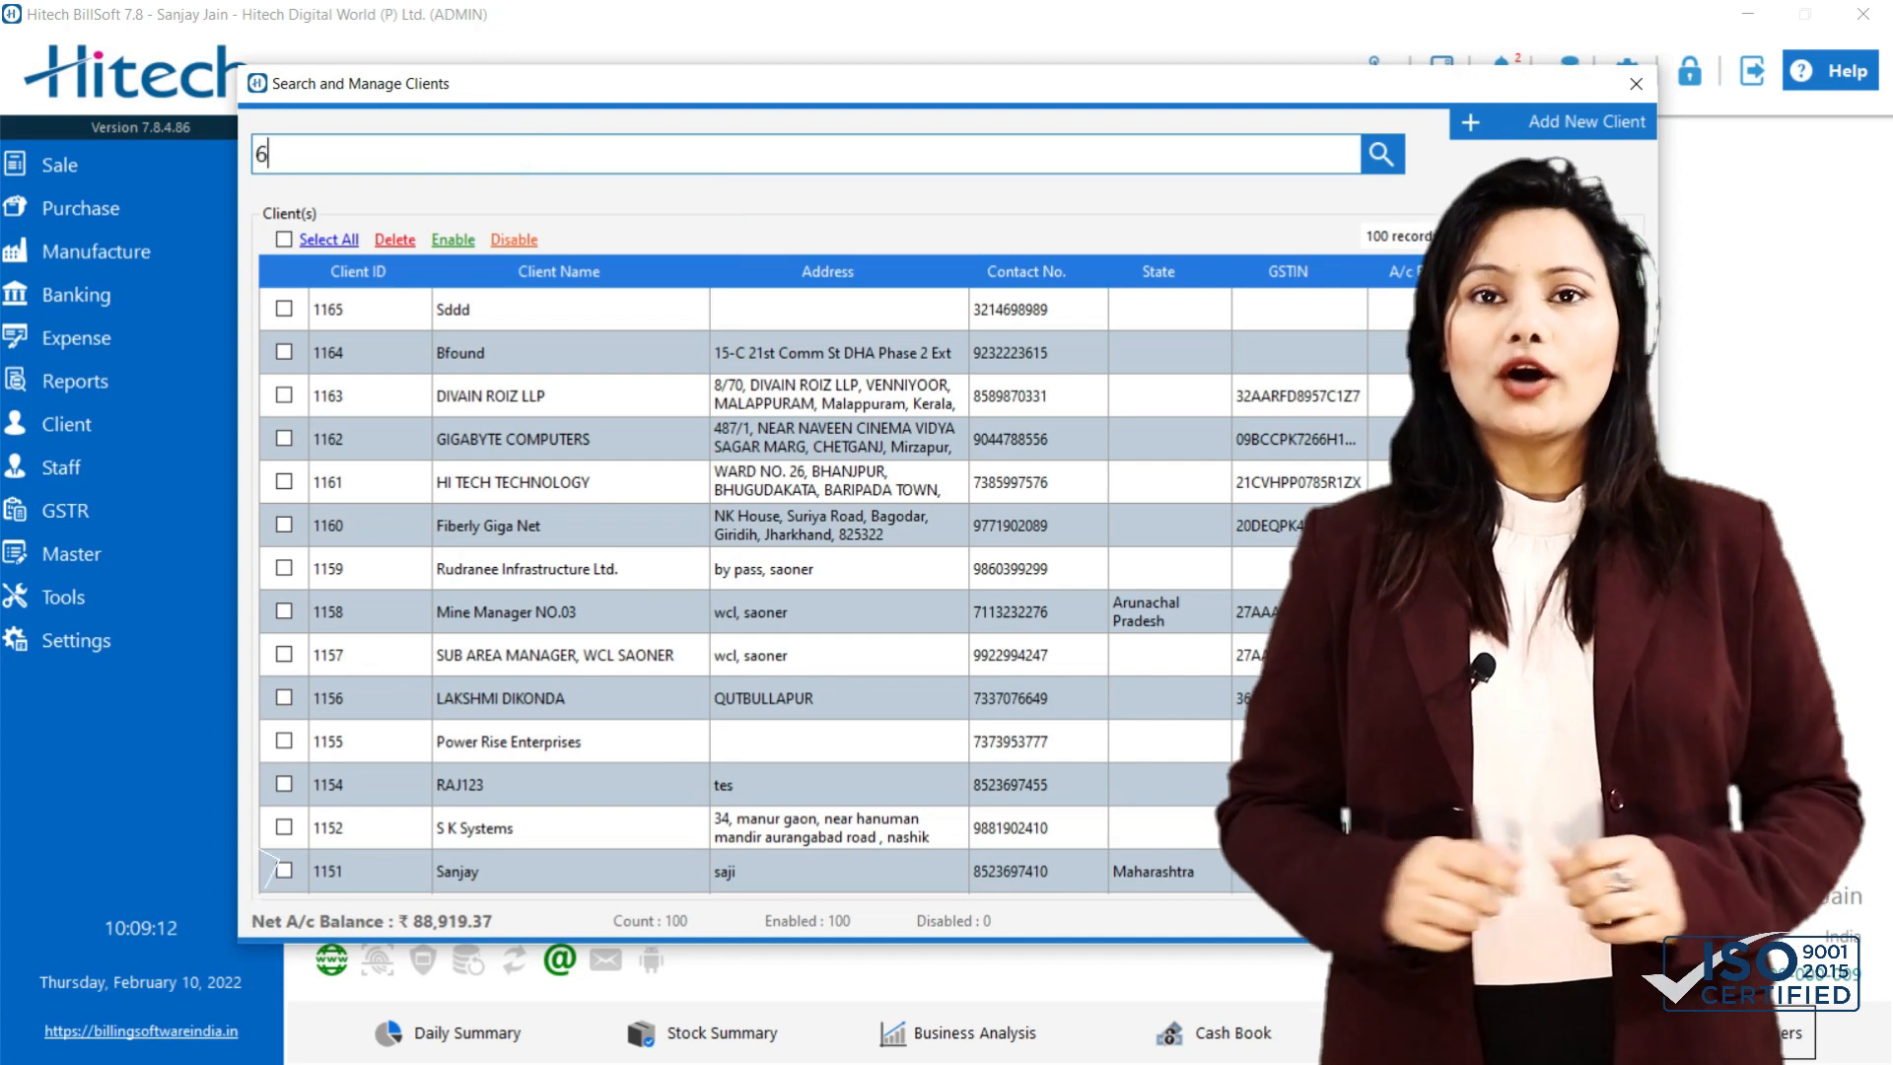
text(262989804)
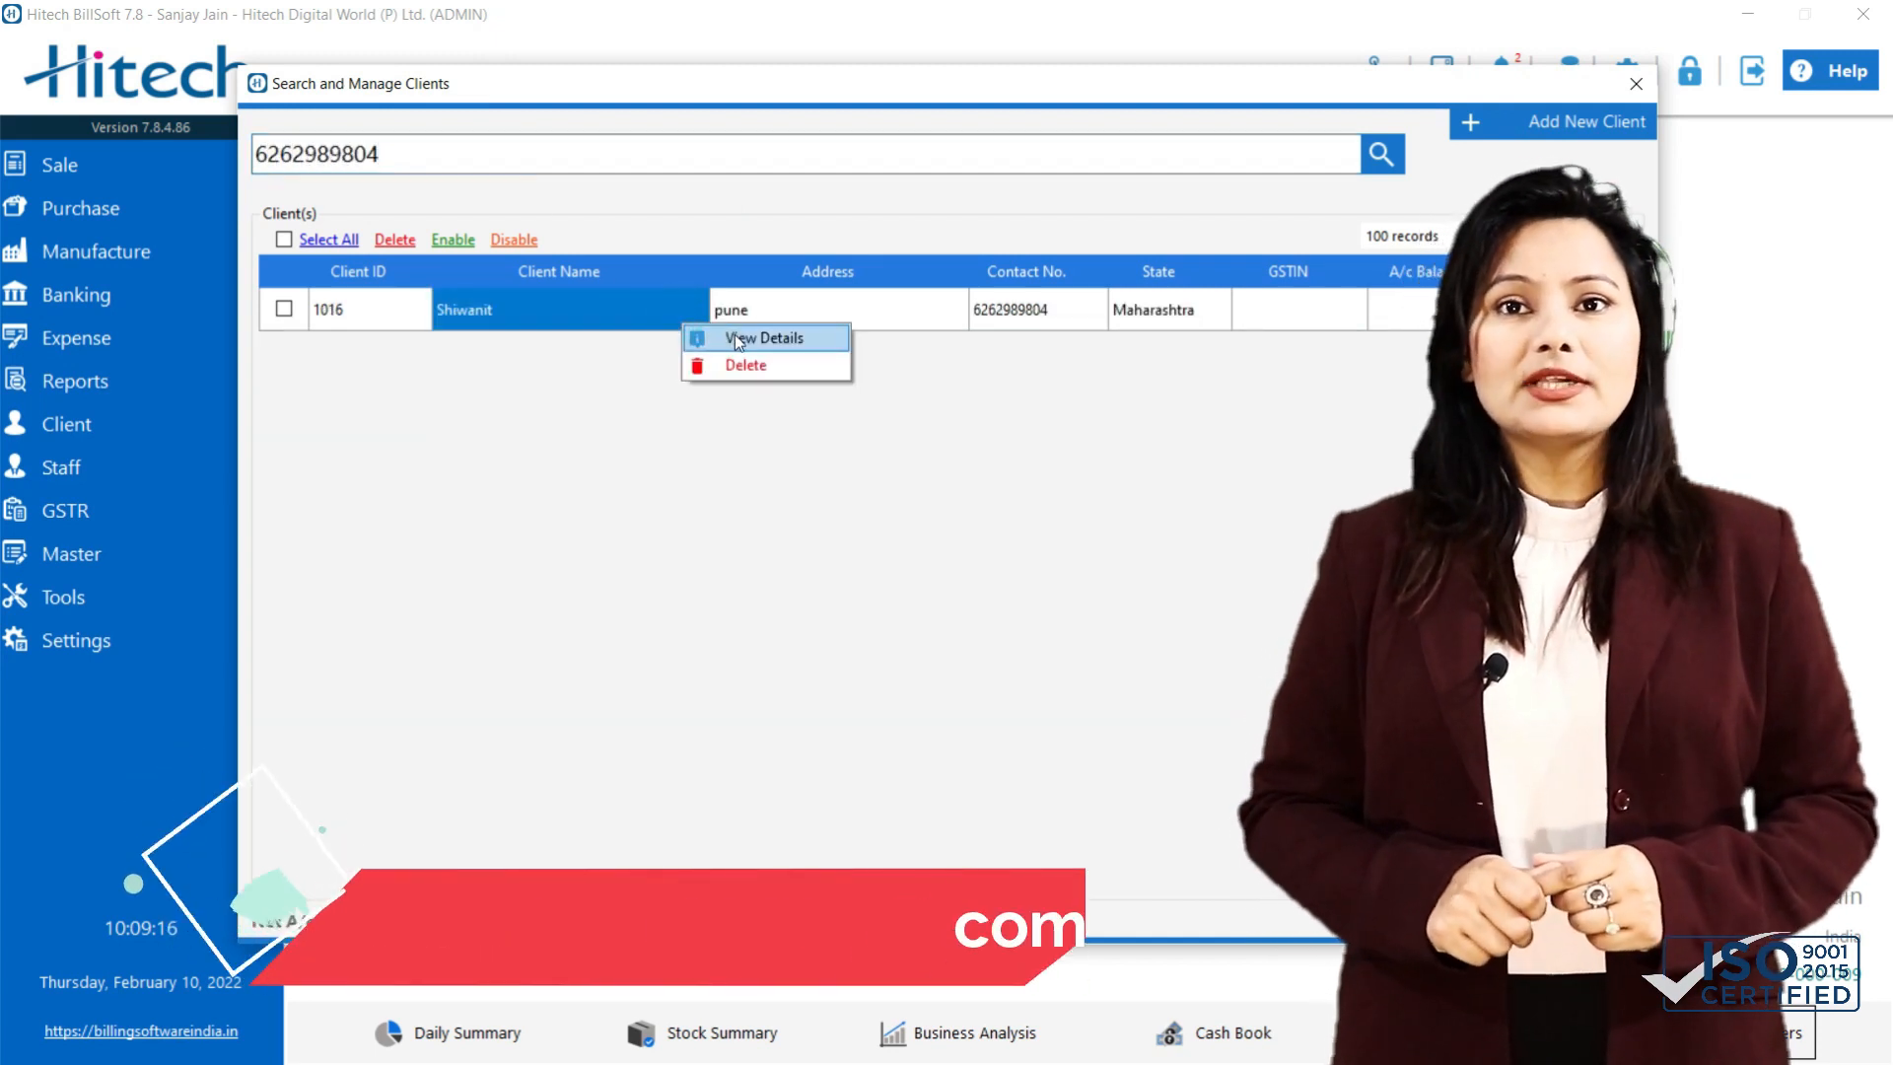
click(765, 337)
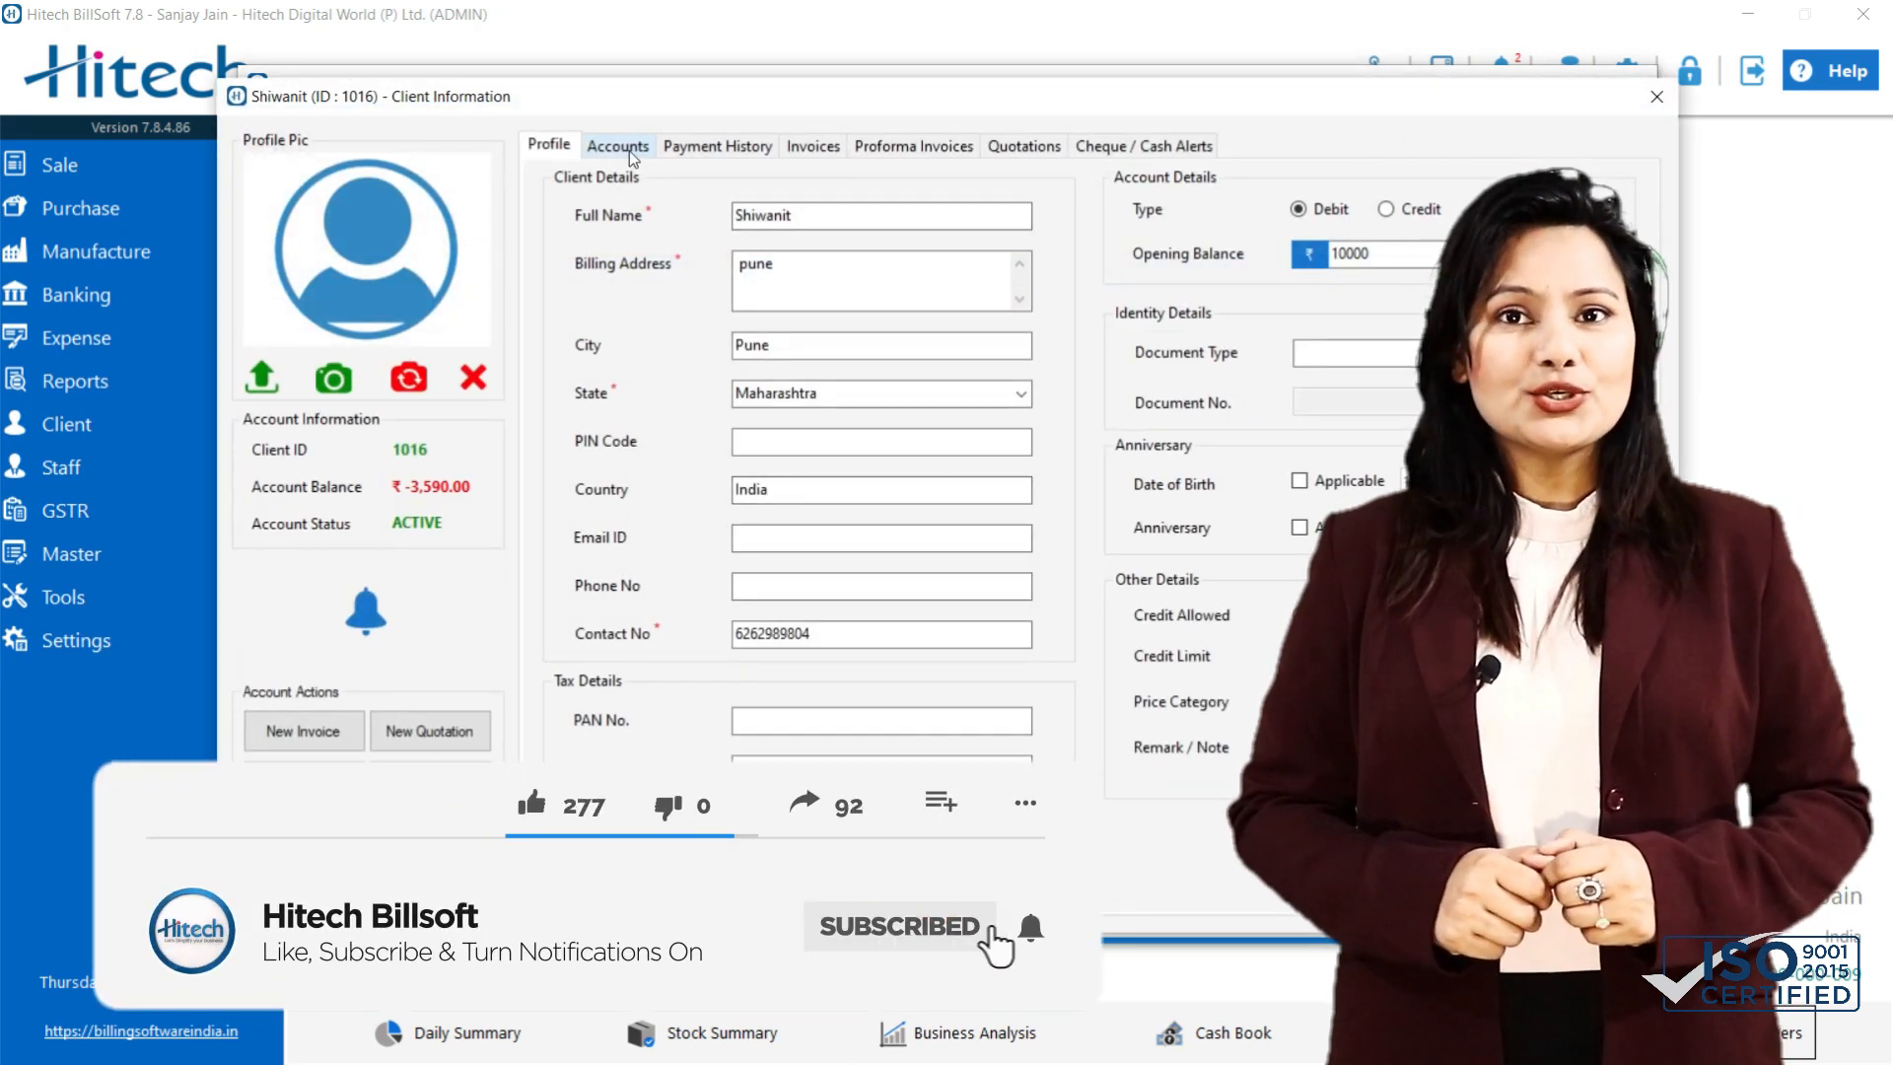
click(617, 145)
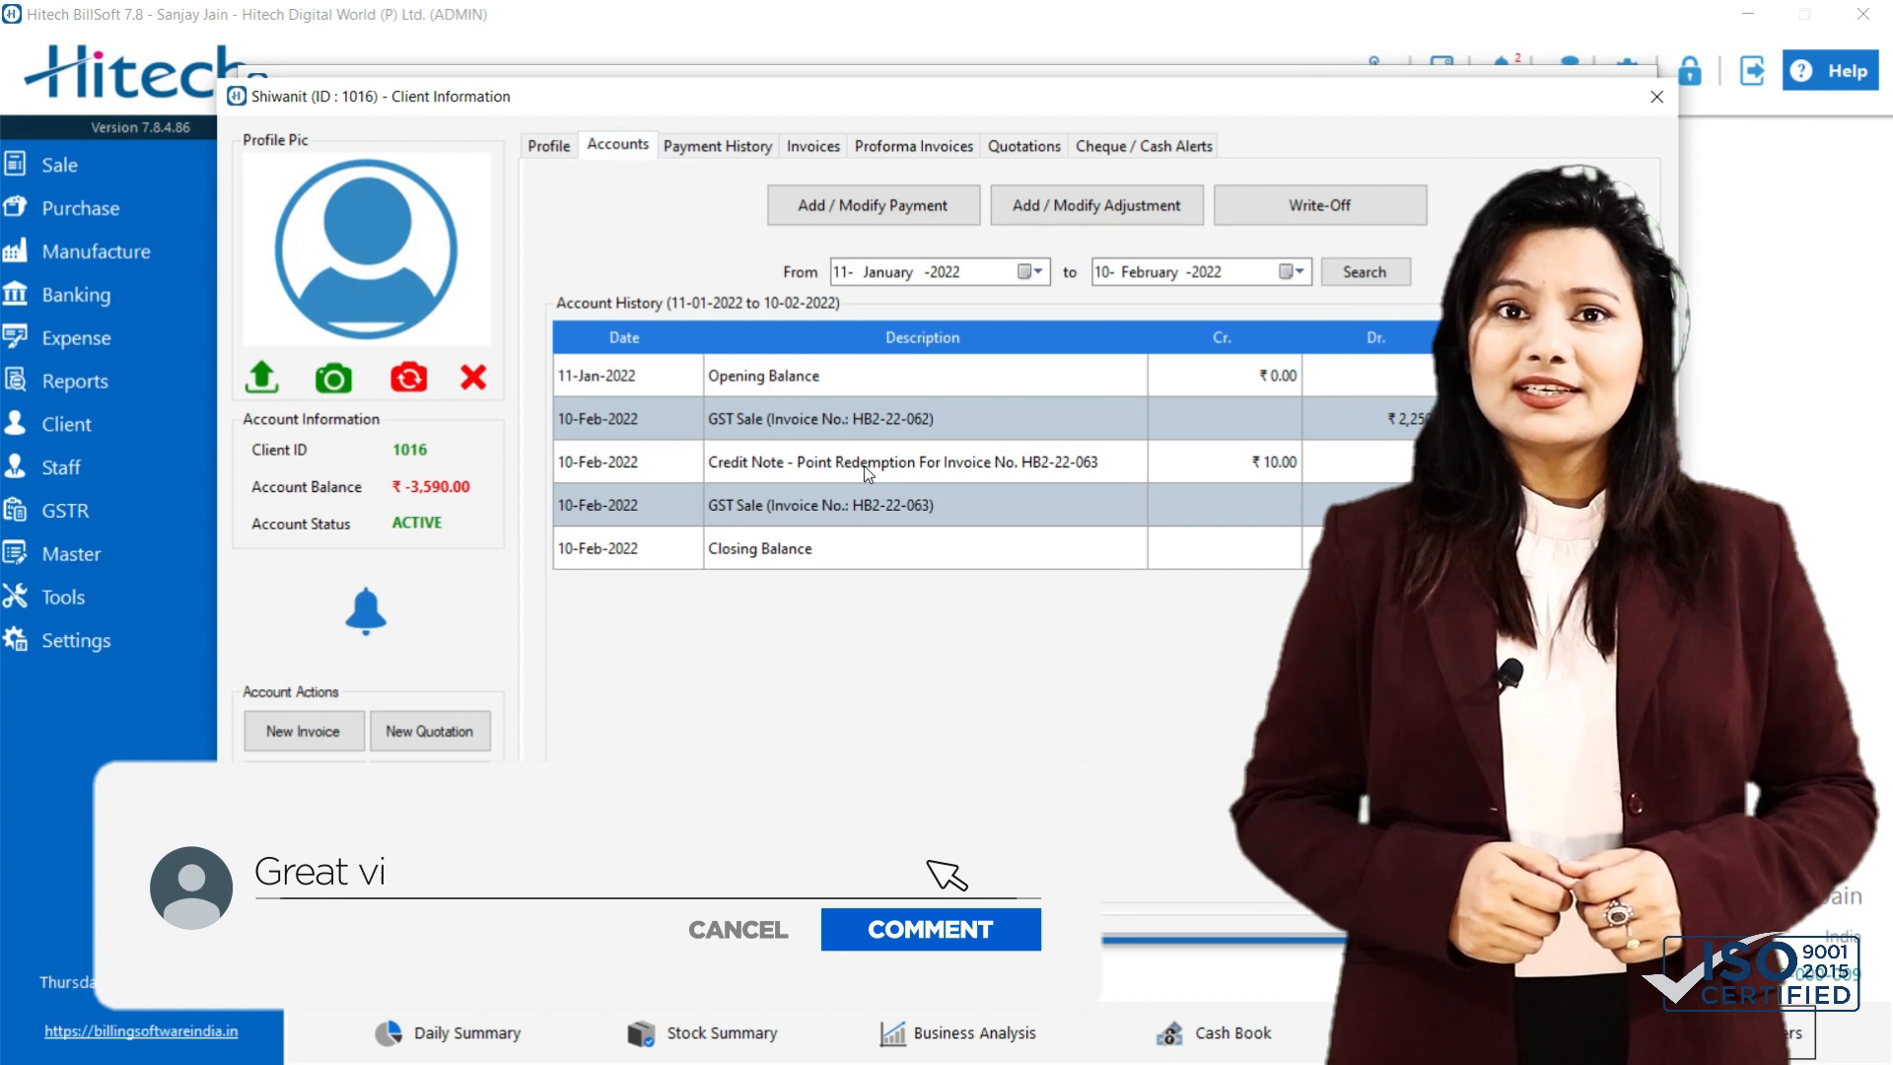
click(929, 929)
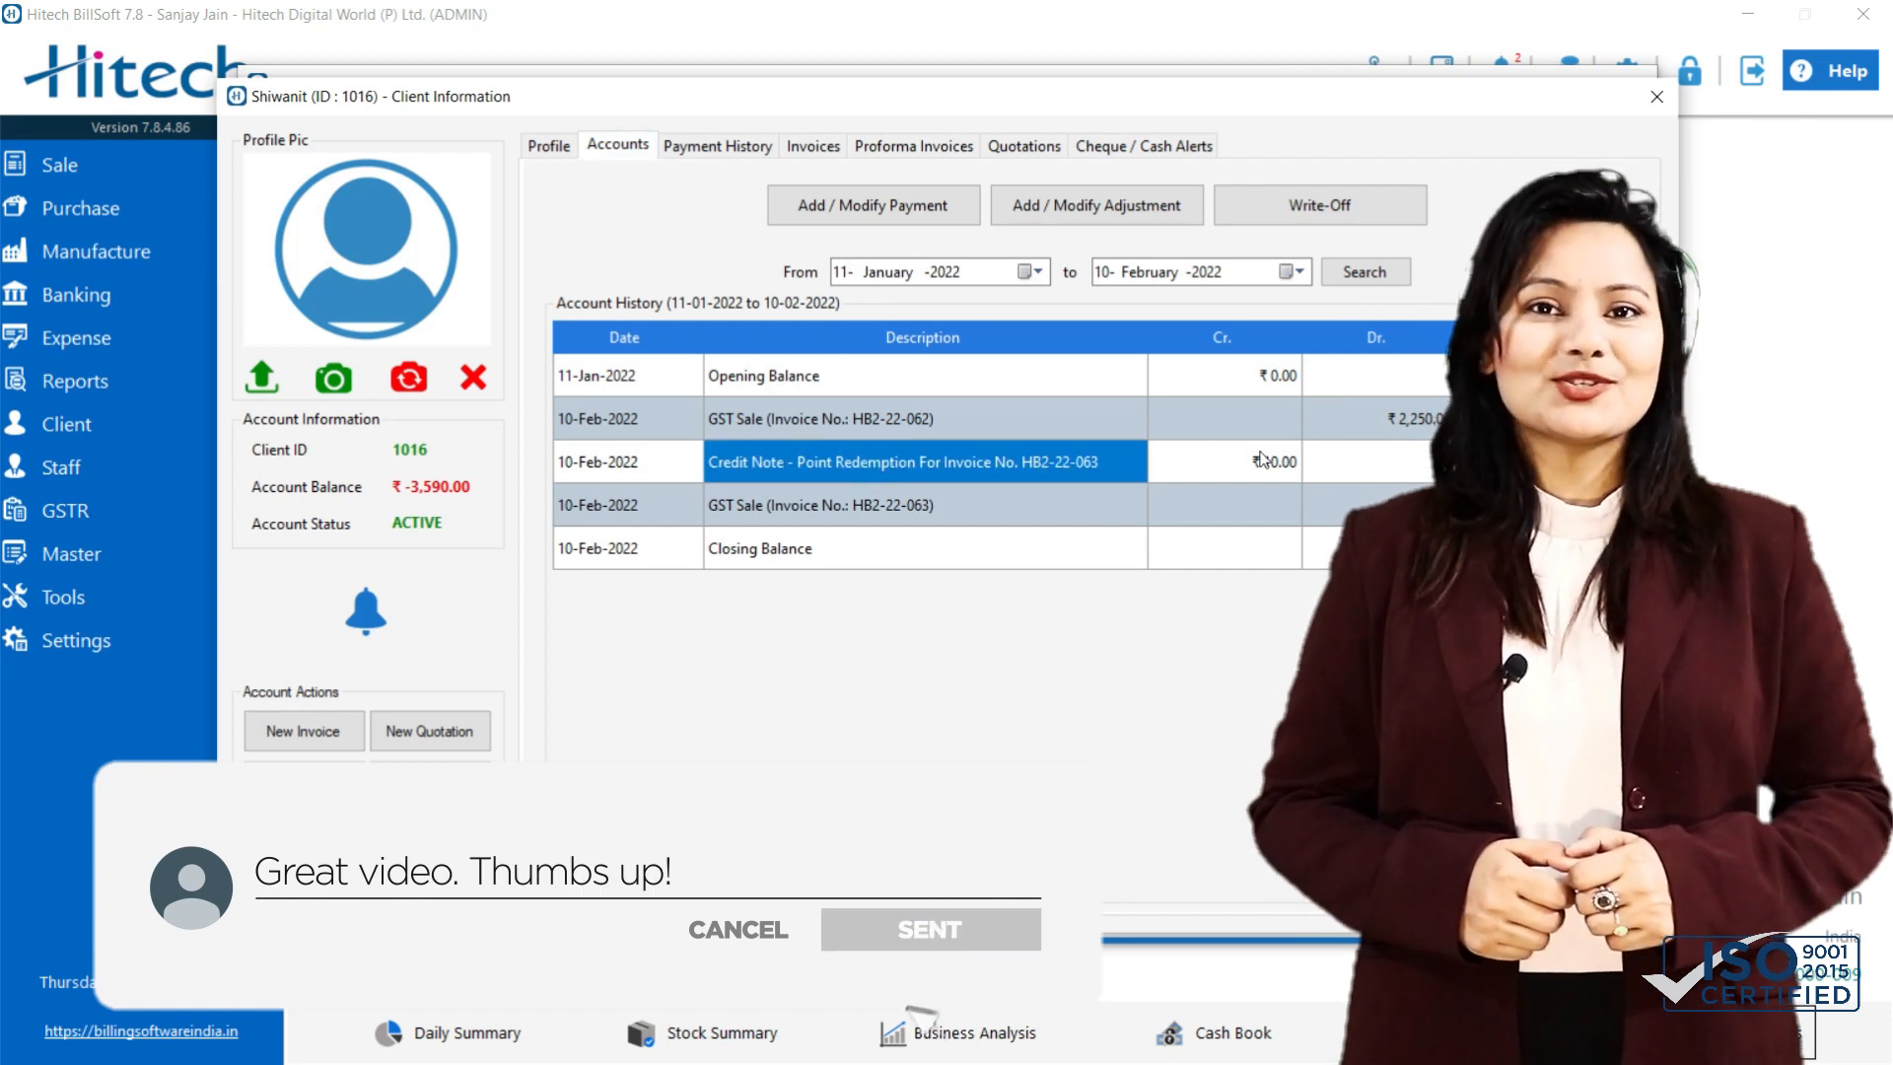